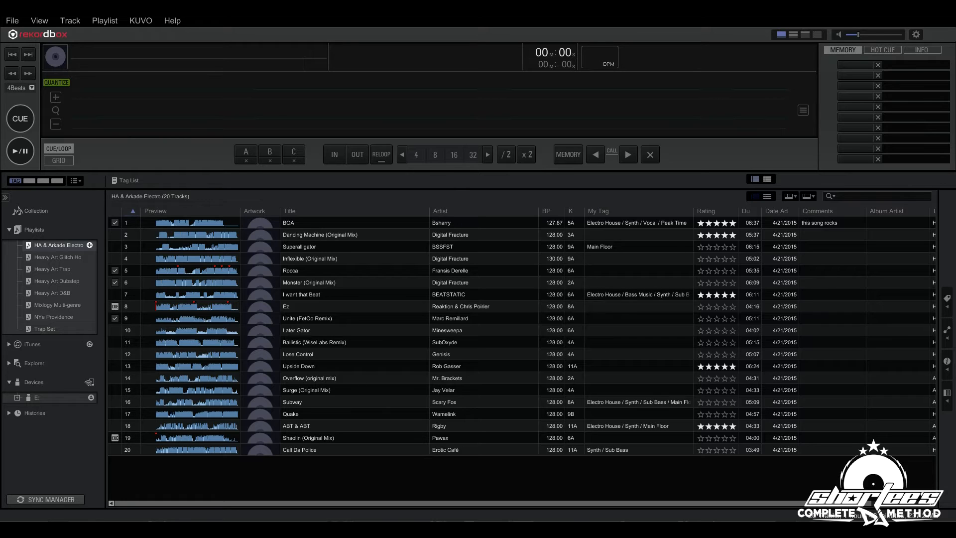
{"action": "mouse_move", "coordinate": [96, 32]}
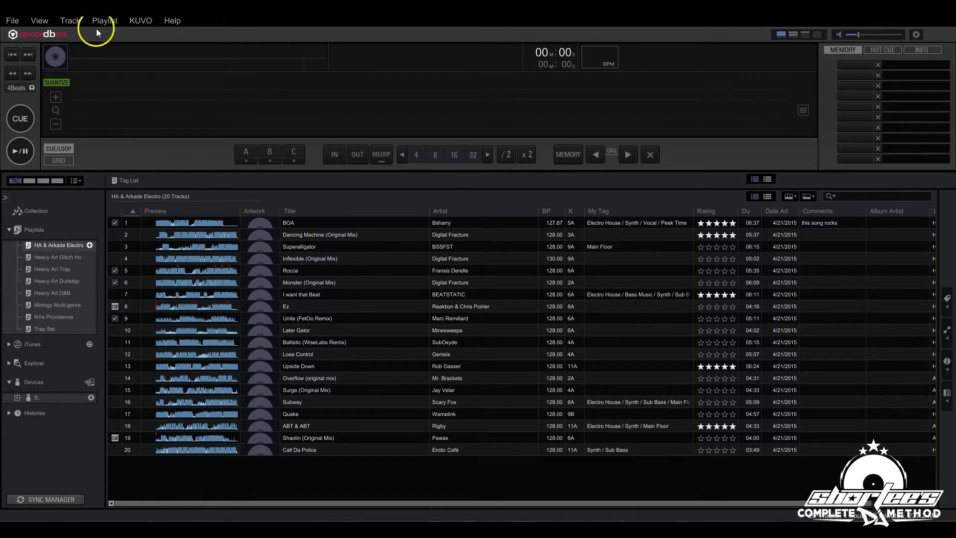
{"action": "mouse_move", "coordinate": [105, 20]}
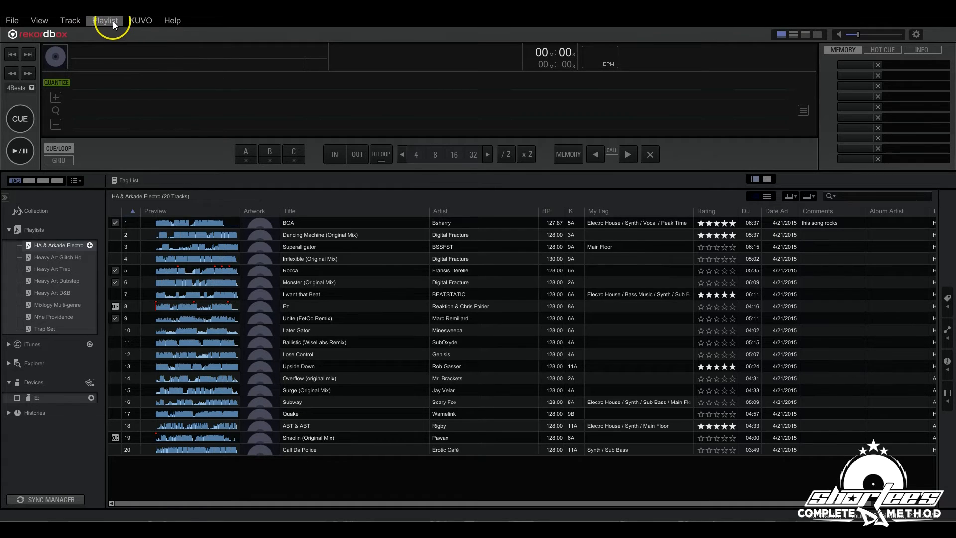
Check the Playlist menu, then bring up the Playlists folder's creation options
{"action": "left_click", "coordinate": [104, 19]}
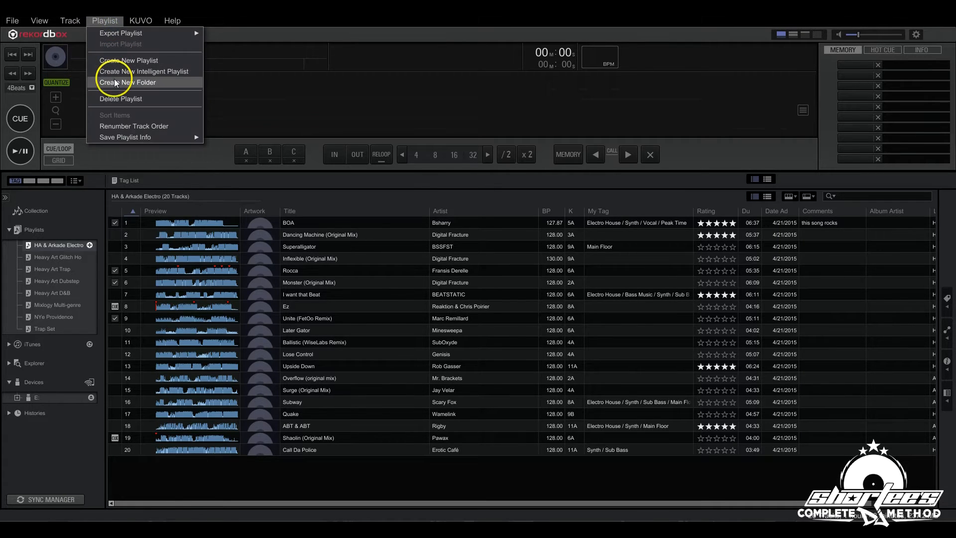
{"action": "mouse_move", "coordinate": [144, 71]}
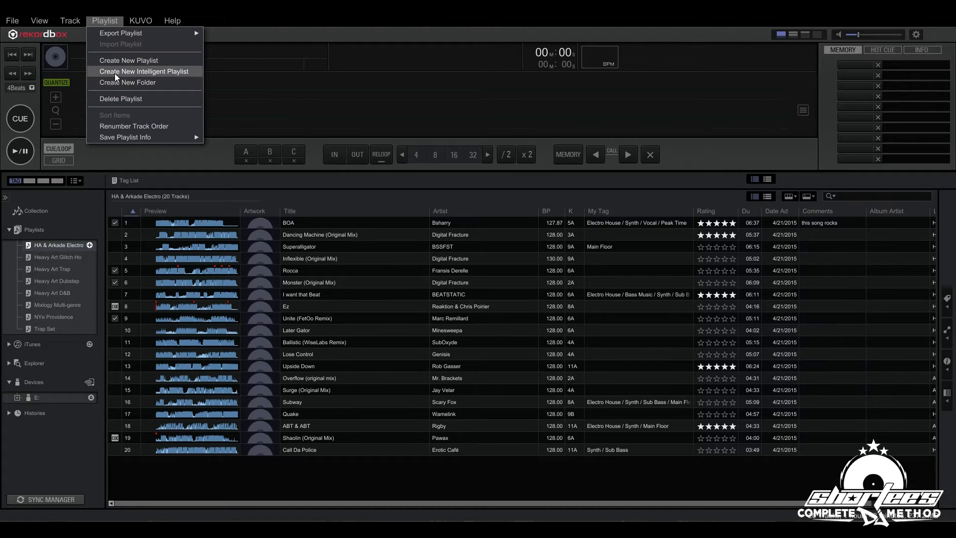
{"action": "mouse_move", "coordinate": [28, 219]}
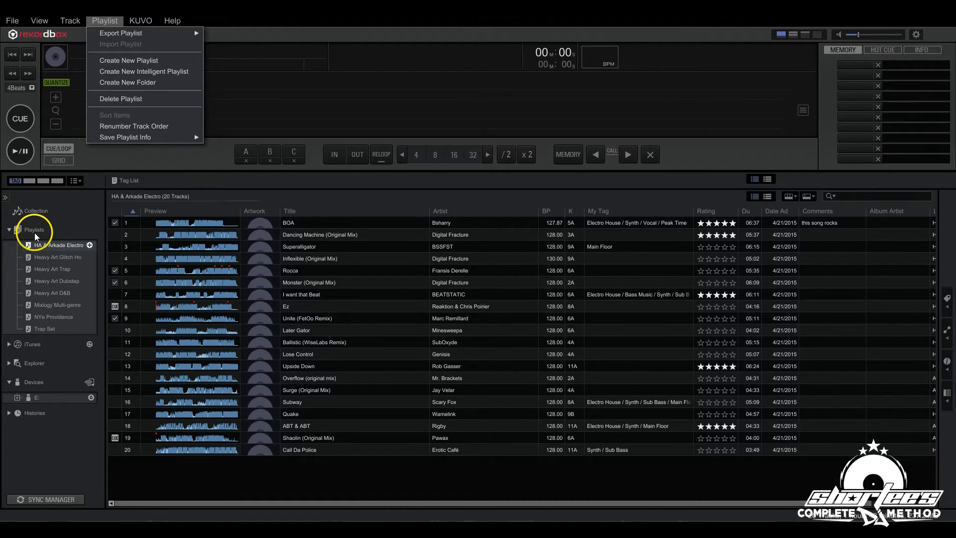
{"action": "right_click", "coordinate": [33, 230]}
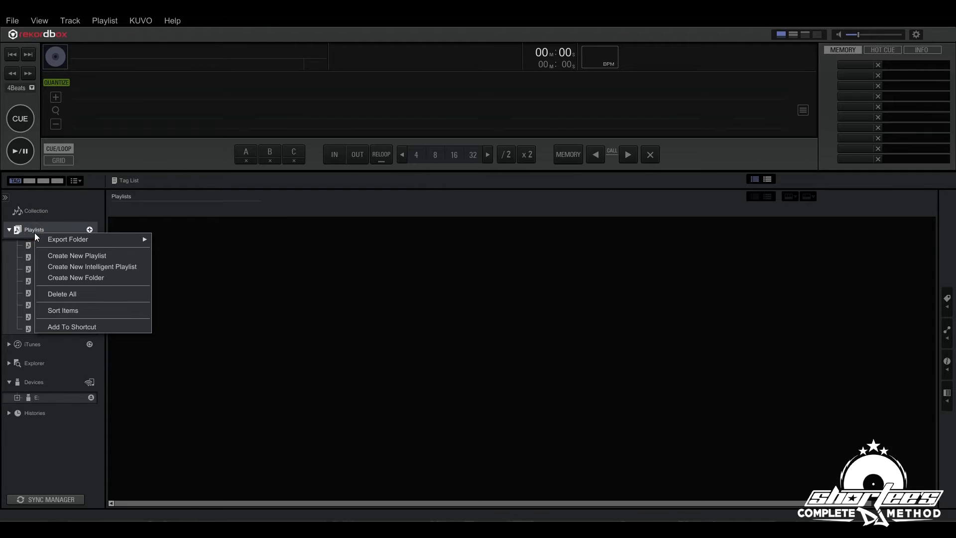
{"action": "mouse_move", "coordinate": [91, 266]}
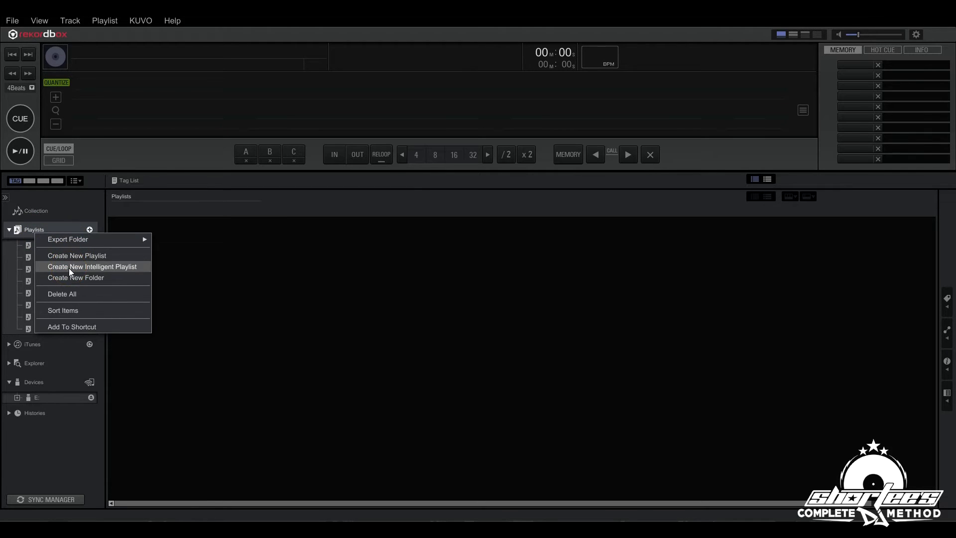
Create a new intelligent playlist and add three more Artist condition rows
{"action": "left_click", "coordinate": [93, 267]}
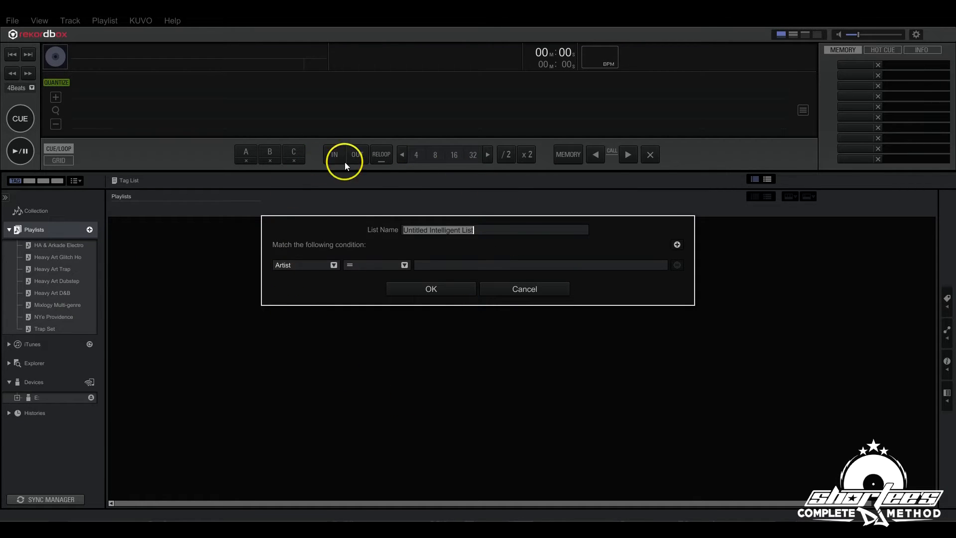
{"action": "mouse_move", "coordinate": [344, 246]}
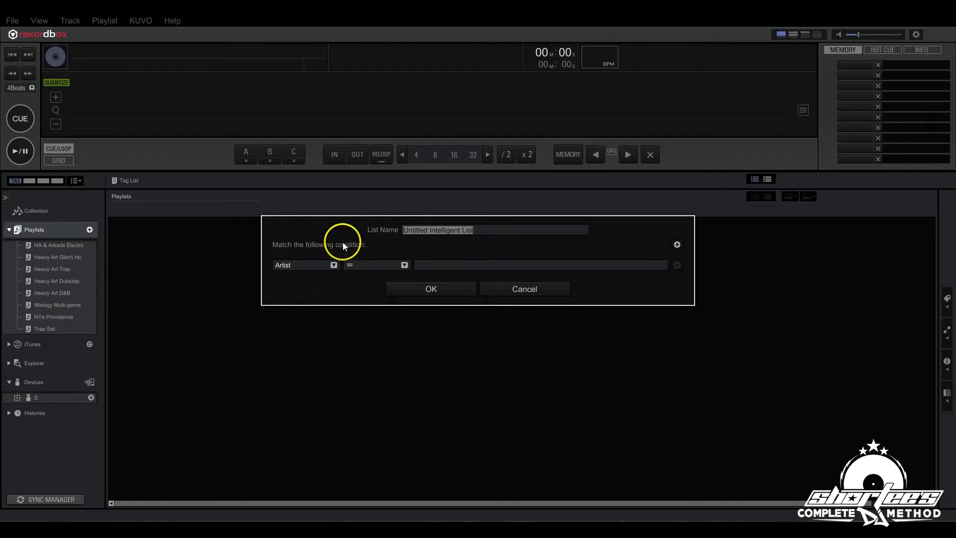
{"action": "mouse_move", "coordinate": [364, 237]}
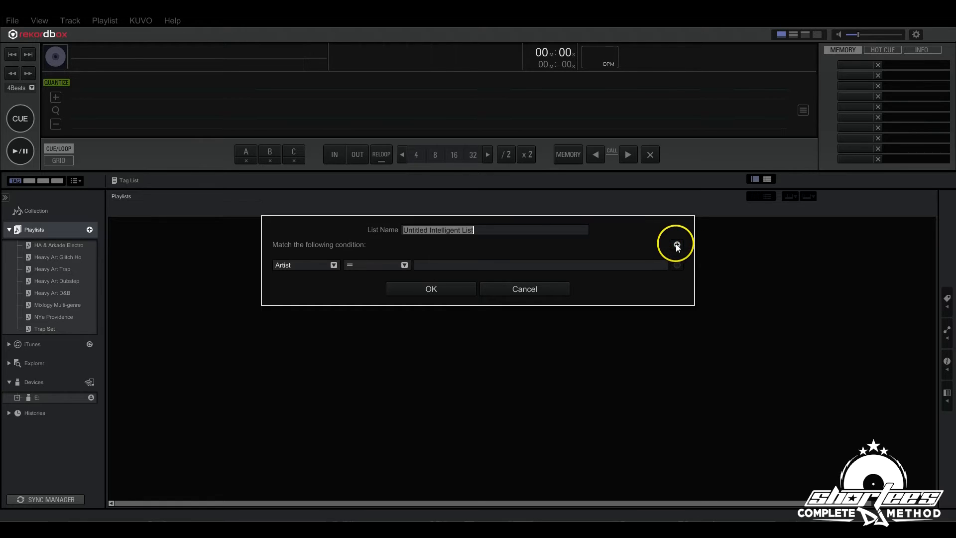
{"action": "left_click", "coordinate": [677, 234]}
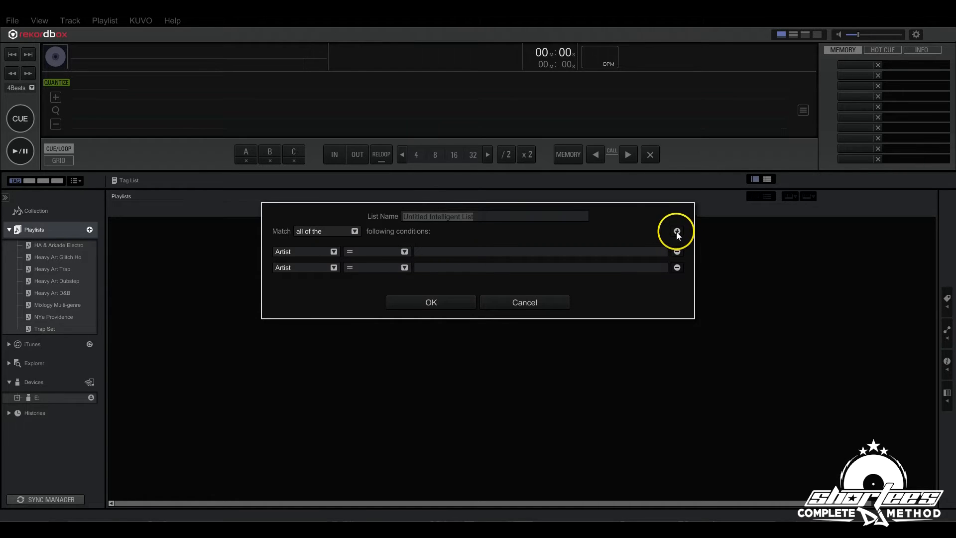
{"action": "left_click", "coordinate": [676, 235]}
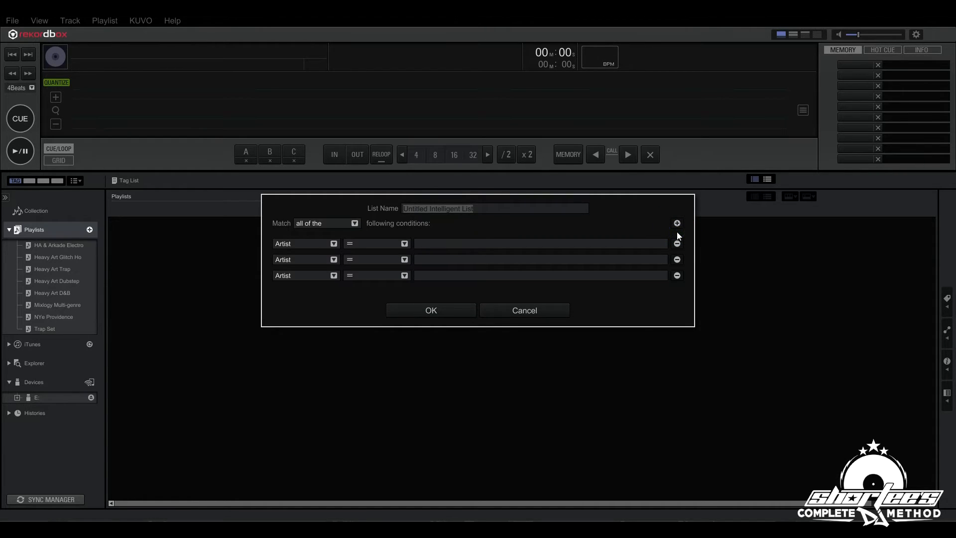
{"action": "left_click", "coordinate": [676, 223]}
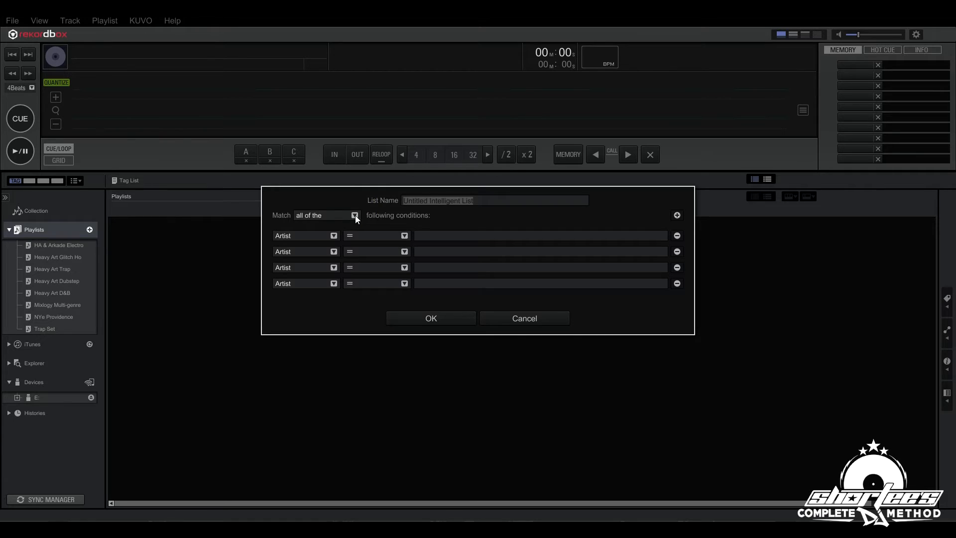
Try 'any of the' matching, then set Match back to 'all of the'
{"action": "left_click", "coordinate": [355, 215]}
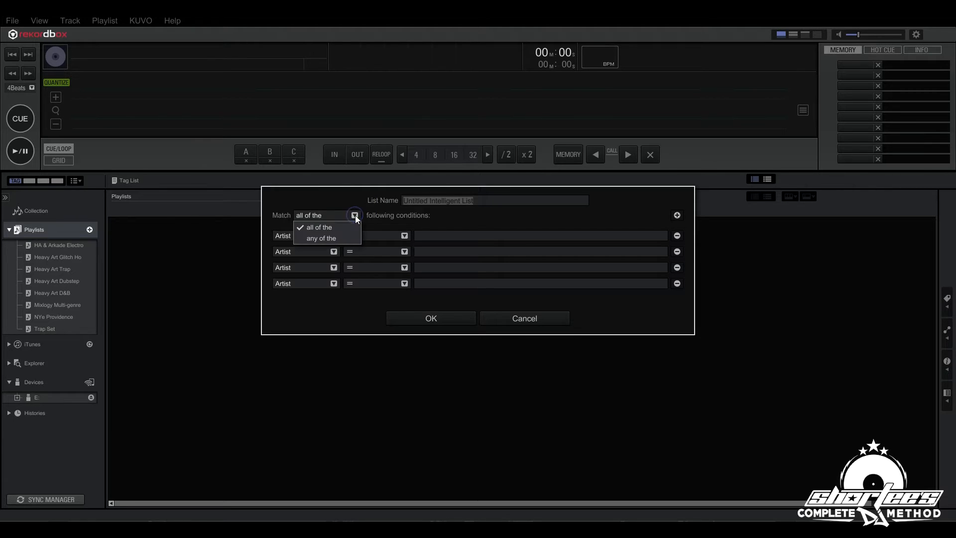
{"action": "left_click", "coordinate": [320, 238]}
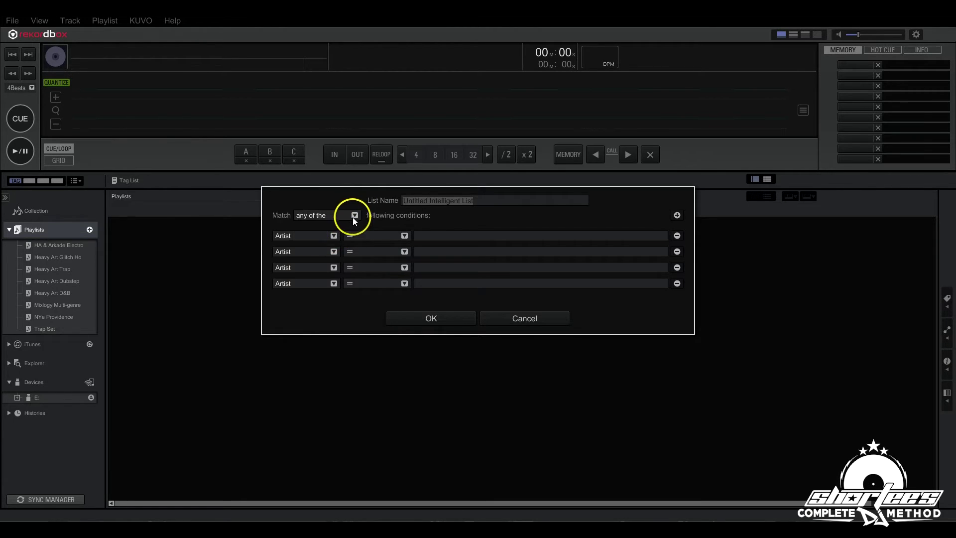
{"action": "left_click", "coordinate": [353, 215]}
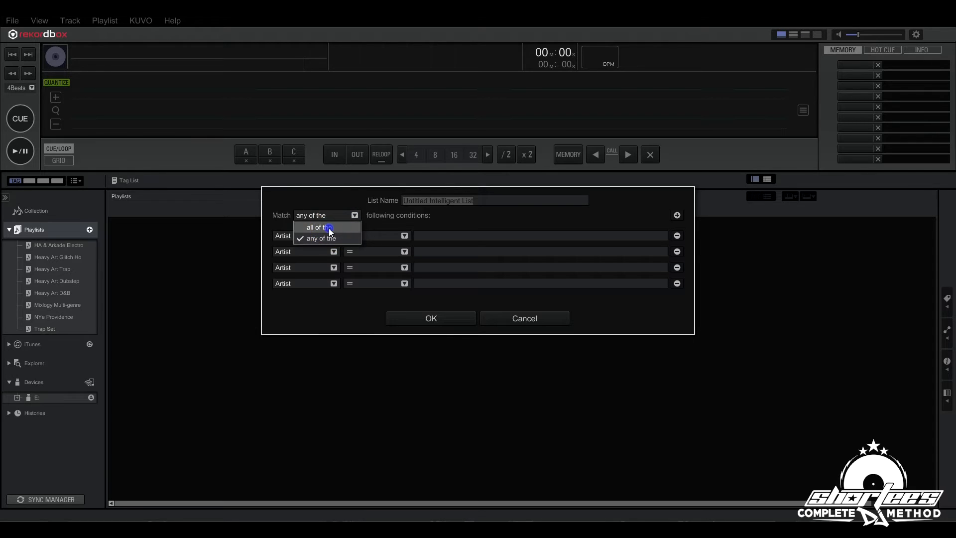
{"action": "left_click", "coordinate": [315, 227]}
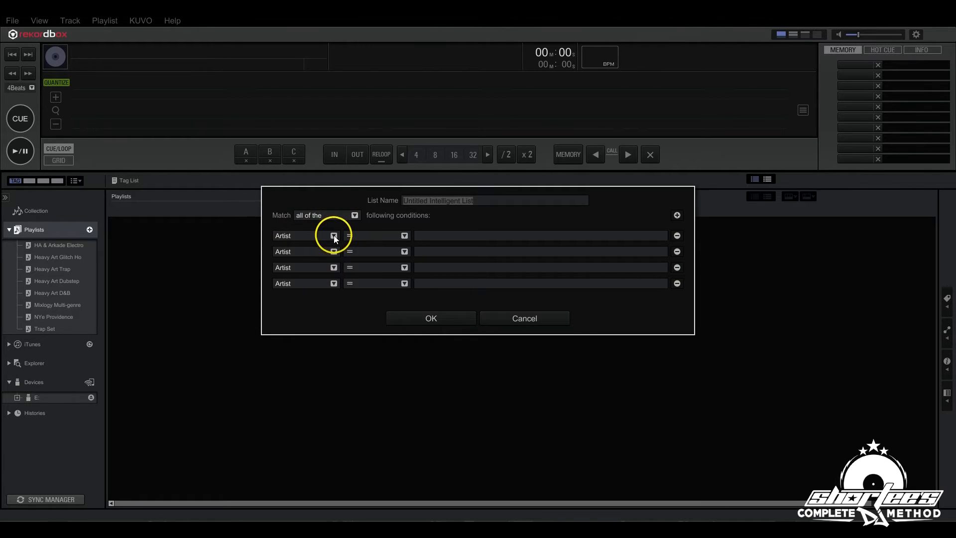
{"action": "left_click", "coordinate": [333, 235]}
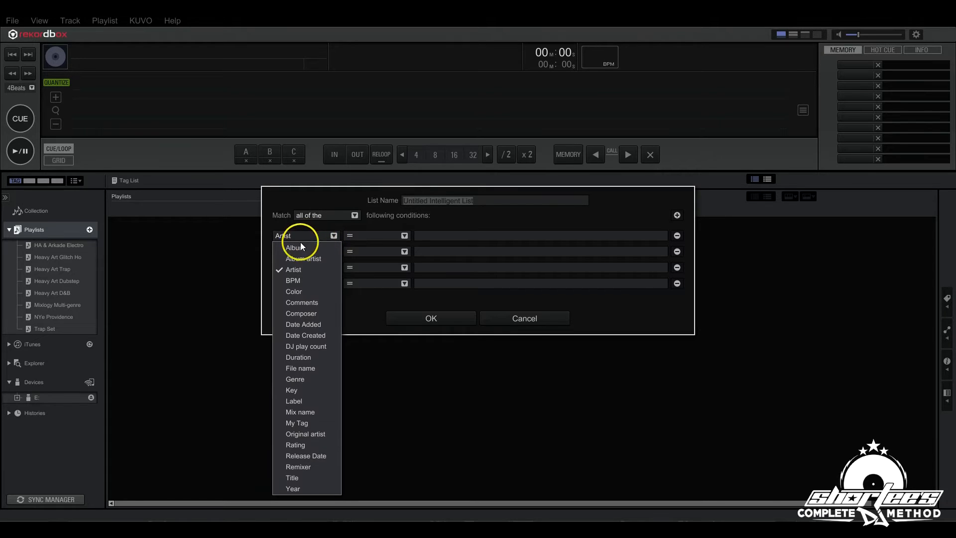
{"action": "mouse_move", "coordinate": [305, 456]}
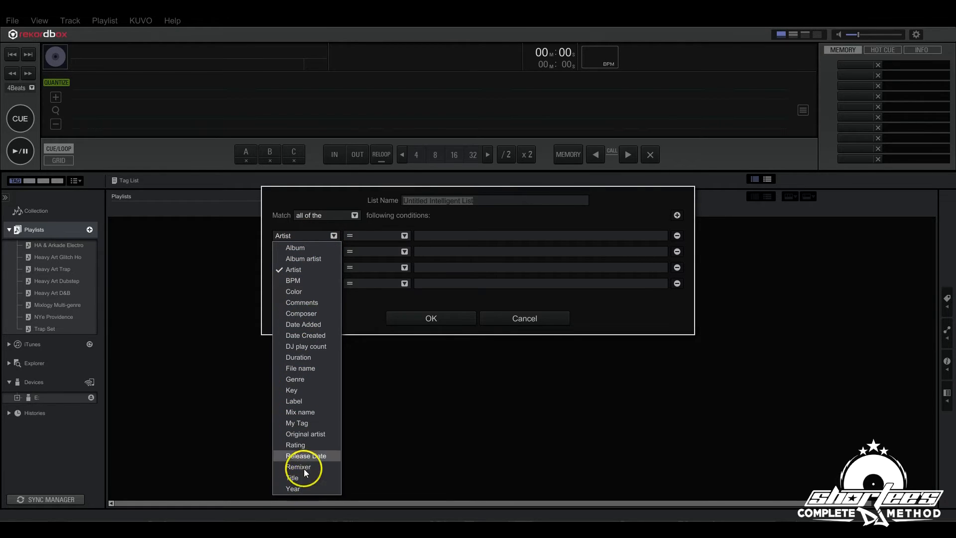
{"action": "mouse_move", "coordinate": [304, 258]}
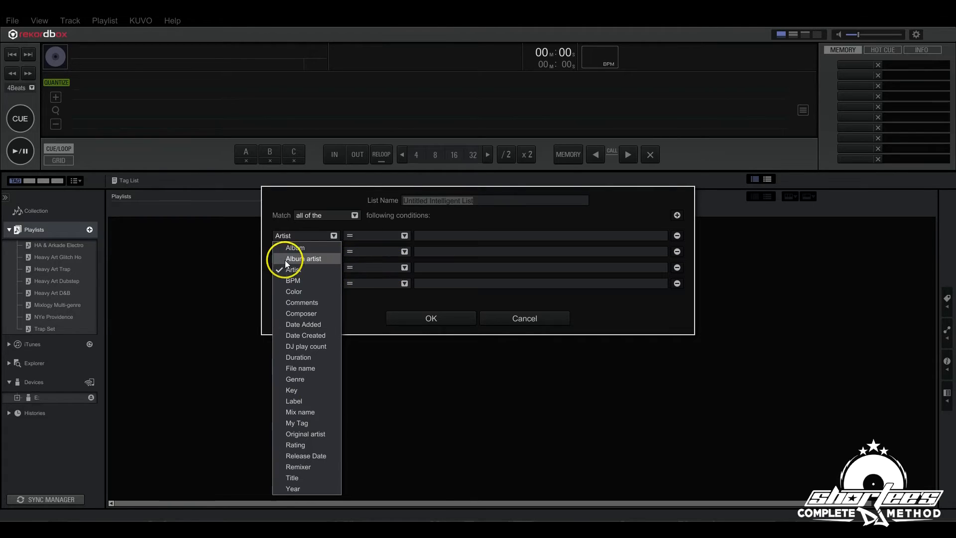
{"action": "mouse_move", "coordinate": [295, 247]}
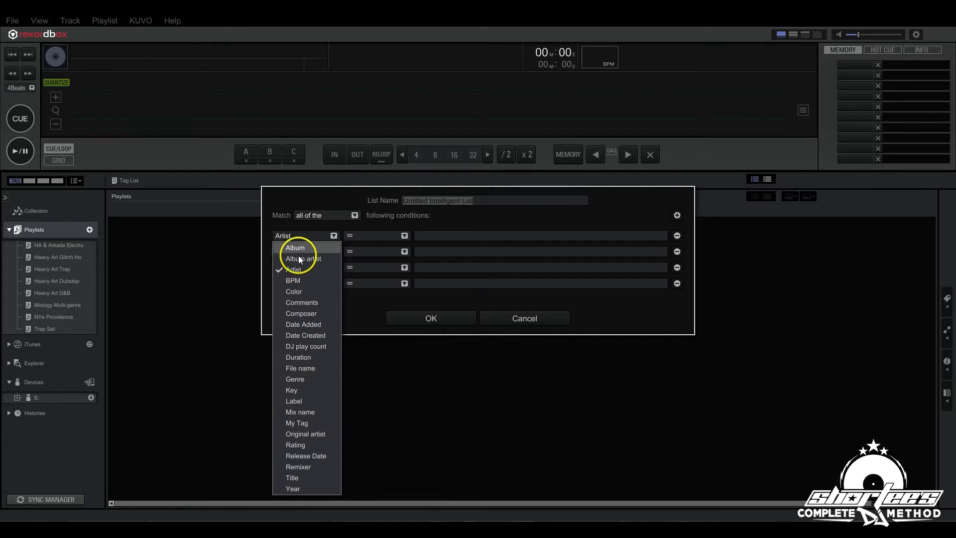
{"action": "mouse_move", "coordinate": [384, 250]}
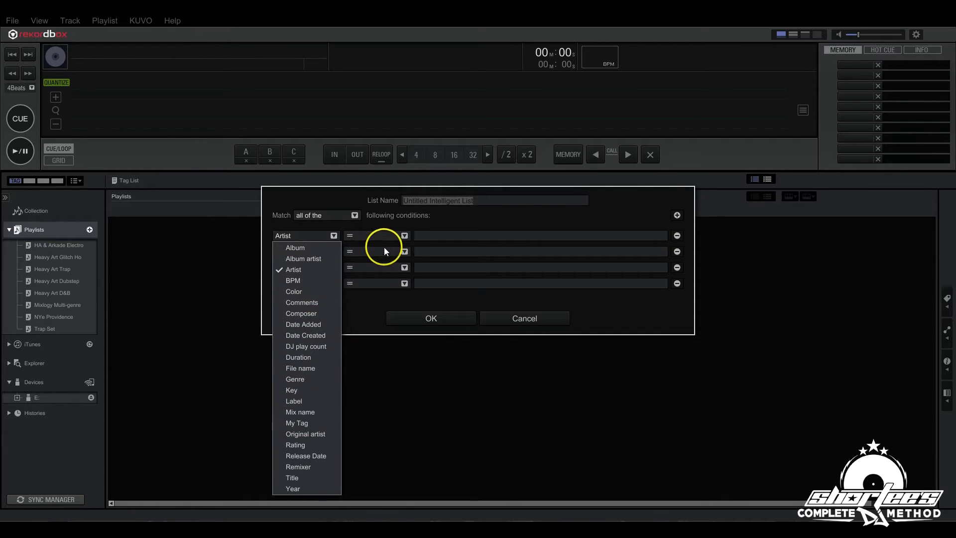
{"action": "mouse_move", "coordinate": [334, 281]}
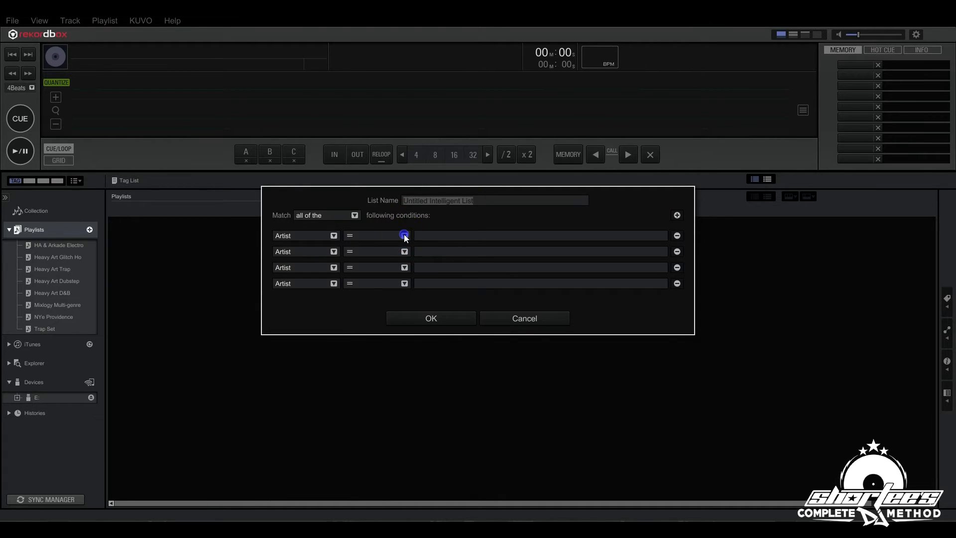
{"action": "left_click", "coordinate": [404, 236]}
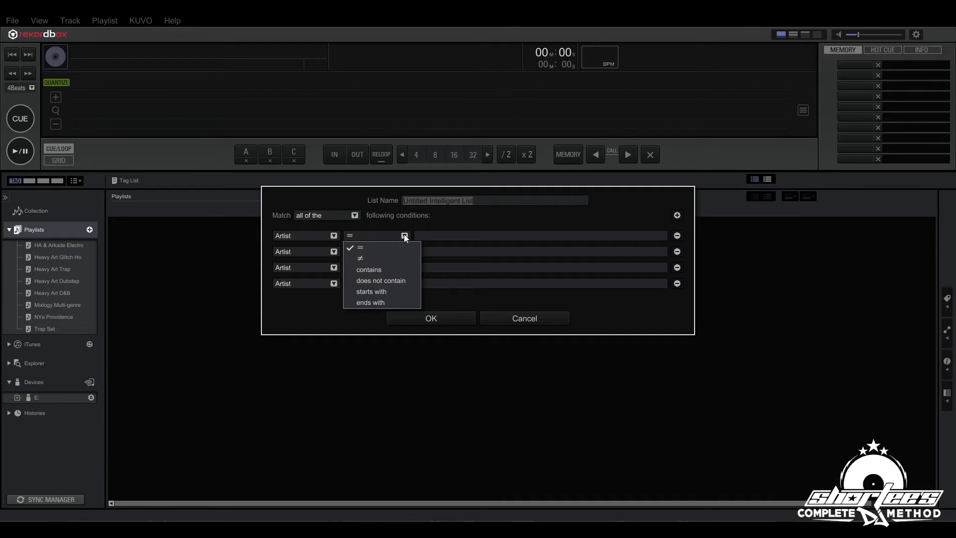
{"action": "mouse_move", "coordinate": [368, 248]}
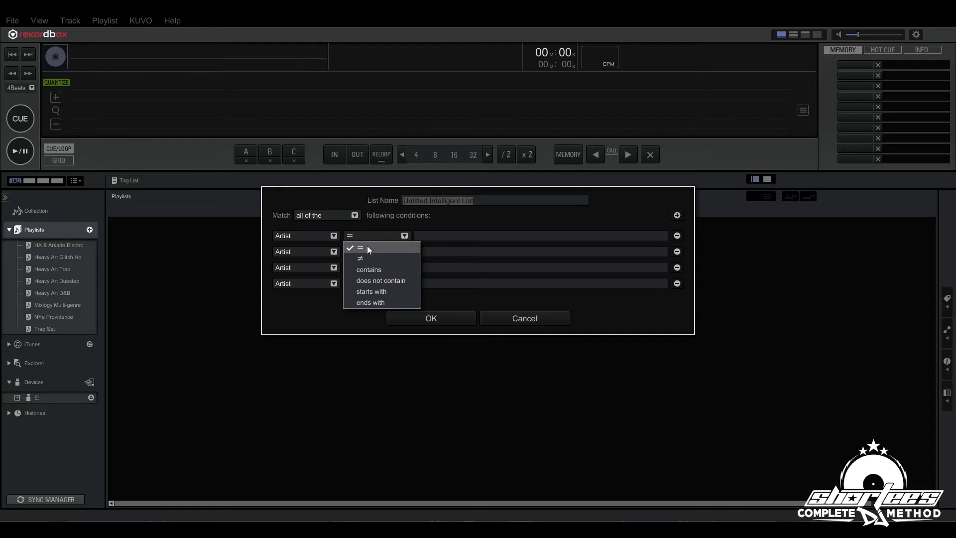
{"action": "mouse_move", "coordinate": [445, 238]}
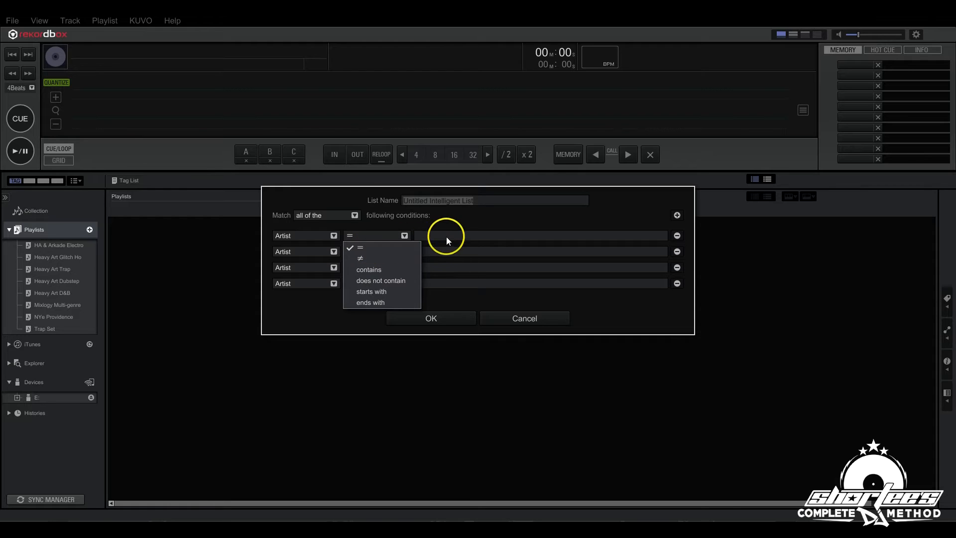
{"action": "mouse_move", "coordinate": [471, 236]}
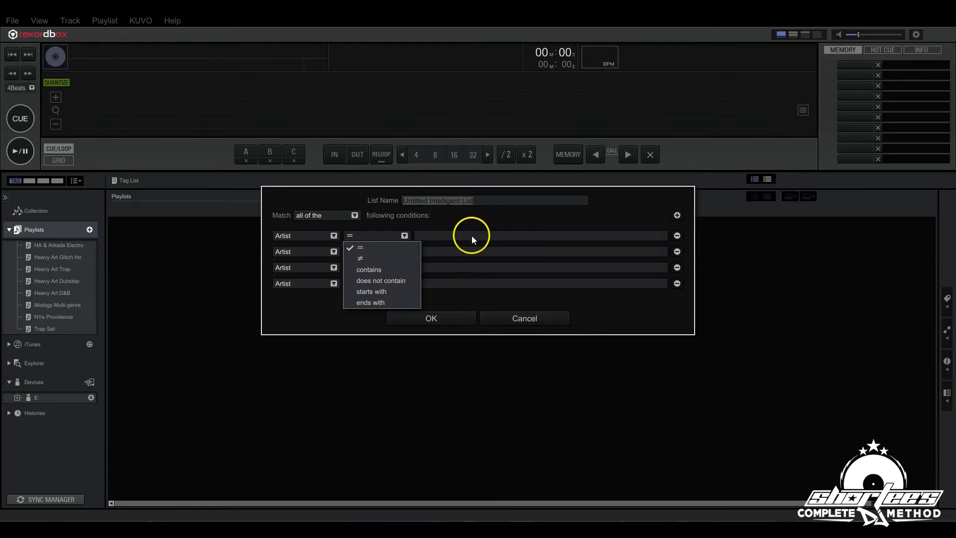
{"action": "mouse_move", "coordinate": [358, 259]}
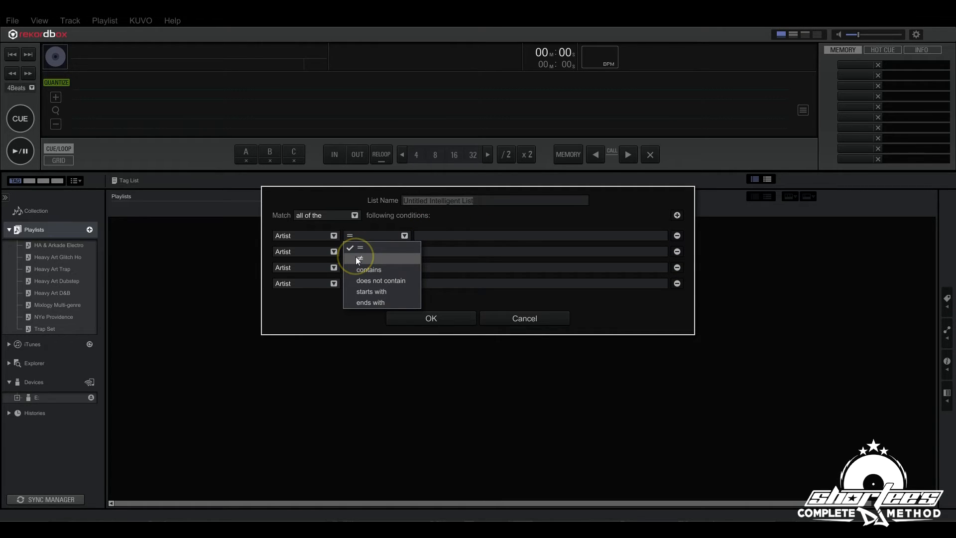
{"action": "left_click", "coordinate": [359, 259]}
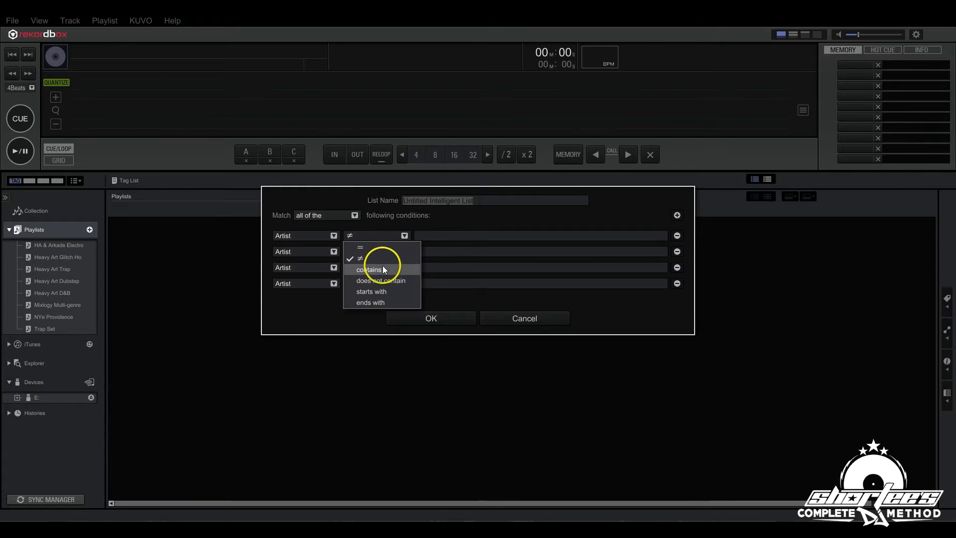
{"action": "mouse_move", "coordinate": [378, 269]}
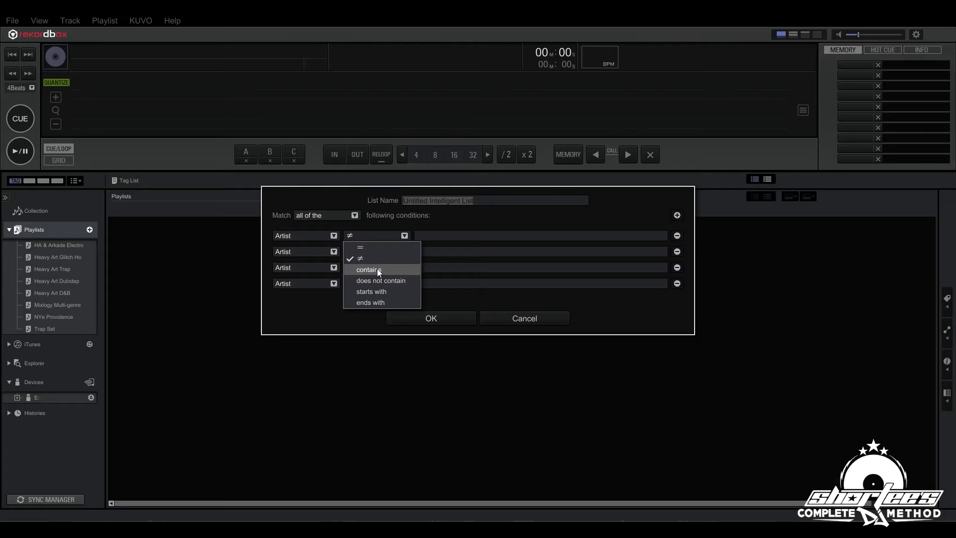
{"action": "mouse_move", "coordinate": [500, 232]}
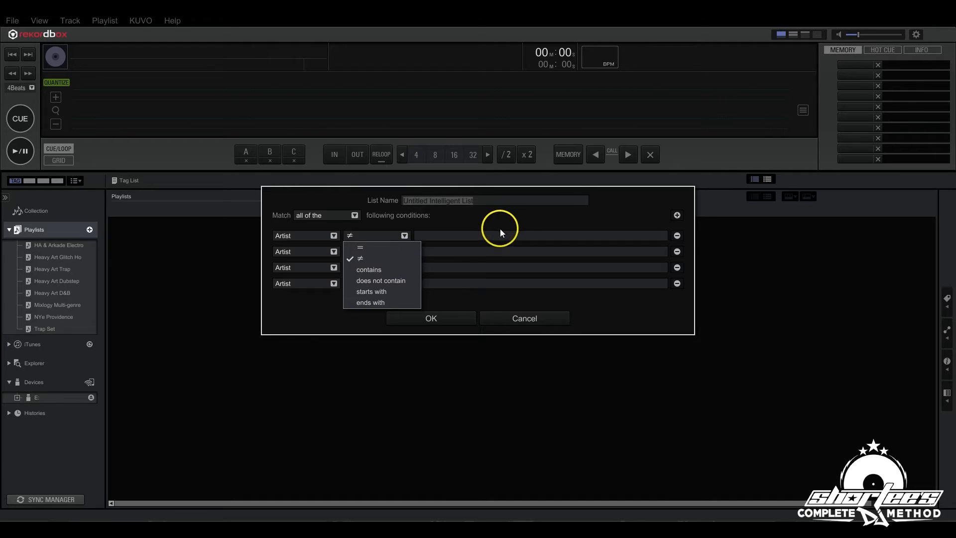
{"action": "mouse_move", "coordinate": [442, 238]}
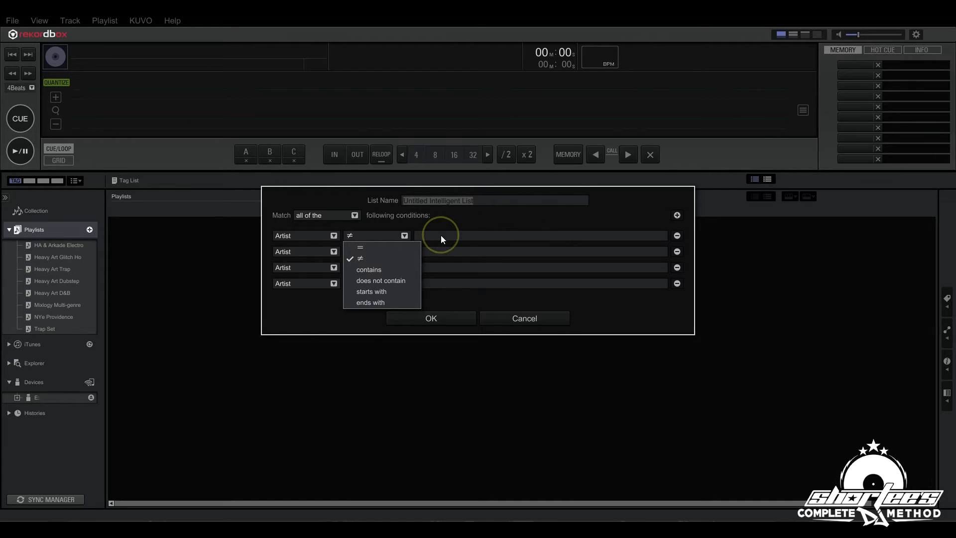
{"action": "mouse_move", "coordinate": [442, 239]}
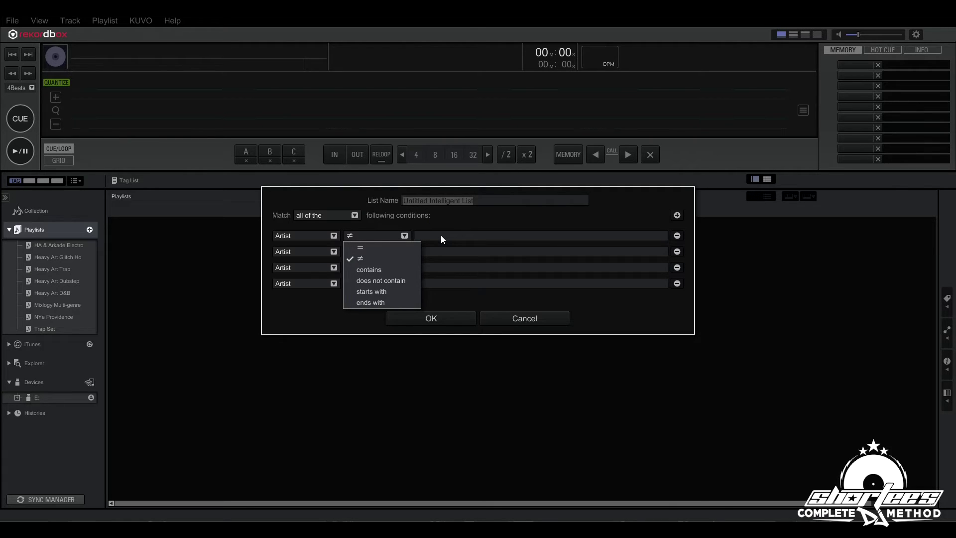
{"action": "mouse_move", "coordinate": [378, 282]}
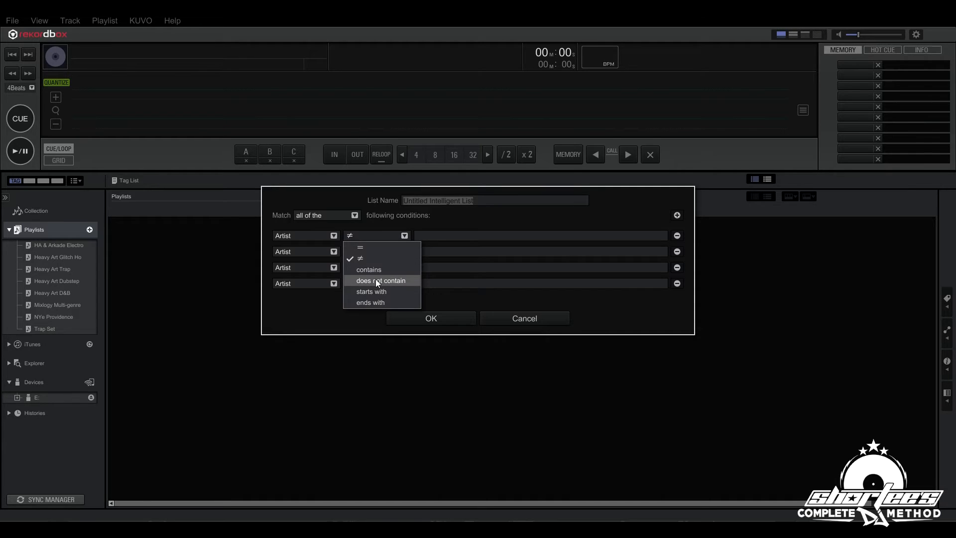
{"action": "mouse_move", "coordinate": [376, 291]}
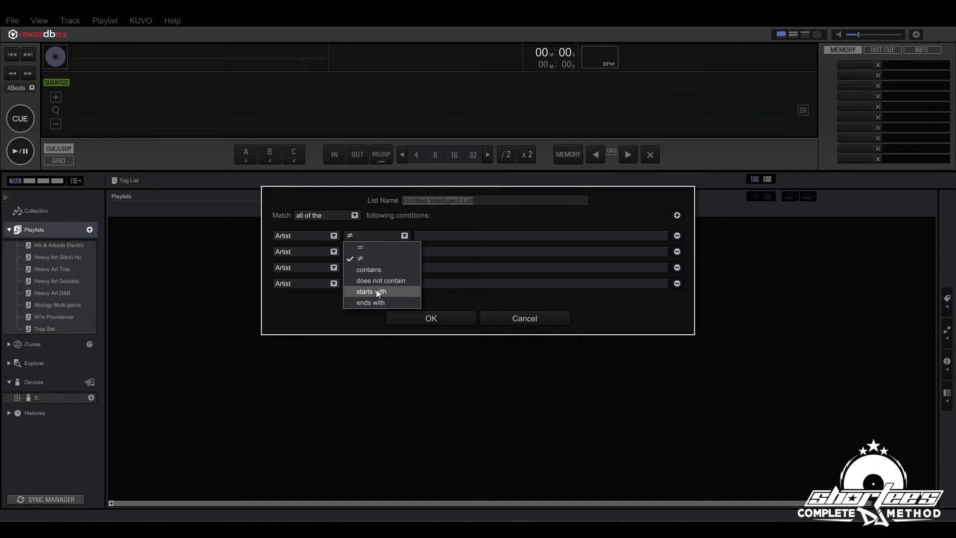
{"action": "mouse_move", "coordinate": [370, 303]}
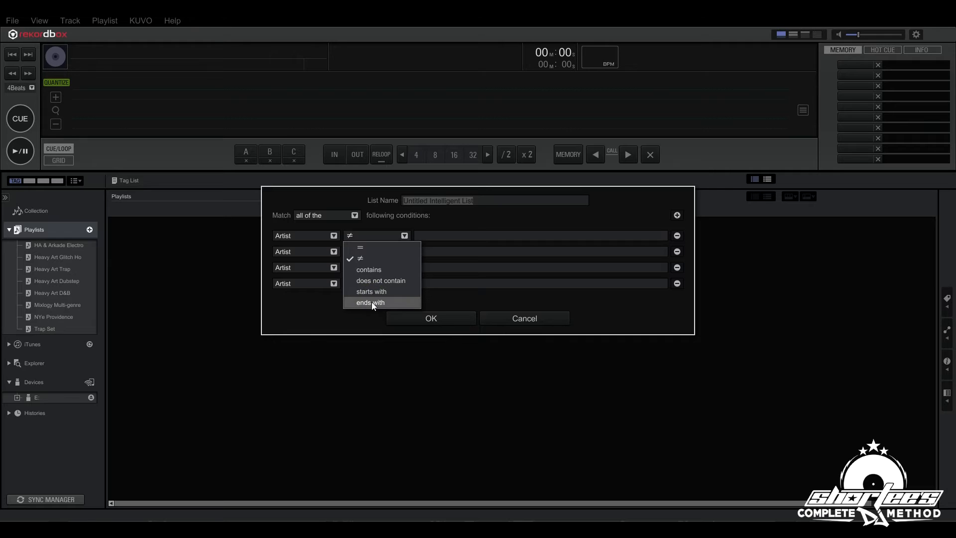
{"action": "mouse_move", "coordinate": [511, 231]}
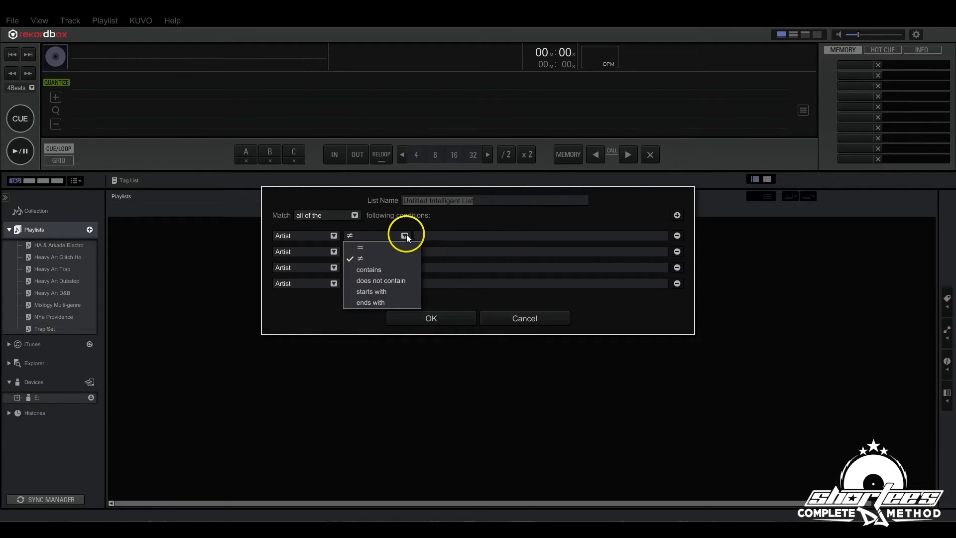
{"action": "left_click", "coordinate": [360, 248]}
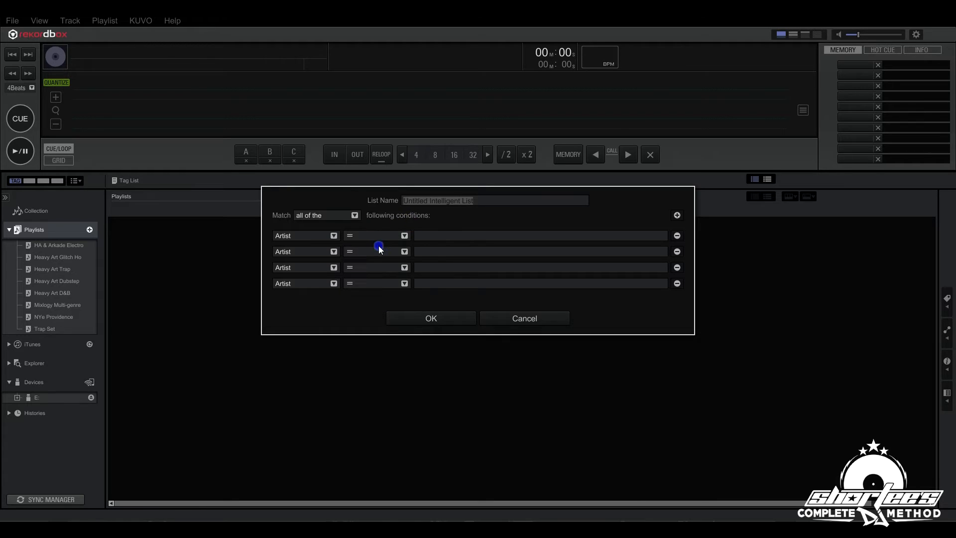
{"action": "mouse_move", "coordinate": [437, 241]}
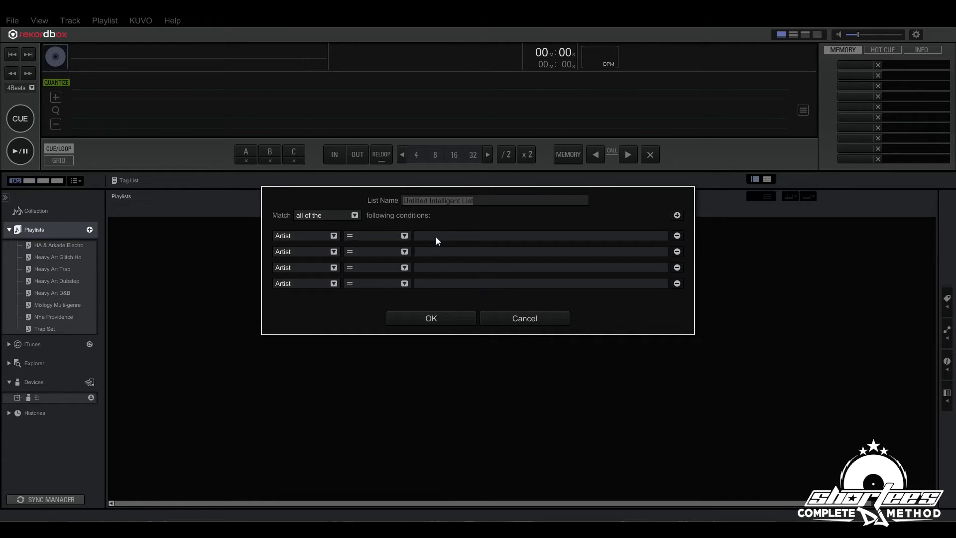
Set the first condition to Label starts with Heavy Artillery
{"action": "type", "text": "URBAN ASSAULT"}
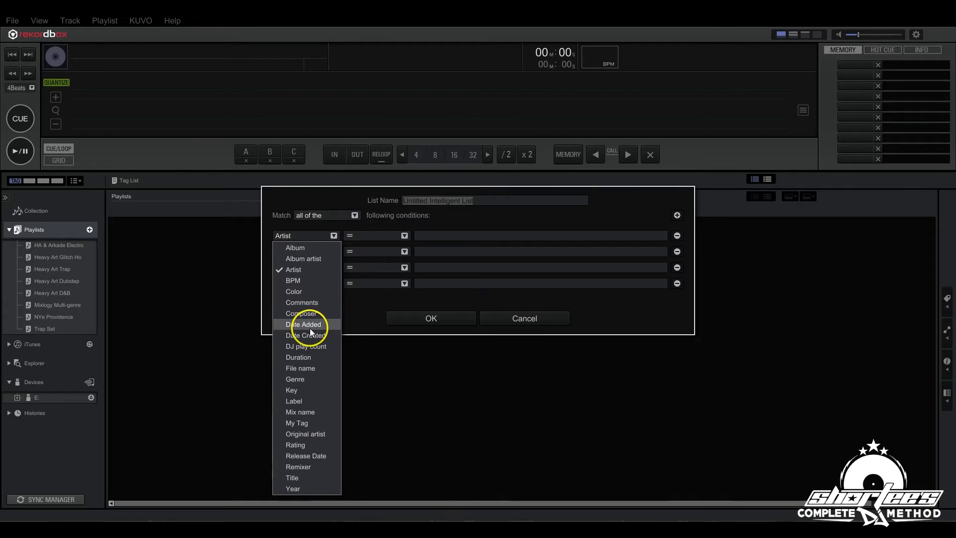
{"action": "mouse_move", "coordinate": [301, 464]}
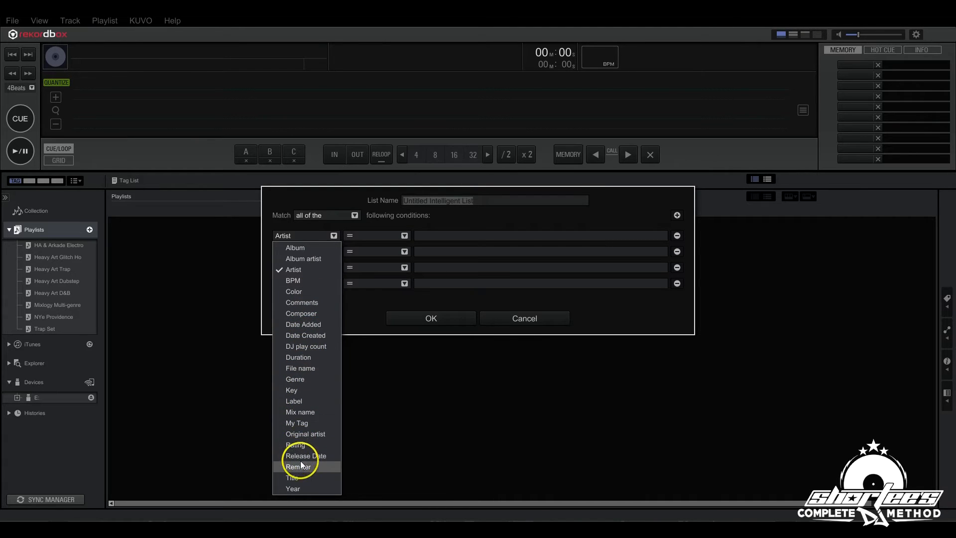
{"action": "mouse_move", "coordinate": [299, 401]}
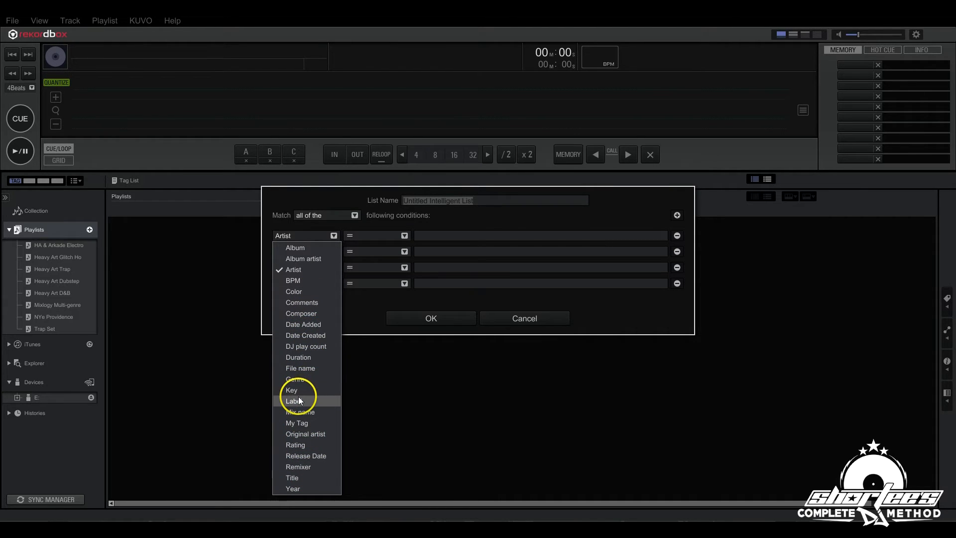
{"action": "left_click", "coordinate": [293, 400]}
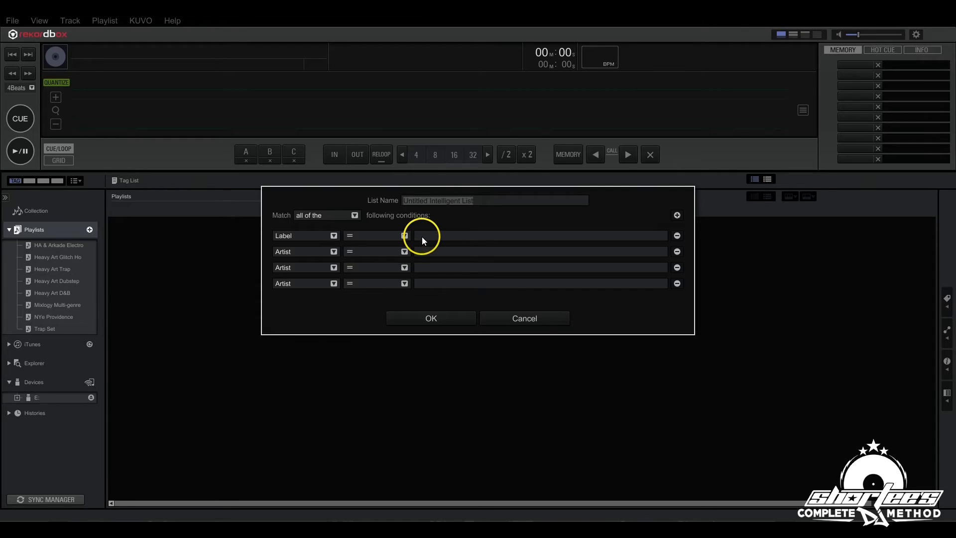
{"action": "type", "text": "Heavy Artil"}
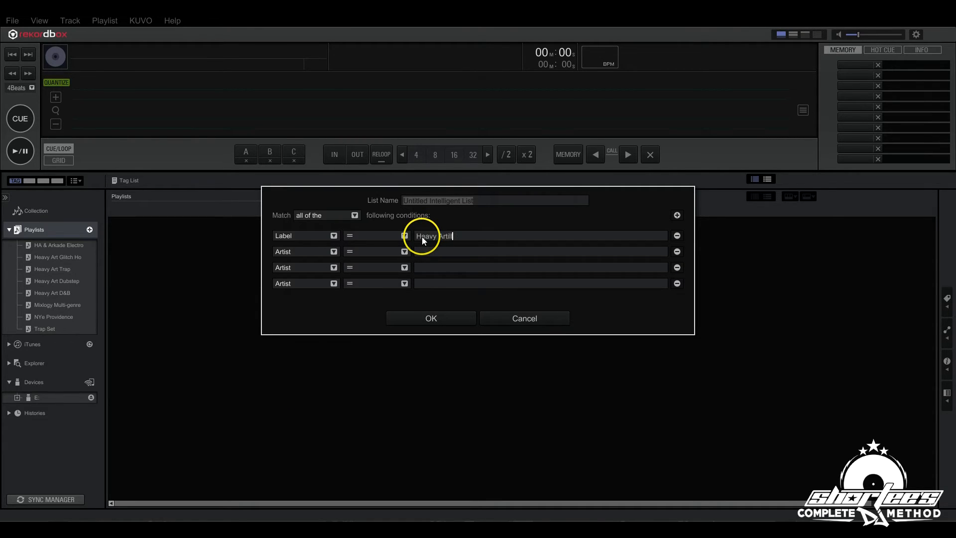
{"action": "type", "text": "lery"}
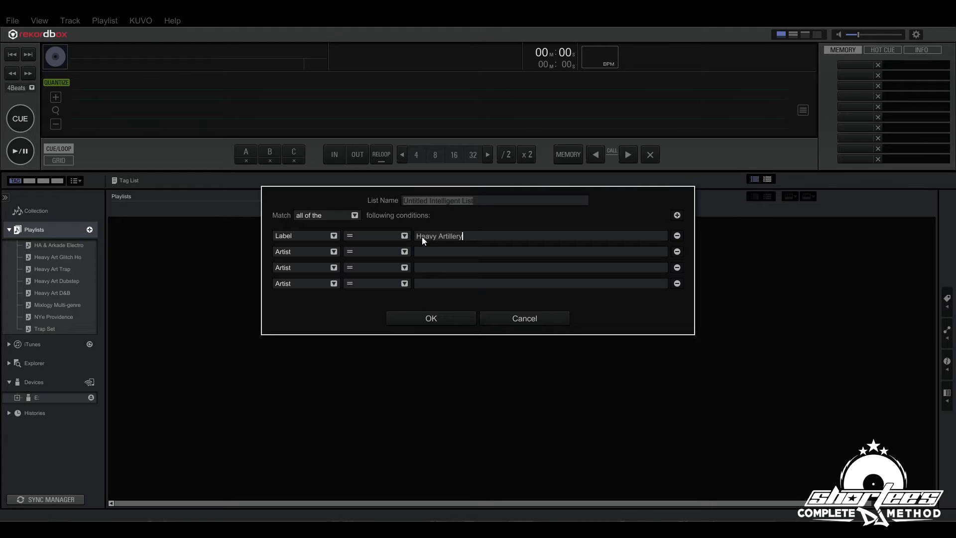
{"action": "left_click", "coordinate": [404, 236]}
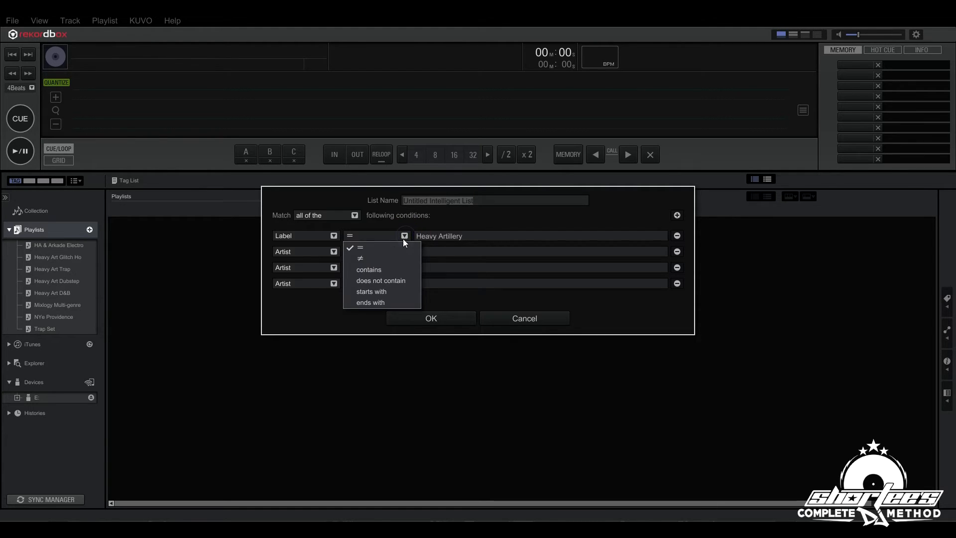
{"action": "mouse_move", "coordinate": [378, 270]}
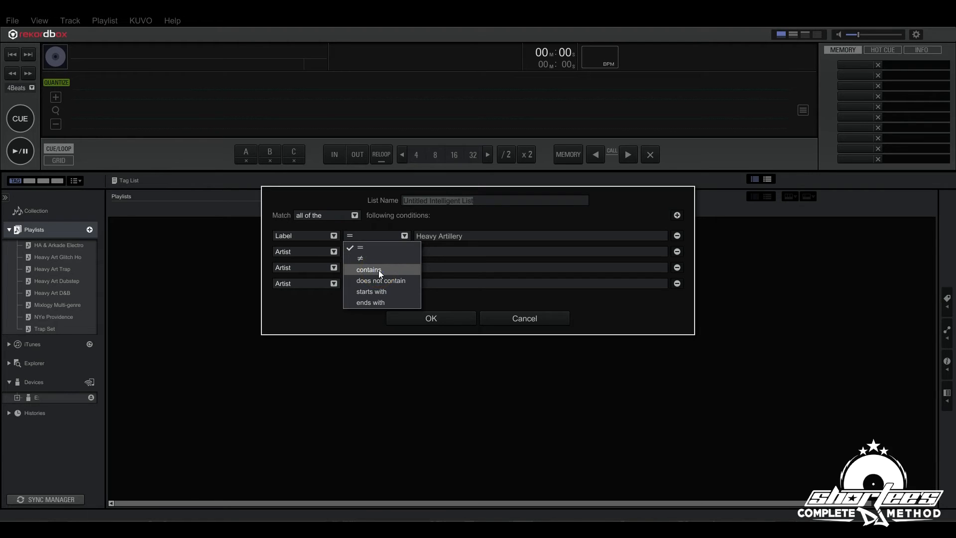
{"action": "left_click", "coordinate": [369, 269]}
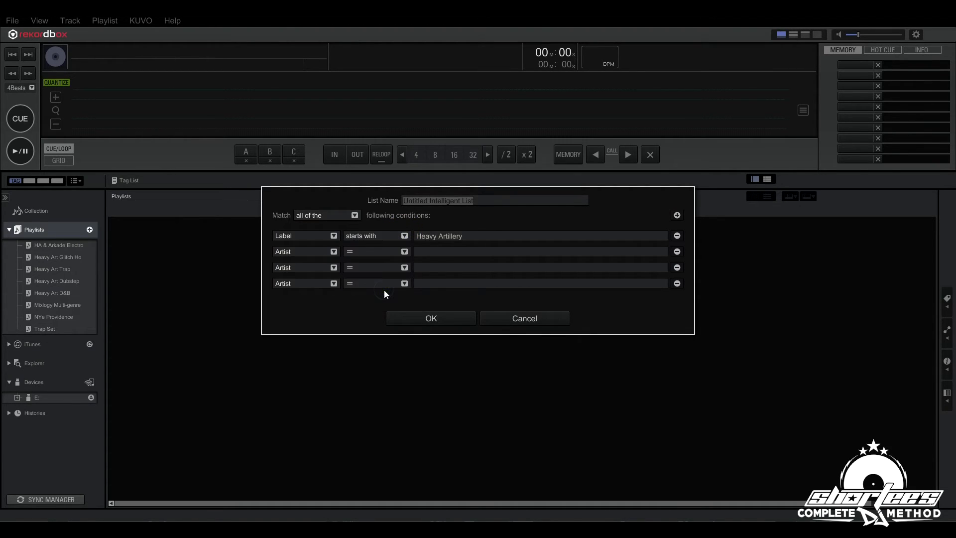
{"action": "mouse_move", "coordinate": [358, 278]}
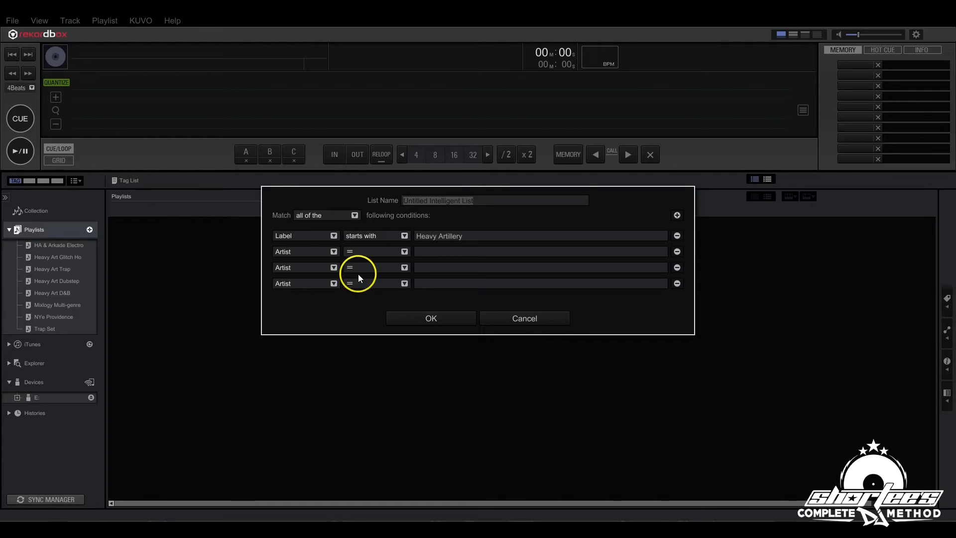
{"action": "left_click", "coordinate": [333, 251]}
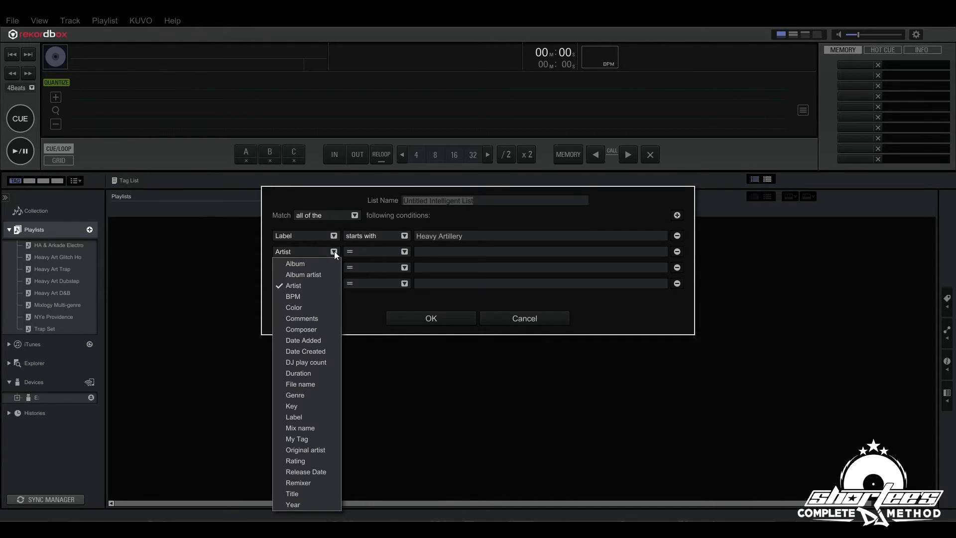
Set the second condition to BPM is in the range 128 to 140
{"action": "left_click", "coordinate": [293, 296]}
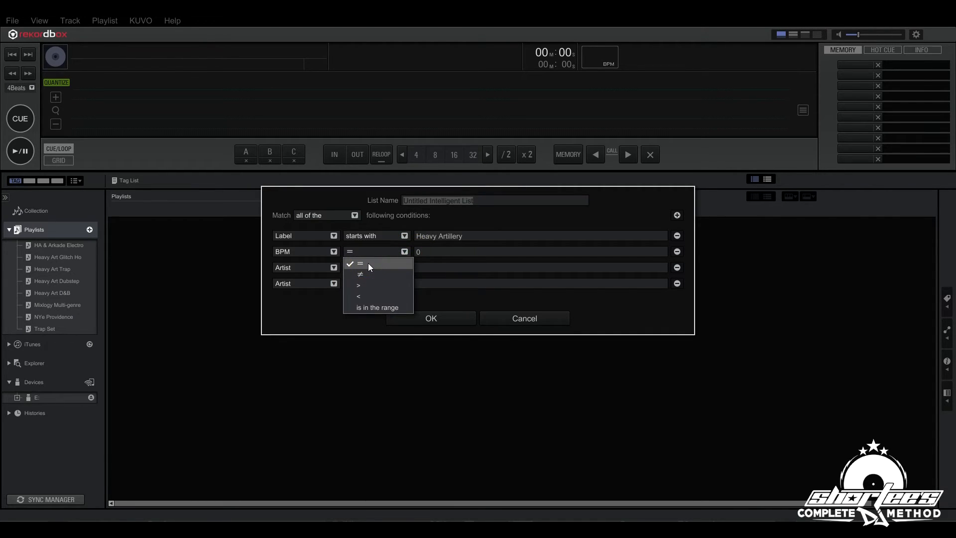
{"action": "mouse_move", "coordinate": [366, 274]}
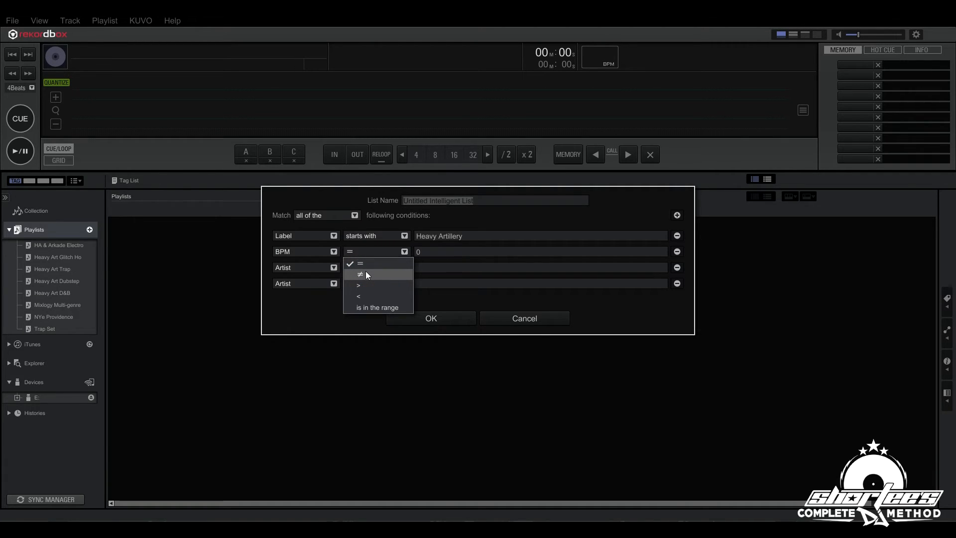
{"action": "mouse_move", "coordinate": [362, 287]}
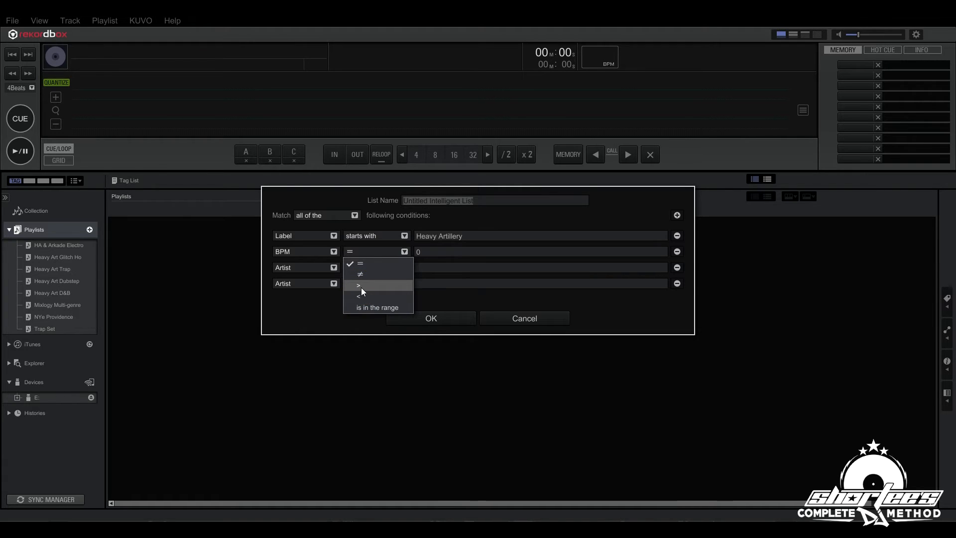
{"action": "left_click", "coordinate": [360, 285]}
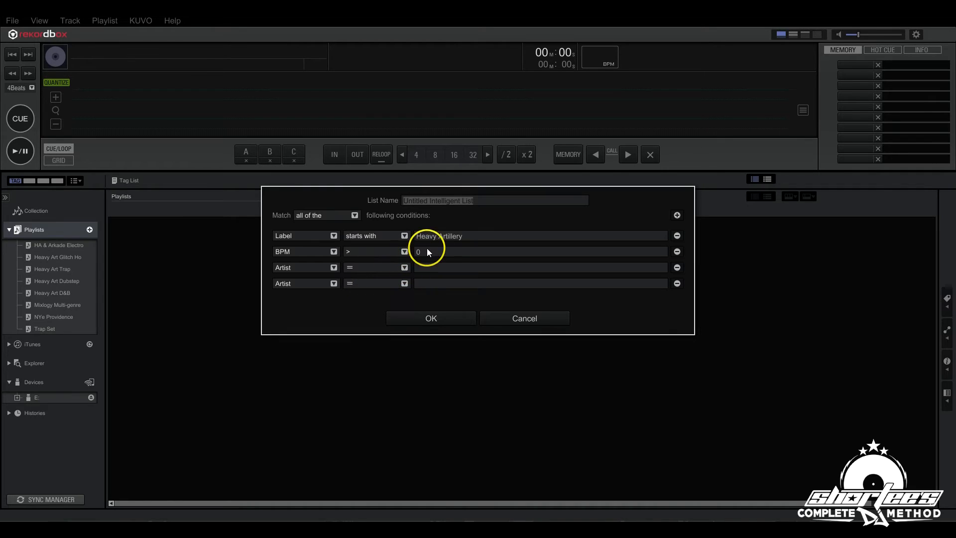
{"action": "type", "text": "12"}
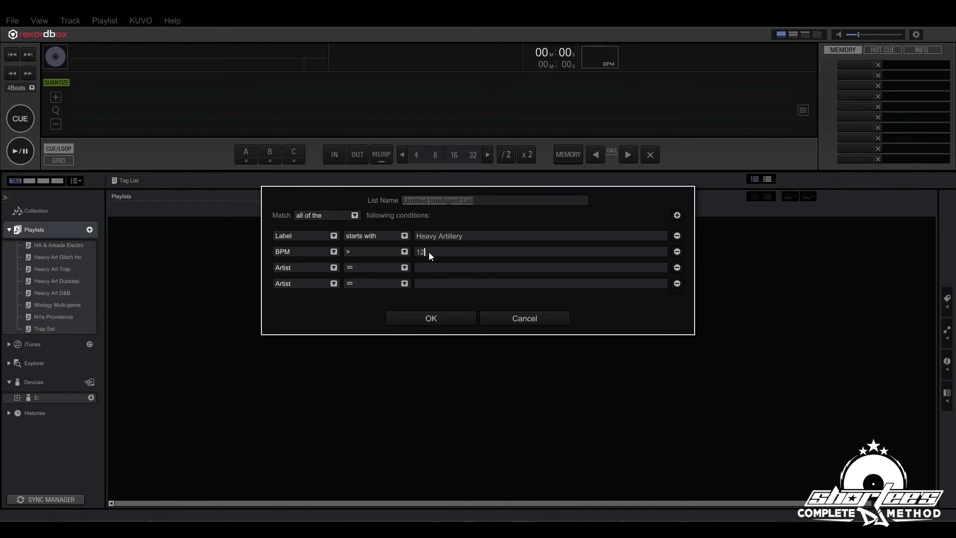
{"action": "type", "text": "28"}
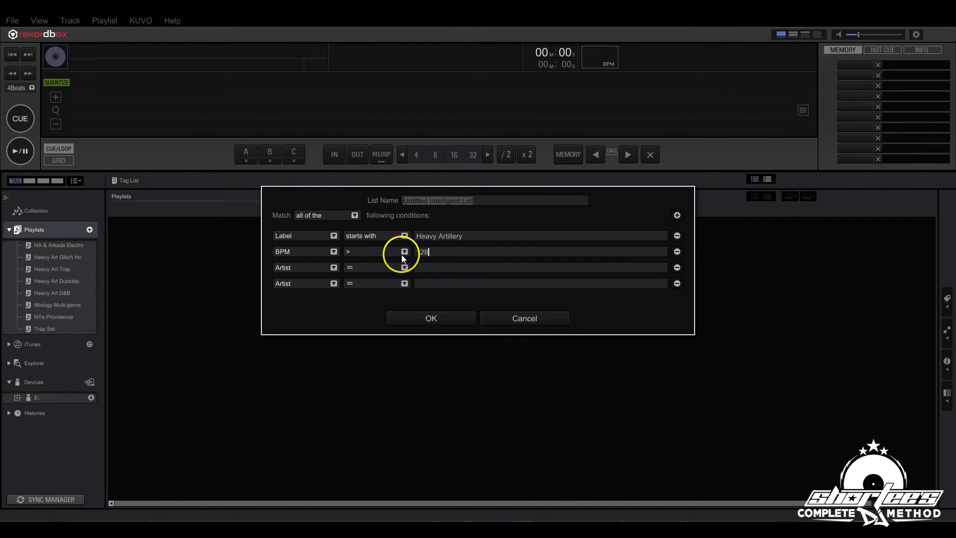
{"action": "left_click", "coordinate": [403, 251]}
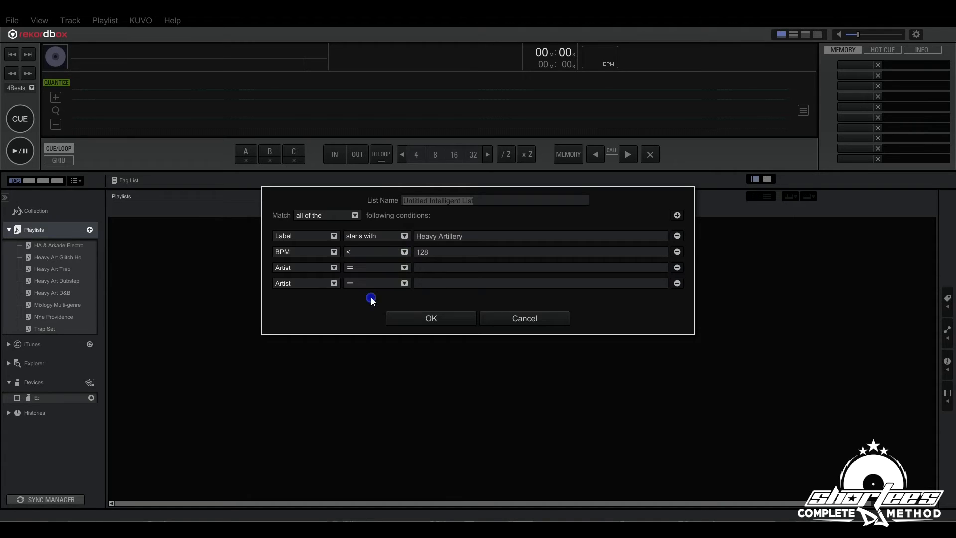
{"action": "mouse_move", "coordinate": [438, 252]}
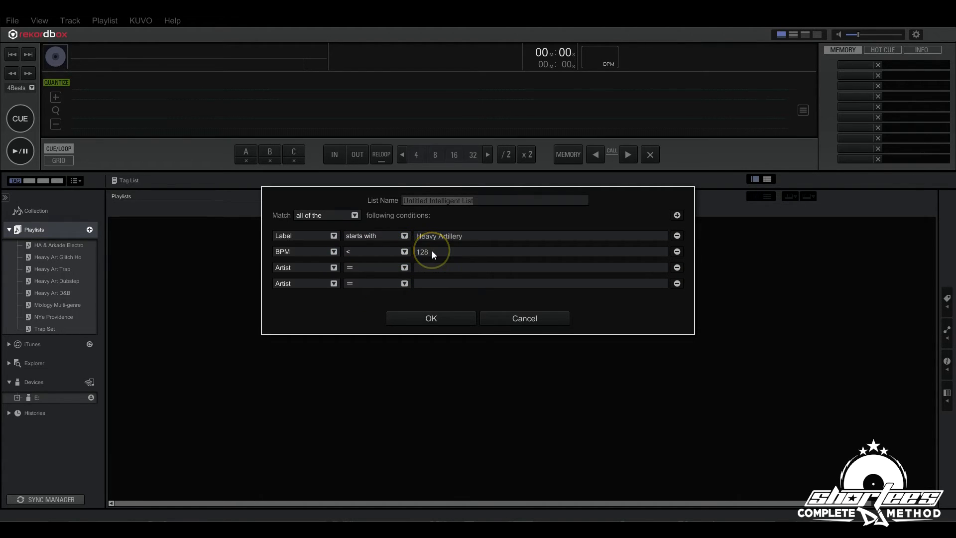
{"action": "left_click", "coordinate": [404, 251]}
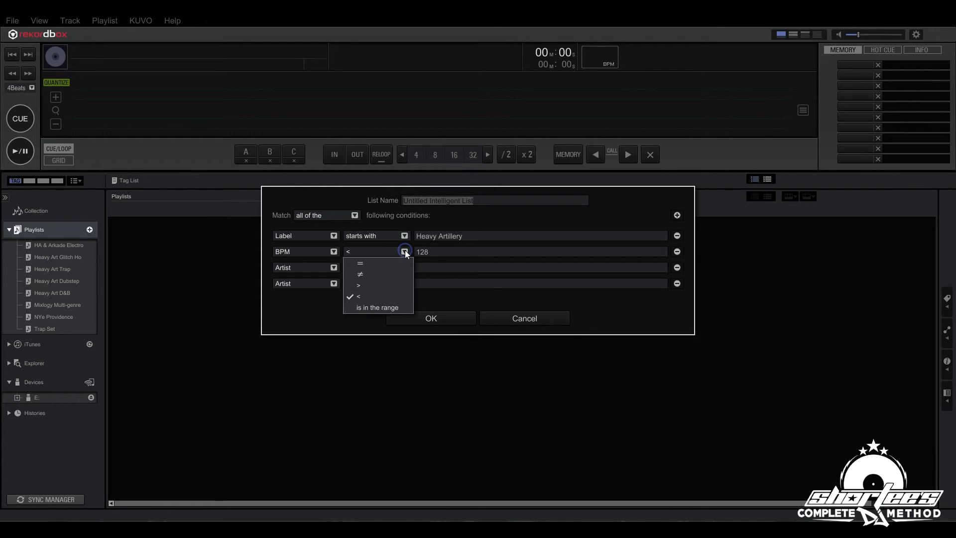
{"action": "left_click", "coordinate": [377, 308]}
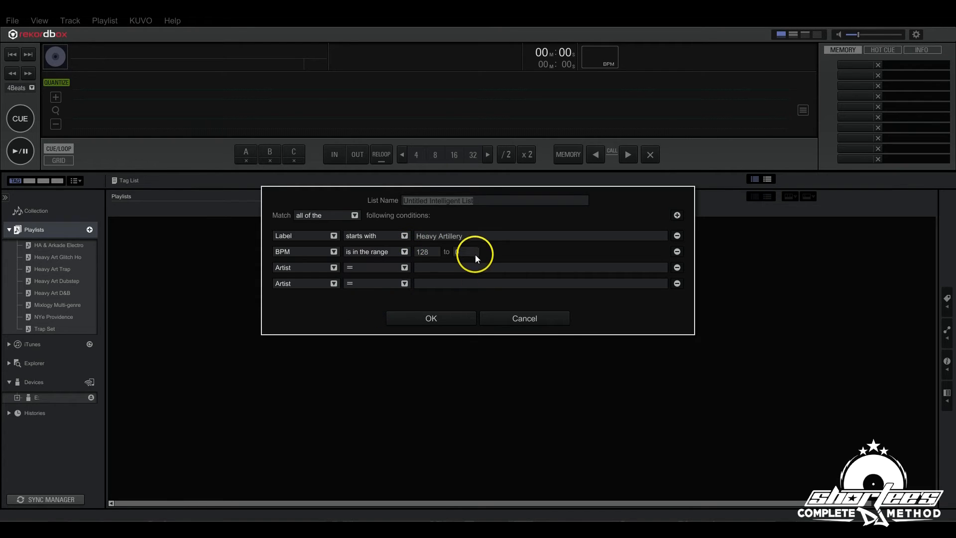
{"action": "mouse_move", "coordinate": [467, 252]}
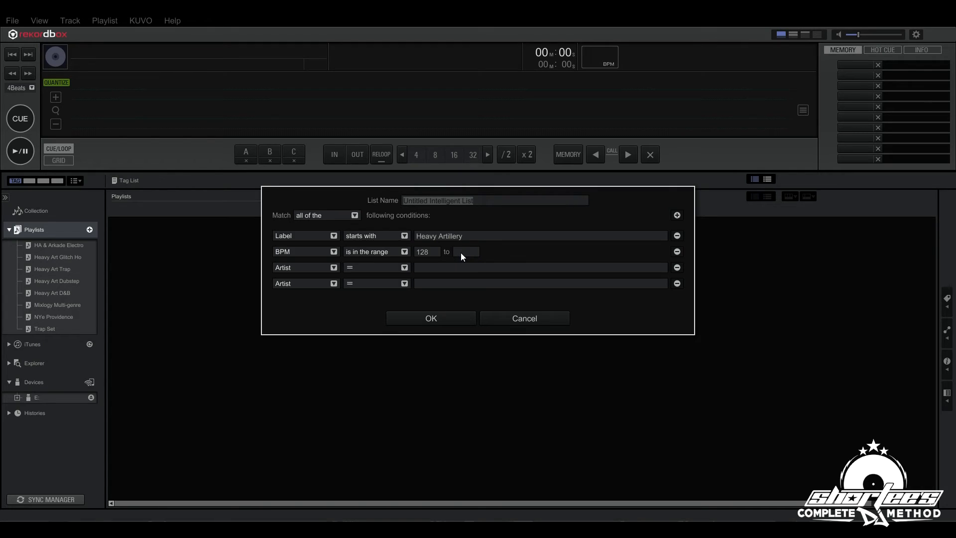
{"action": "type", "text": "14"}
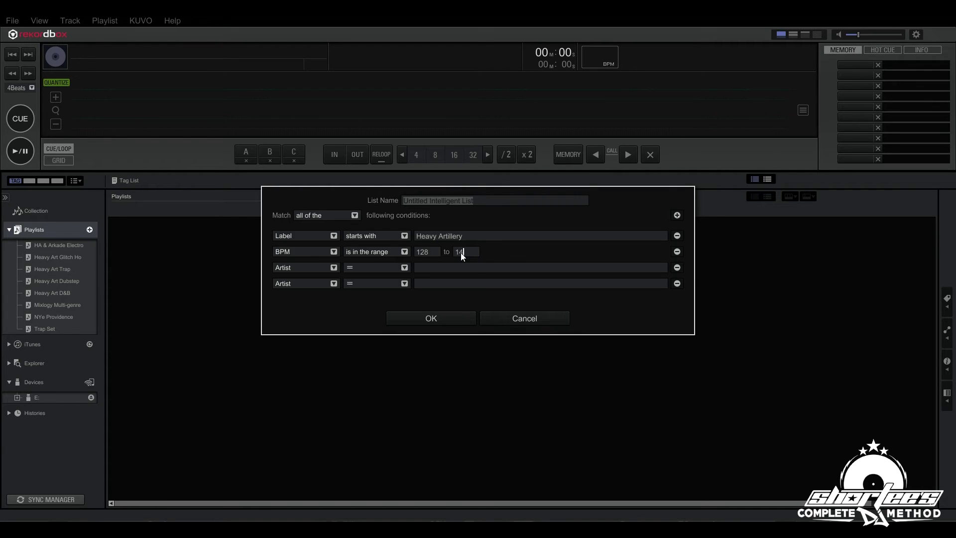
{"action": "type", "text": "0"}
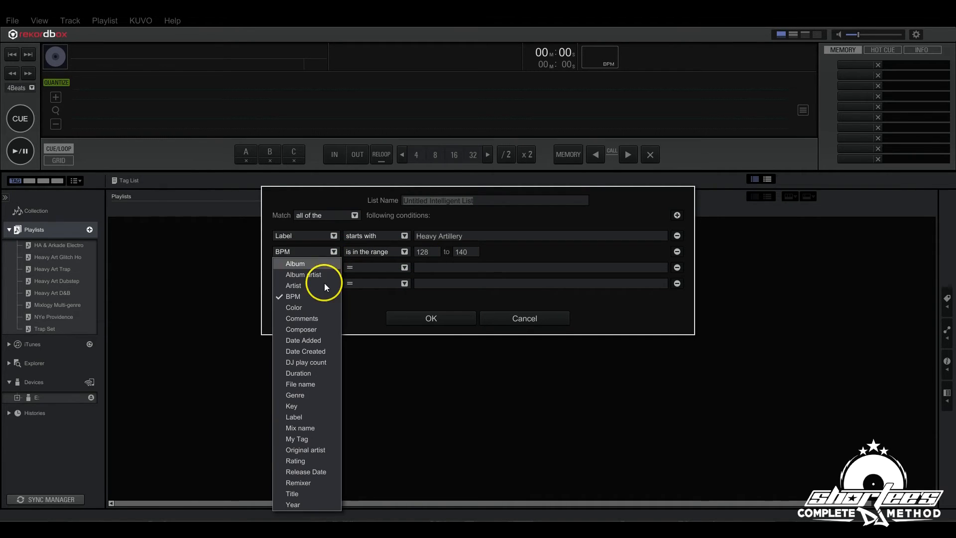
{"action": "mouse_move", "coordinate": [312, 340]}
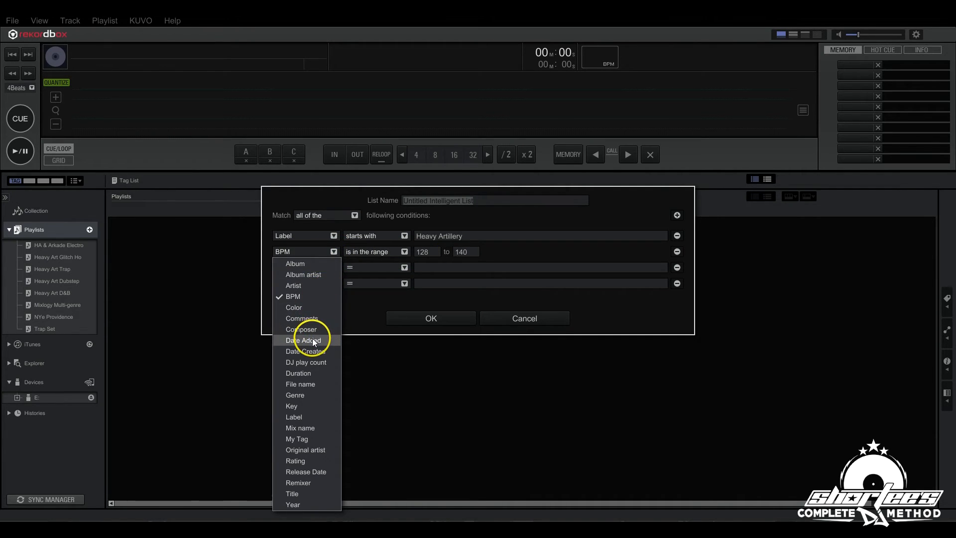
Change the second condition to Date Added and try the 'is' and 'is not' operators
{"action": "left_click", "coordinate": [304, 340]}
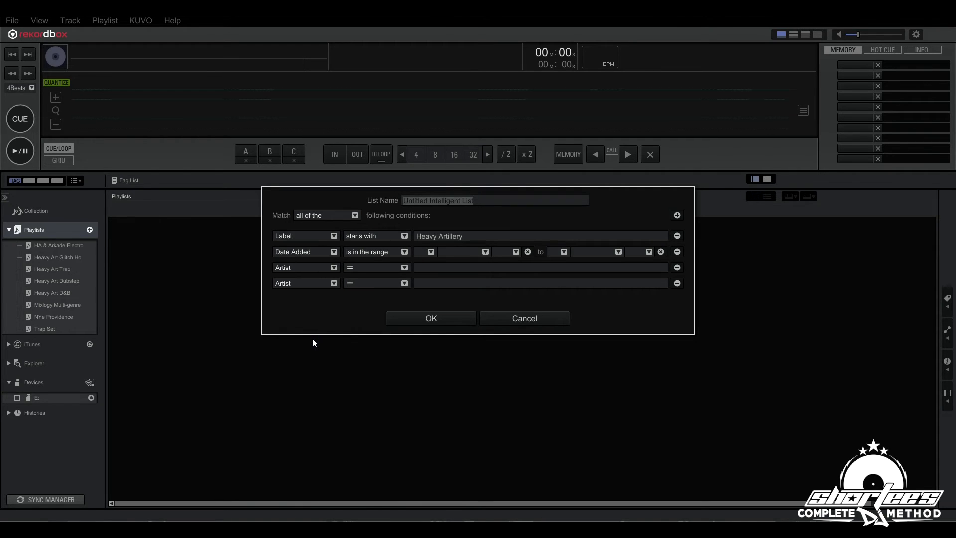
{"action": "left_click", "coordinate": [403, 251]}
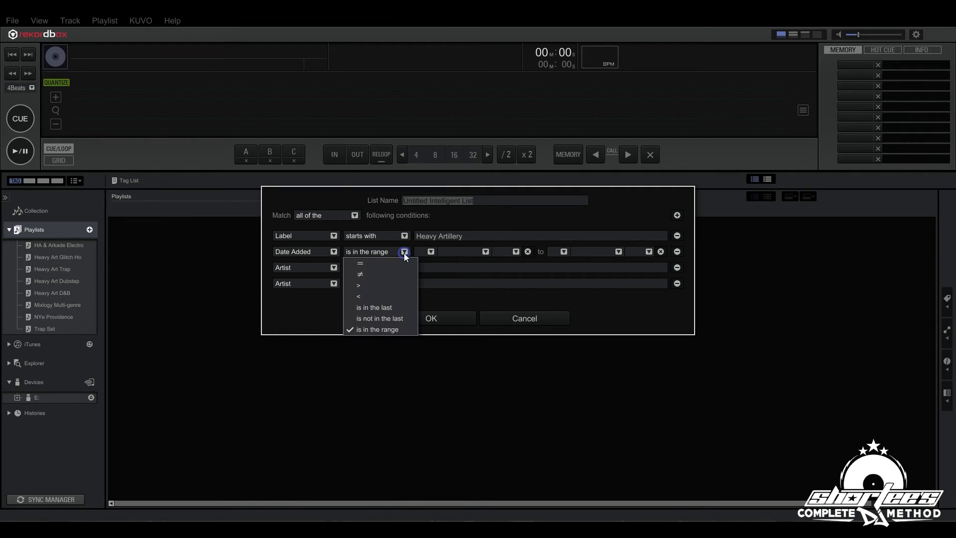
{"action": "left_click", "coordinate": [360, 263]}
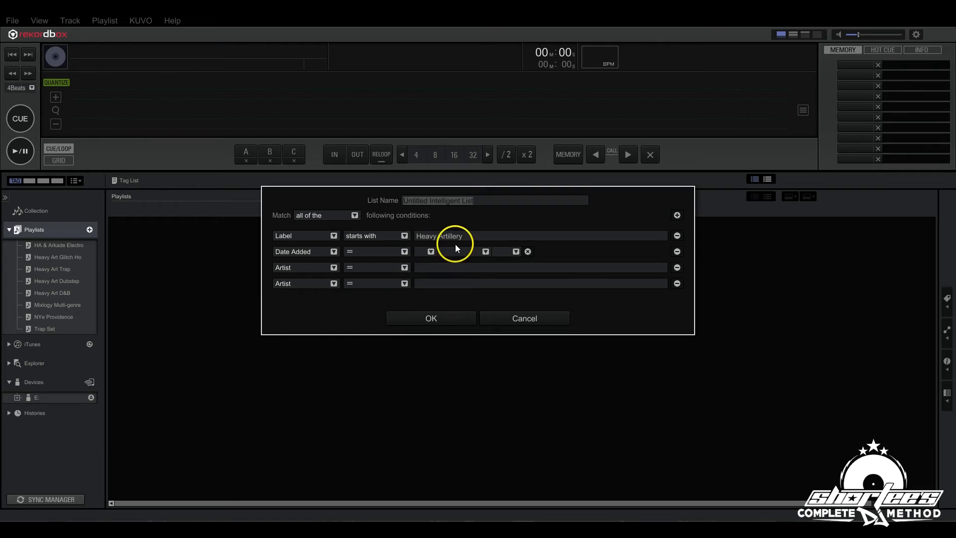
{"action": "left_click", "coordinate": [432, 251]}
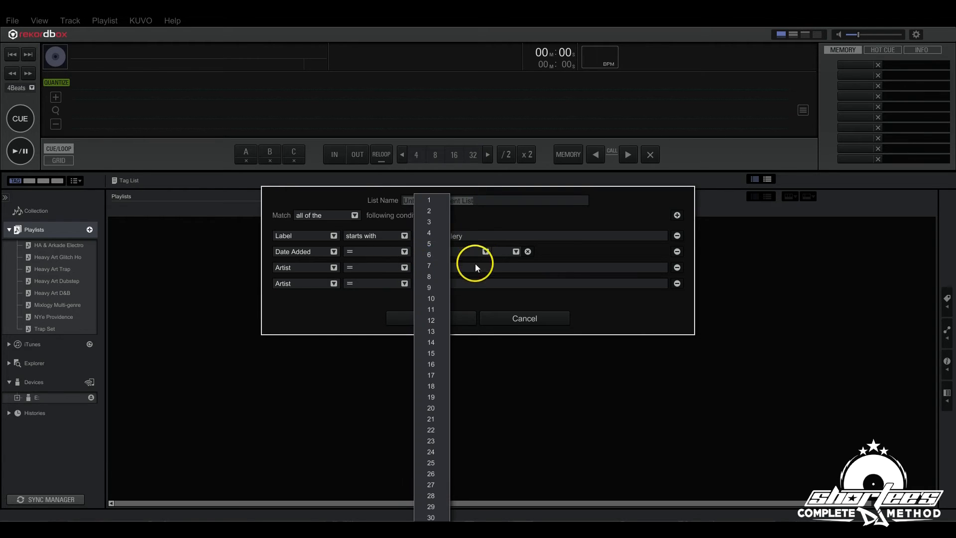
{"action": "left_click", "coordinate": [515, 251]}
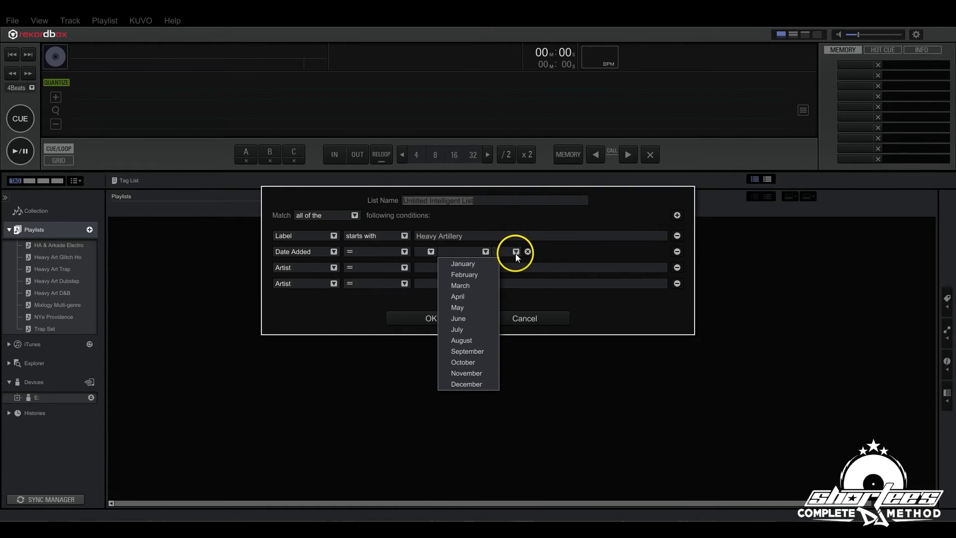
{"action": "left_click", "coordinate": [405, 252]}
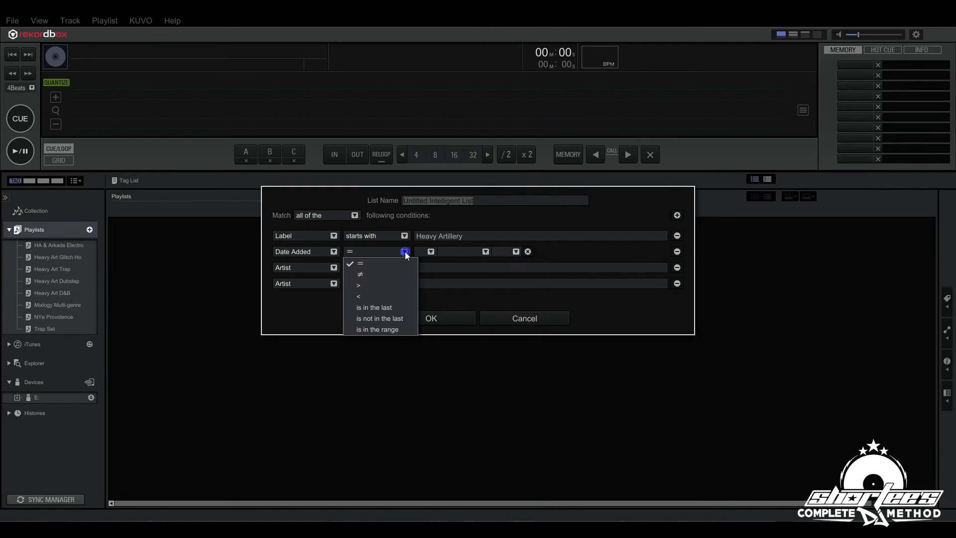
{"action": "mouse_move", "coordinate": [381, 274]}
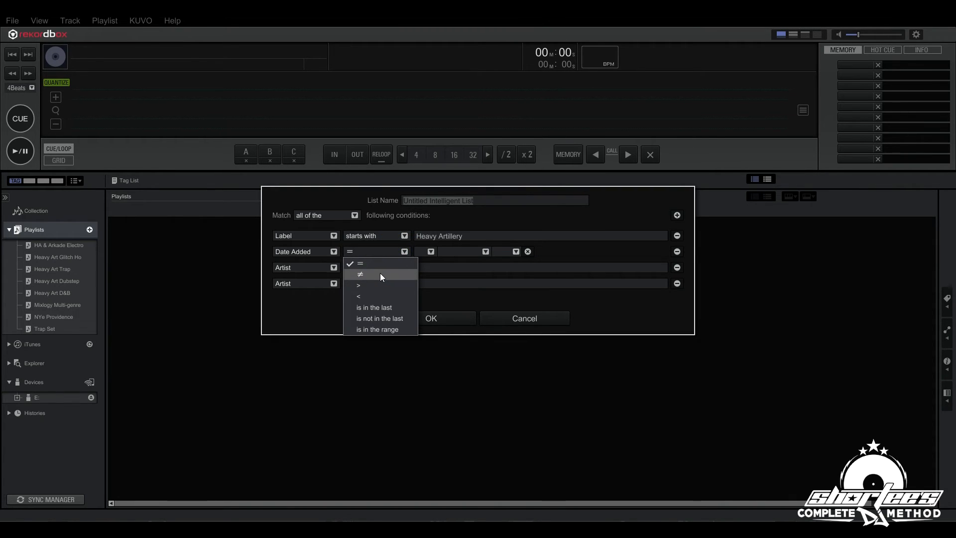
{"action": "left_click", "coordinate": [360, 274]}
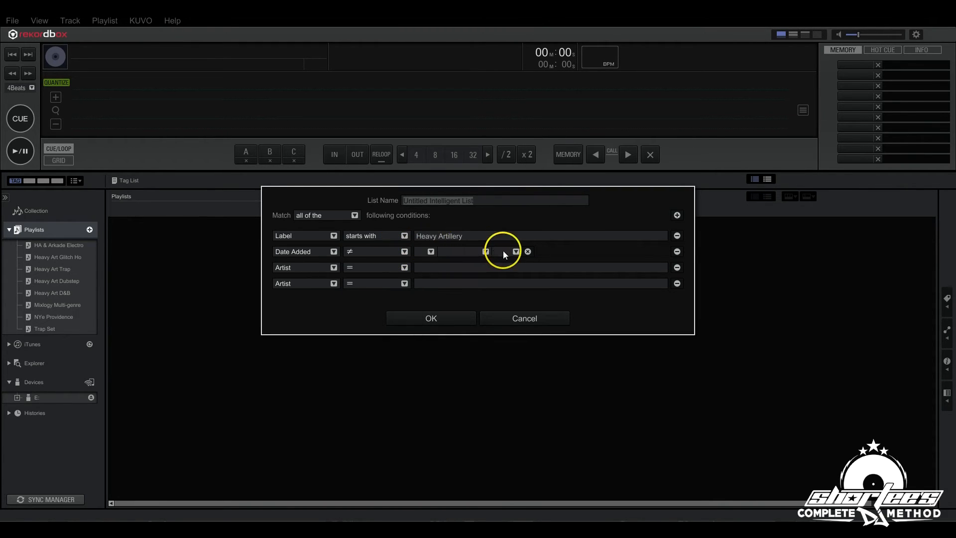
{"action": "mouse_move", "coordinate": [366, 253]}
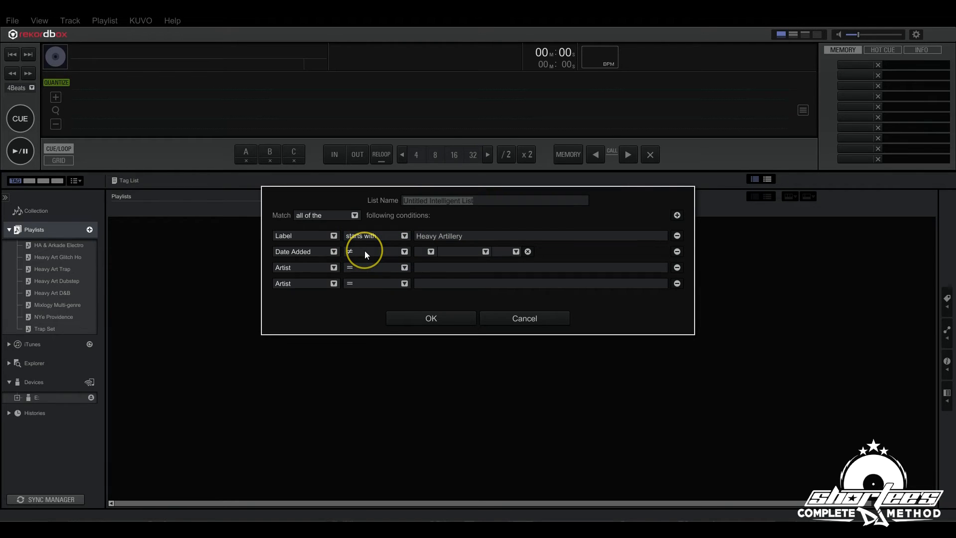
Set Date Added to 'is in the range' and remove the empty Artist rows
{"action": "left_click", "coordinate": [403, 251]}
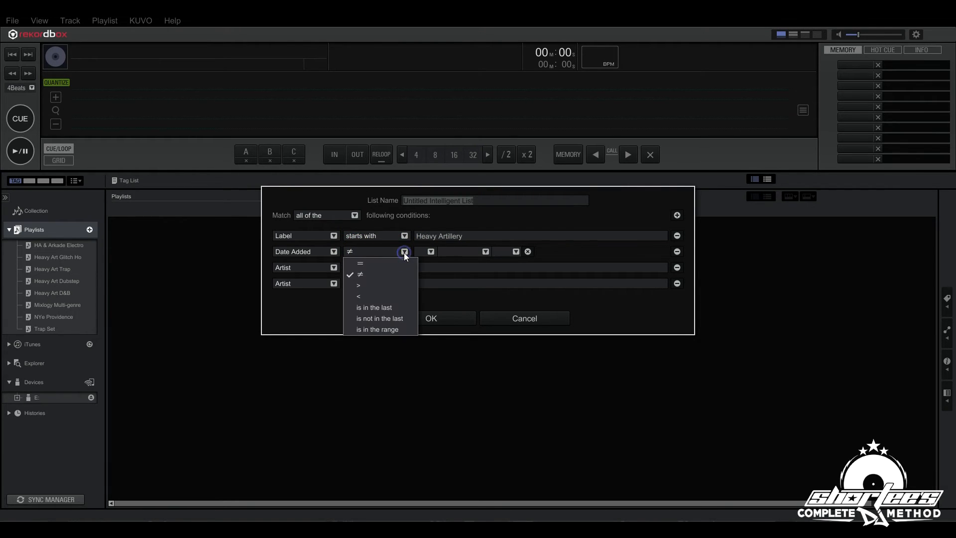
{"action": "mouse_move", "coordinate": [399, 318]}
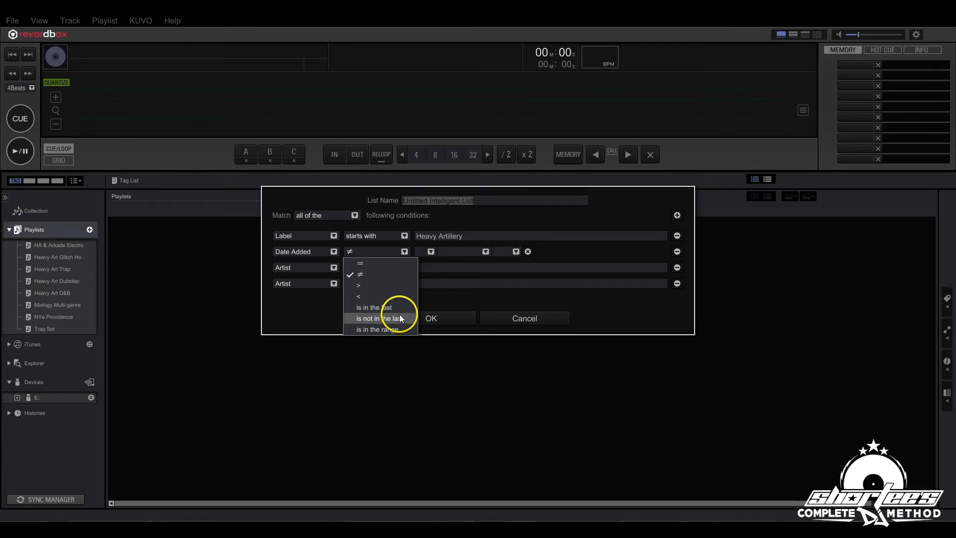
{"action": "left_click", "coordinate": [372, 307]}
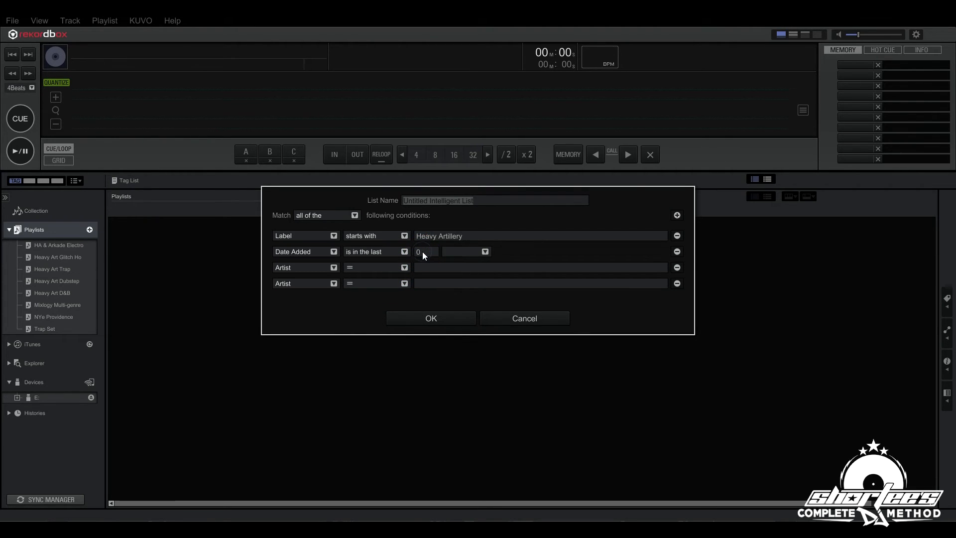
{"action": "left_click", "coordinate": [484, 251]}
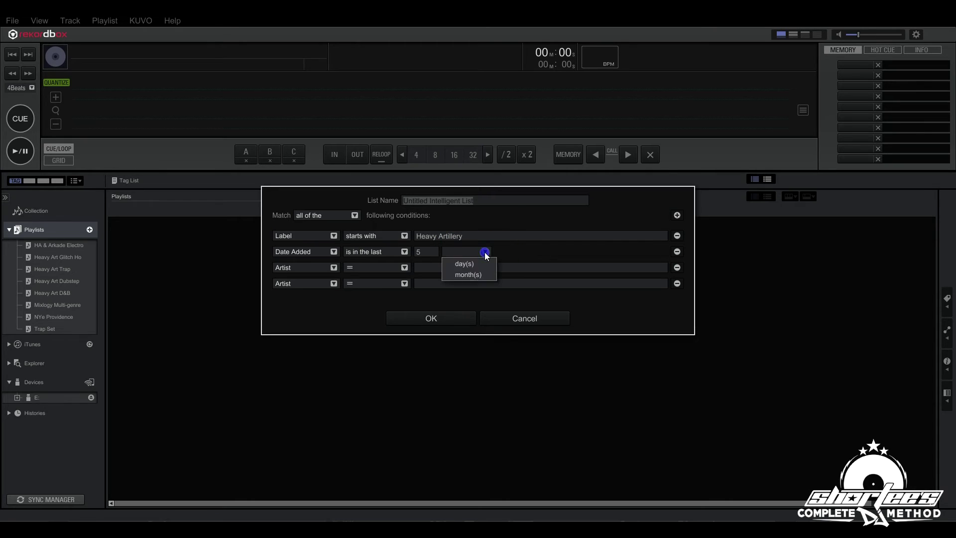
{"action": "mouse_move", "coordinate": [465, 263]}
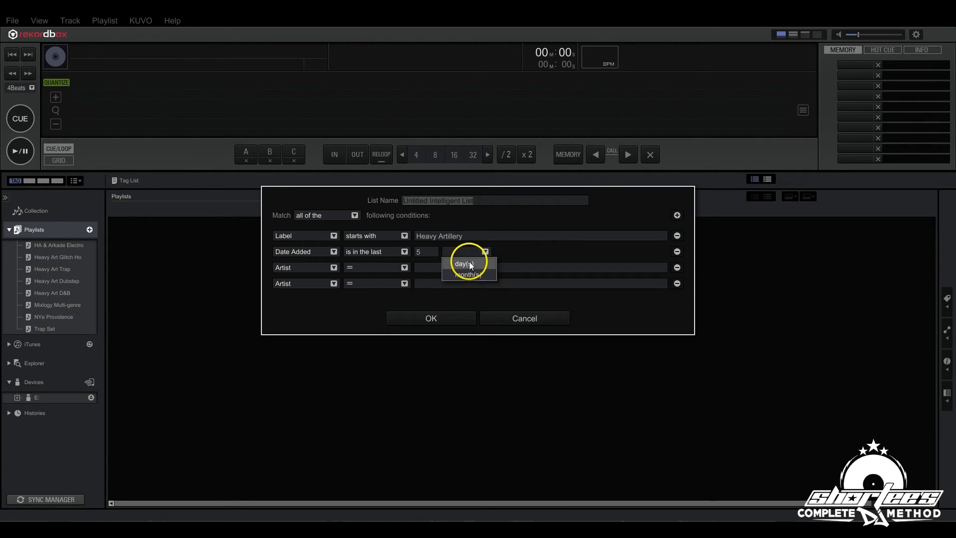
{"action": "left_click", "coordinate": [404, 251]}
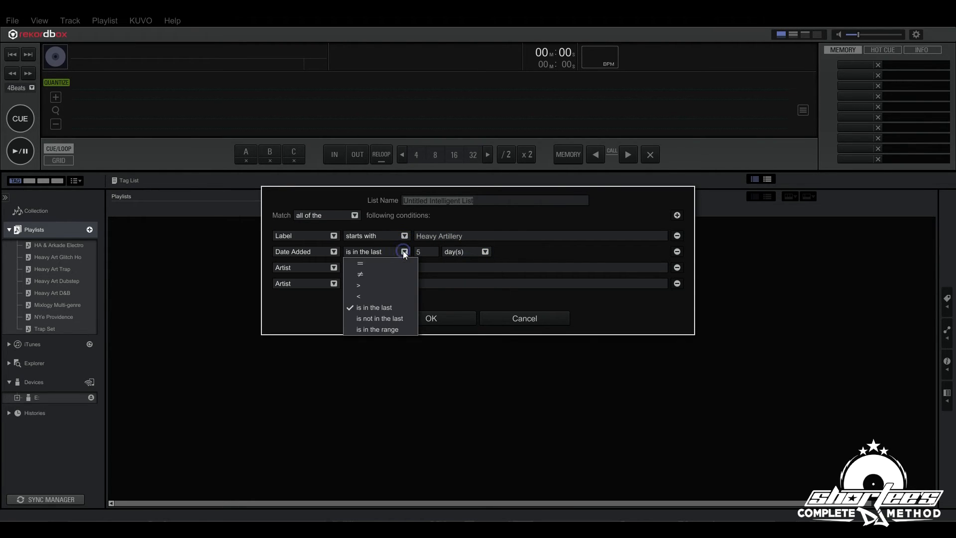
{"action": "left_click", "coordinate": [379, 317]}
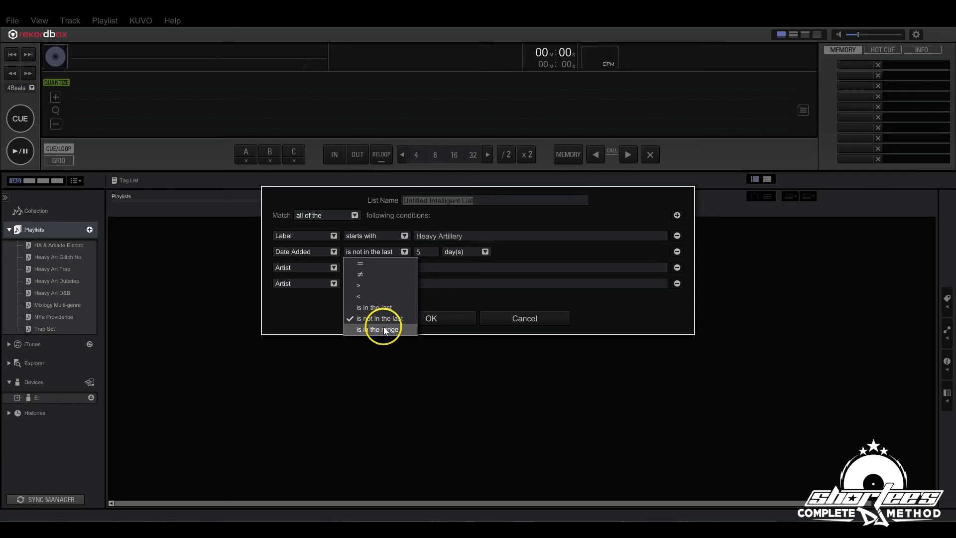
{"action": "left_click", "coordinate": [376, 329]}
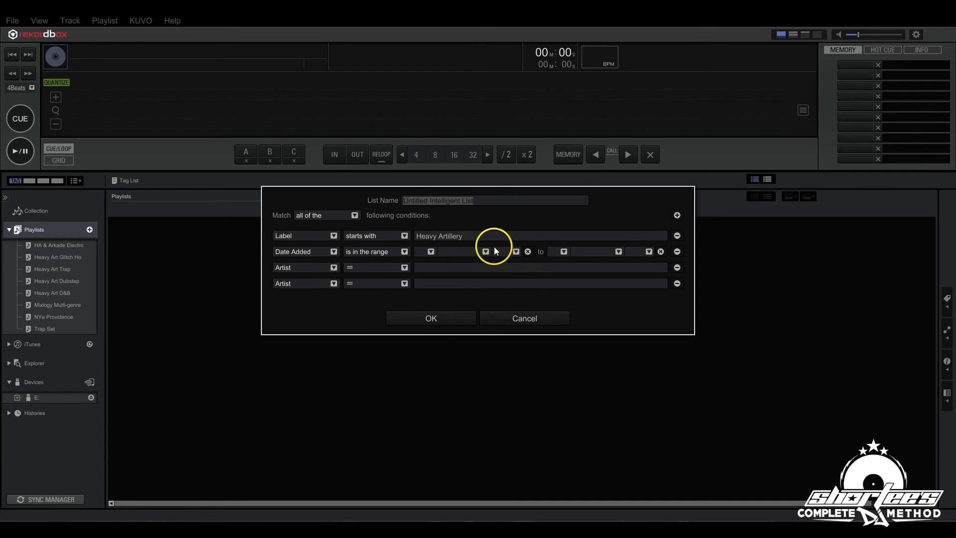
{"action": "mouse_move", "coordinate": [456, 256]}
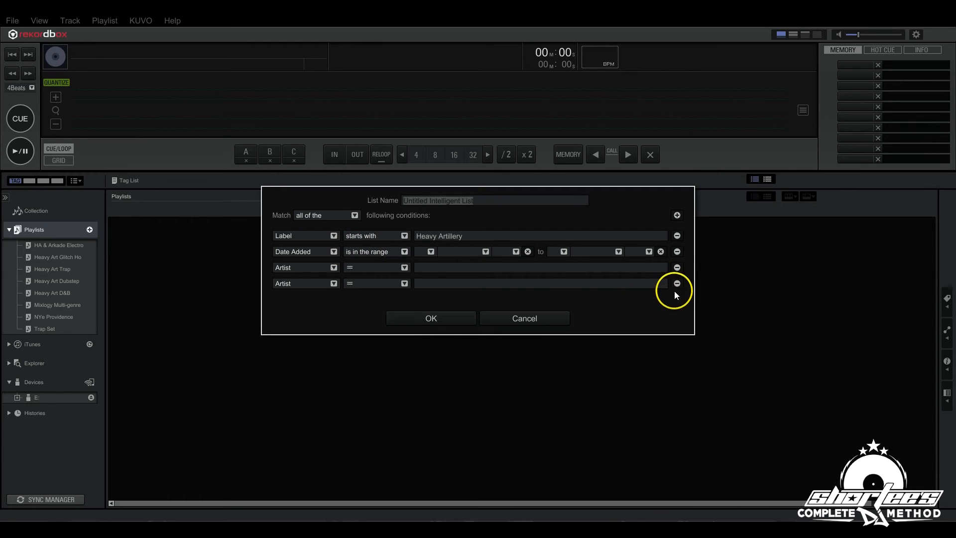
{"action": "left_click", "coordinate": [676, 283]}
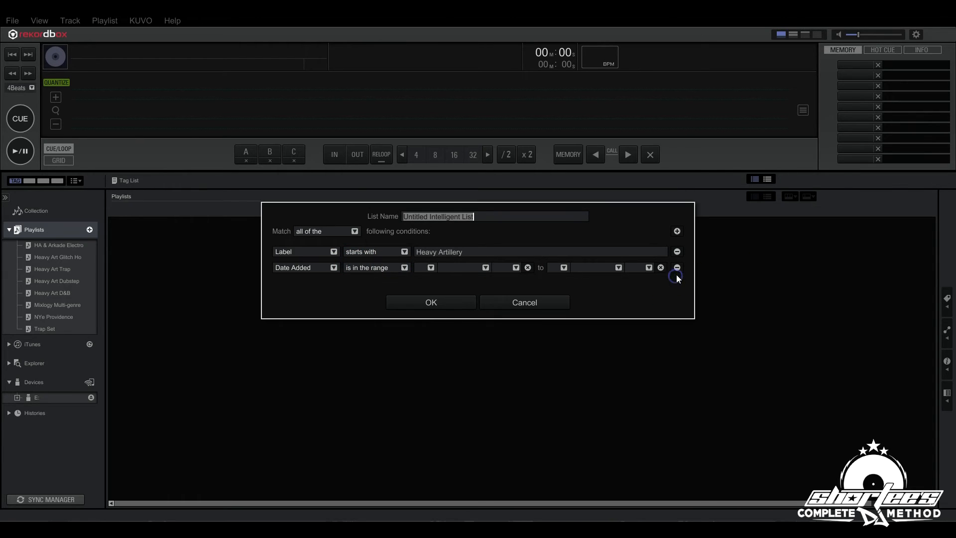
Remove the remaining extra row and set the condition to Label contains Heavy Artillery
{"action": "left_click", "coordinate": [676, 267]}
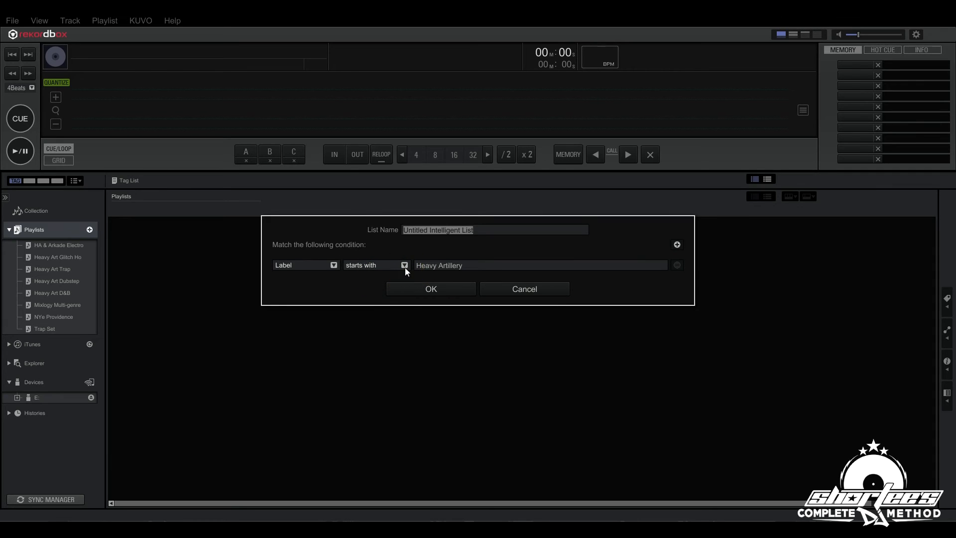
{"action": "left_click", "coordinate": [403, 265]}
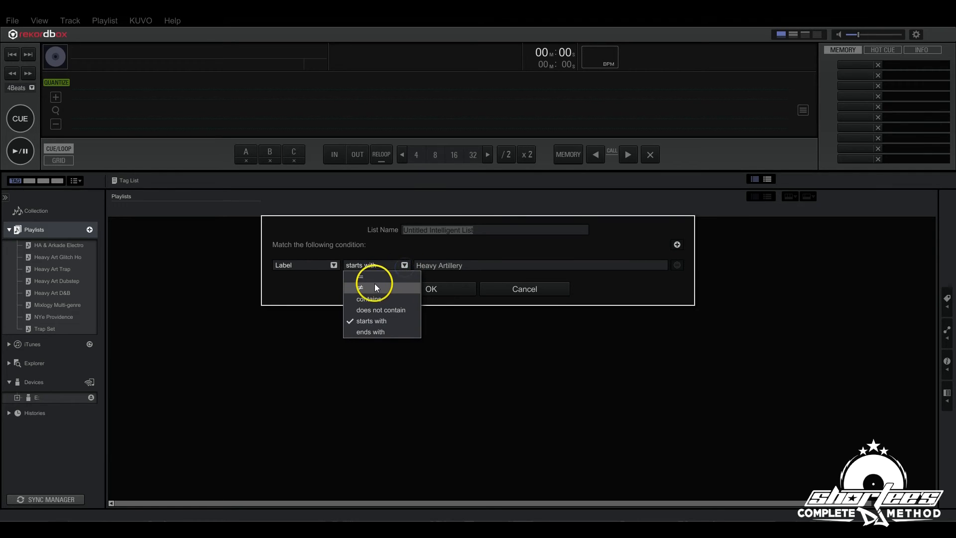
{"action": "mouse_move", "coordinate": [369, 294]}
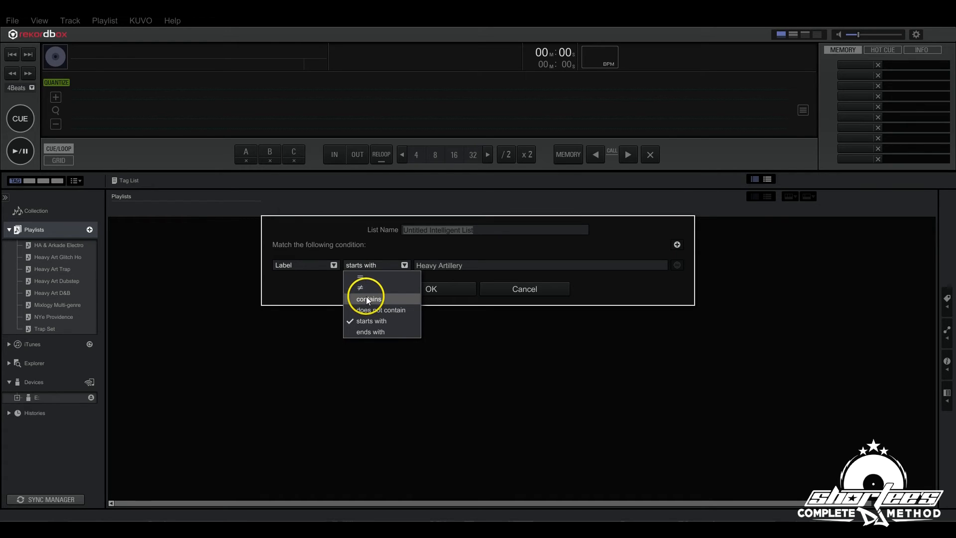
{"action": "left_click", "coordinate": [369, 299]}
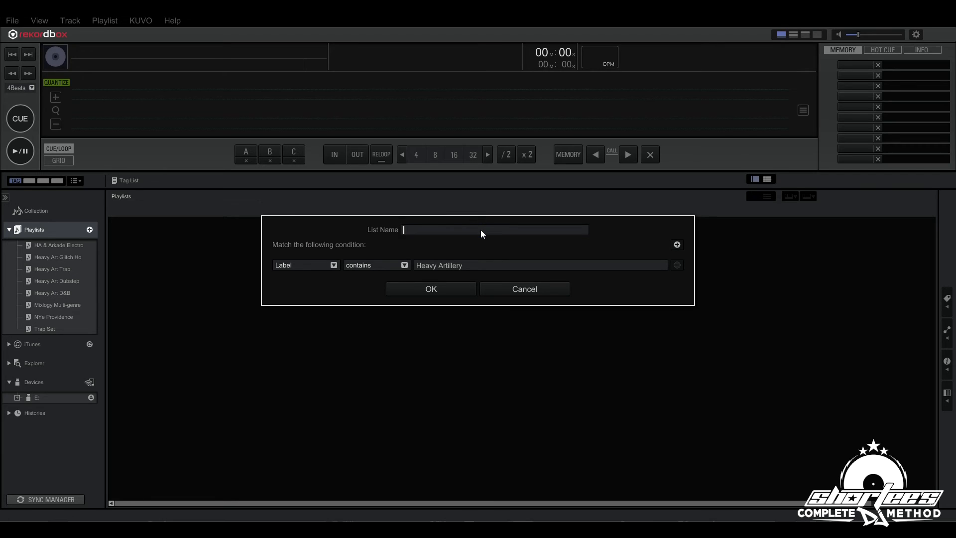
Name the list 'Heavy Artillery Recordings' and confirm with OK
{"action": "type", "text": "Heavy A"}
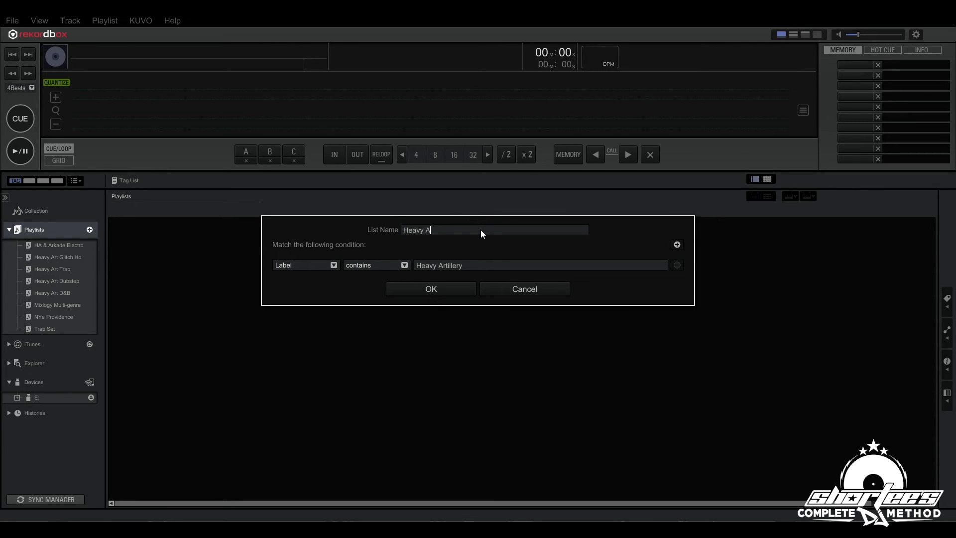
{"action": "type", "text": "rtillery Reco"}
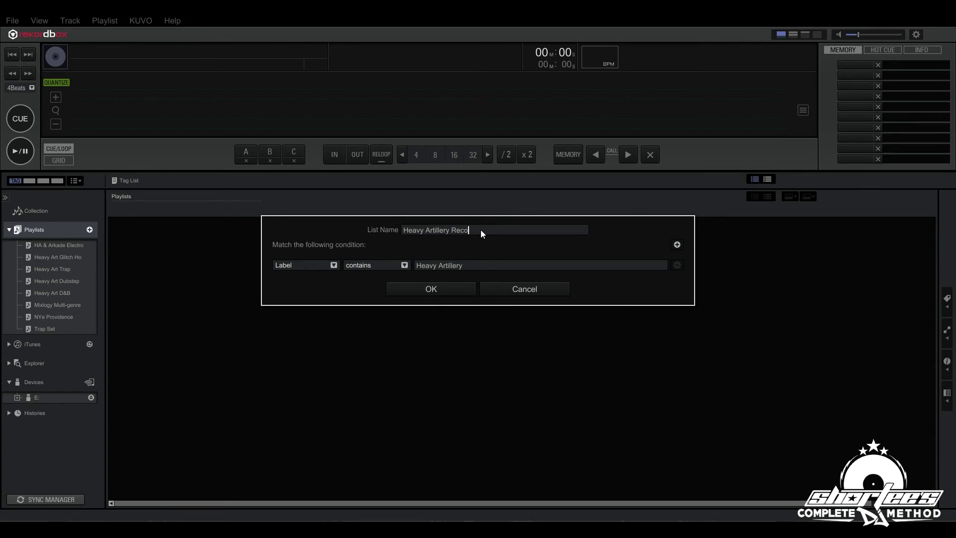
{"action": "type", "text": "rdings"}
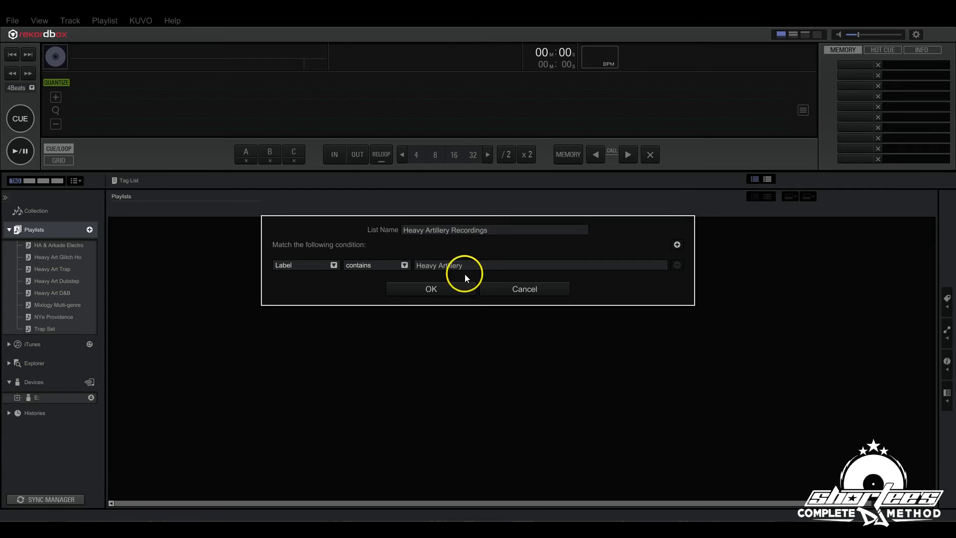
{"action": "left_click", "coordinate": [430, 289]}
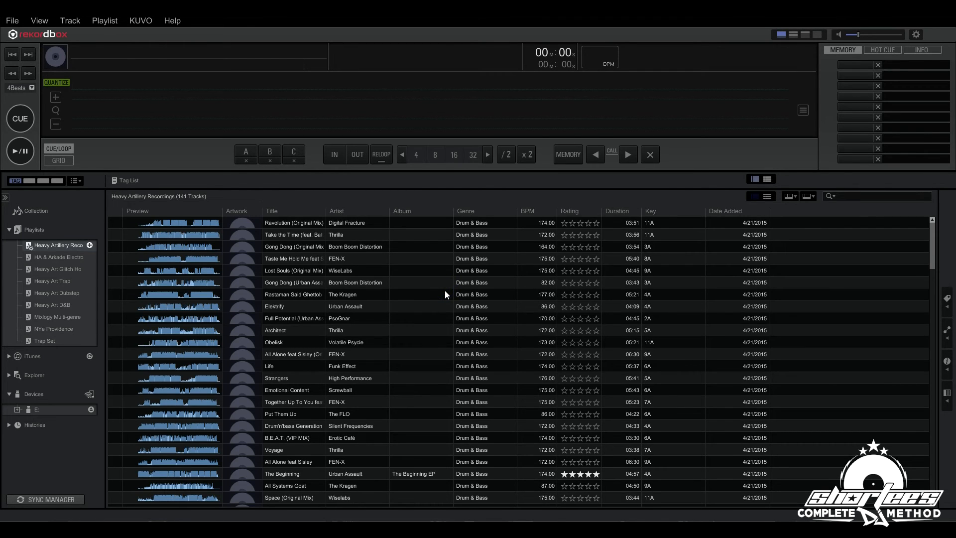
{"action": "mouse_move", "coordinate": [909, 239]}
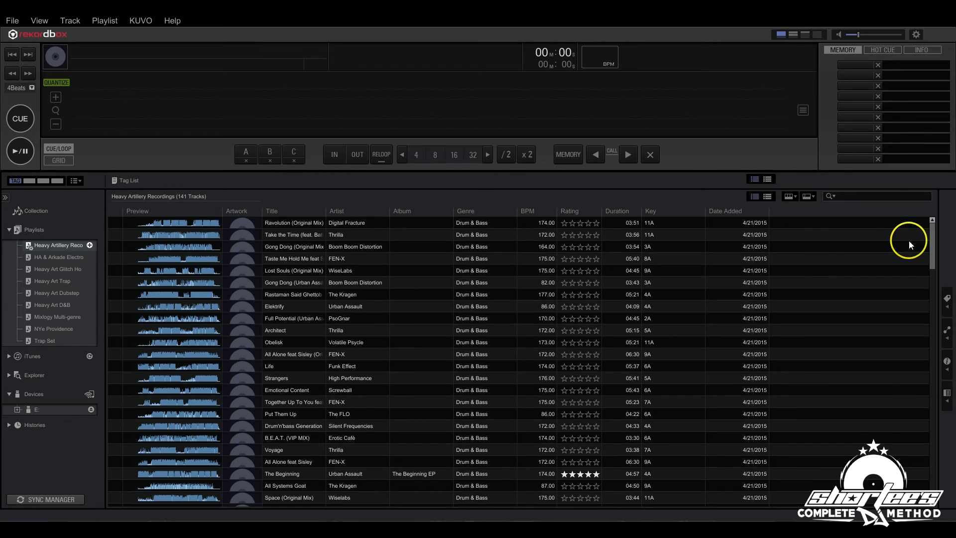
{"action": "scroll", "scroll_direction": "down", "scroll_amount": 3}
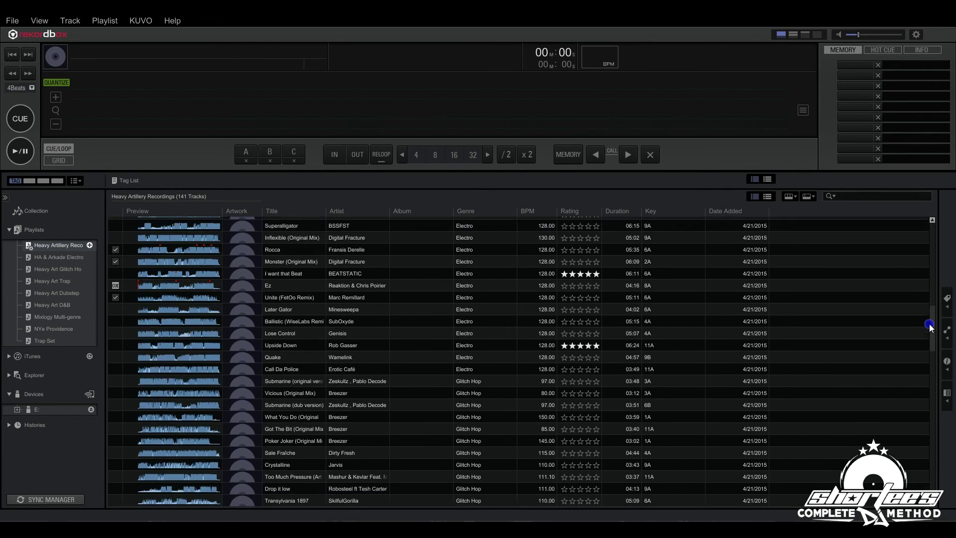
{"action": "scroll", "scroll_direction": "down", "scroll_amount": 3}
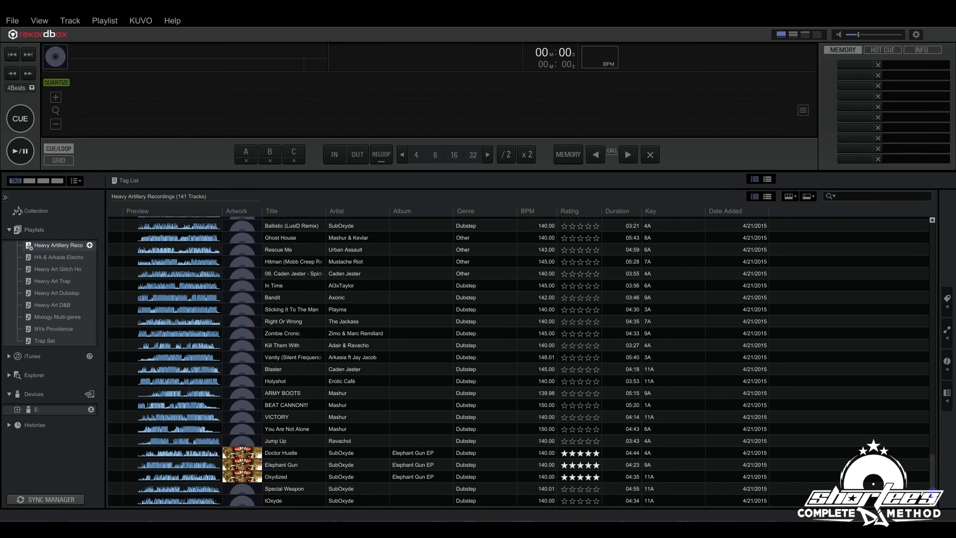
{"action": "scroll", "scroll_direction": "down", "scroll_amount": 3}
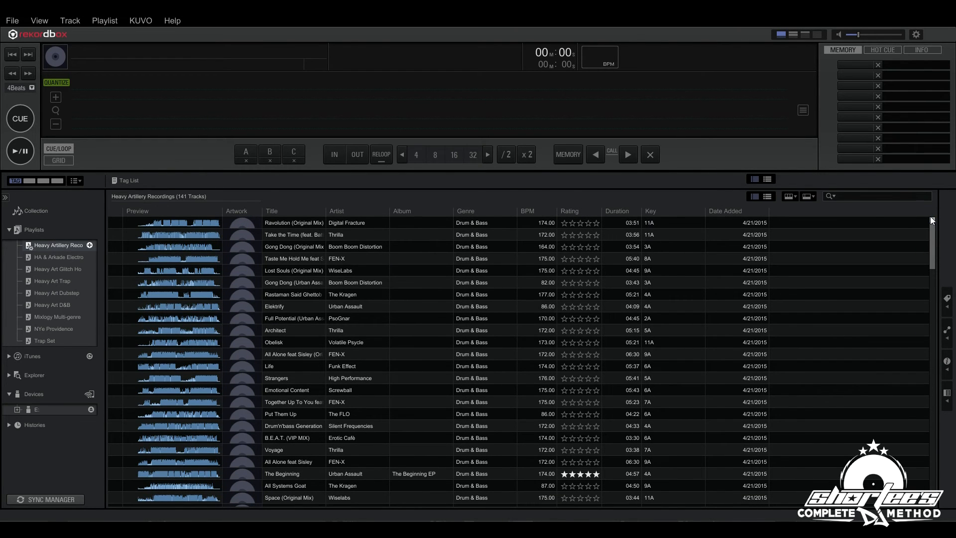
{"action": "mouse_move", "coordinate": [475, 263]}
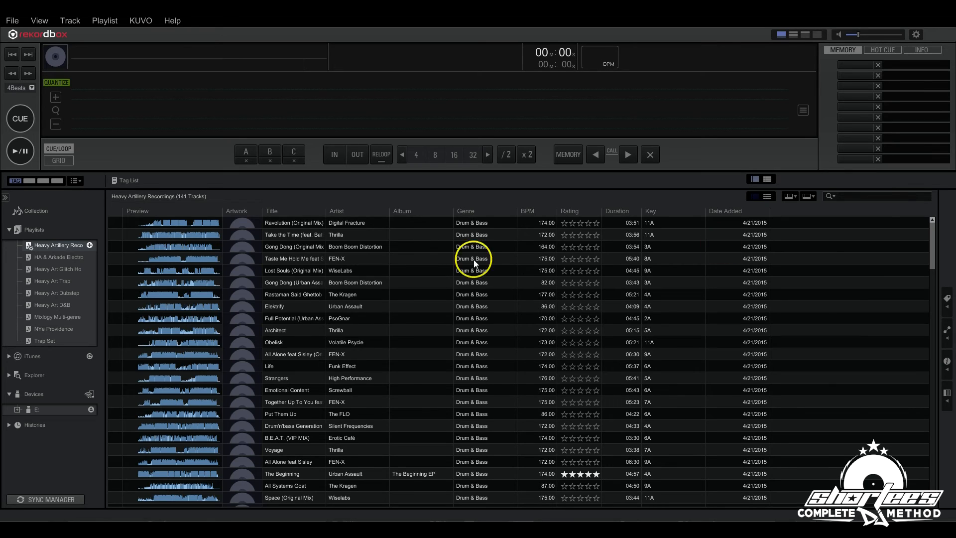
Start a new intelligent playlist named Dubstep
{"action": "right_click", "coordinate": [30, 229]}
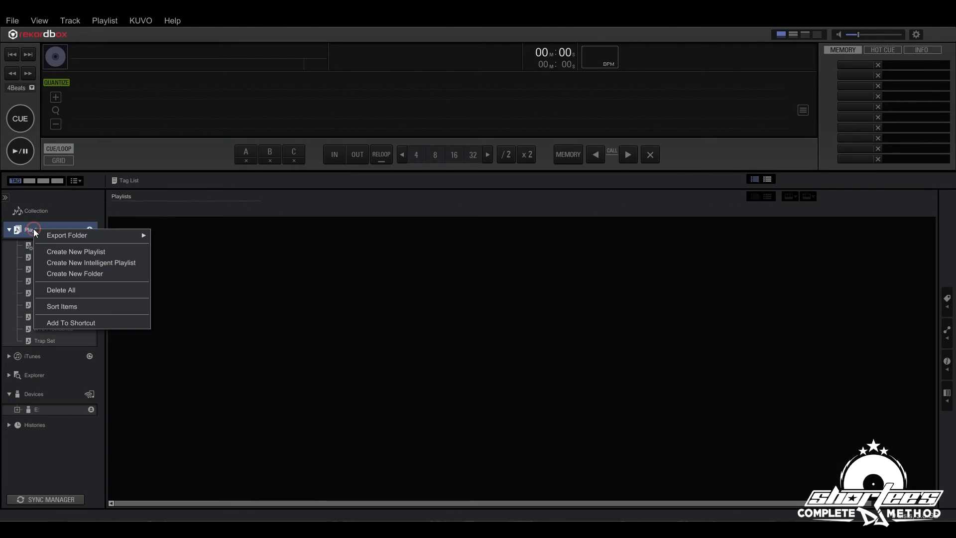
{"action": "mouse_move", "coordinate": [75, 251]}
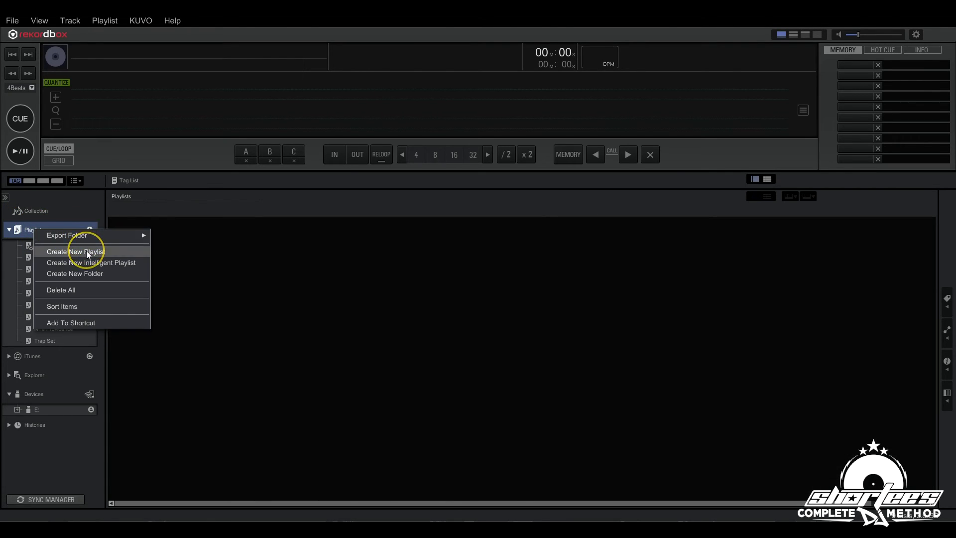
{"action": "left_click", "coordinate": [74, 251]}
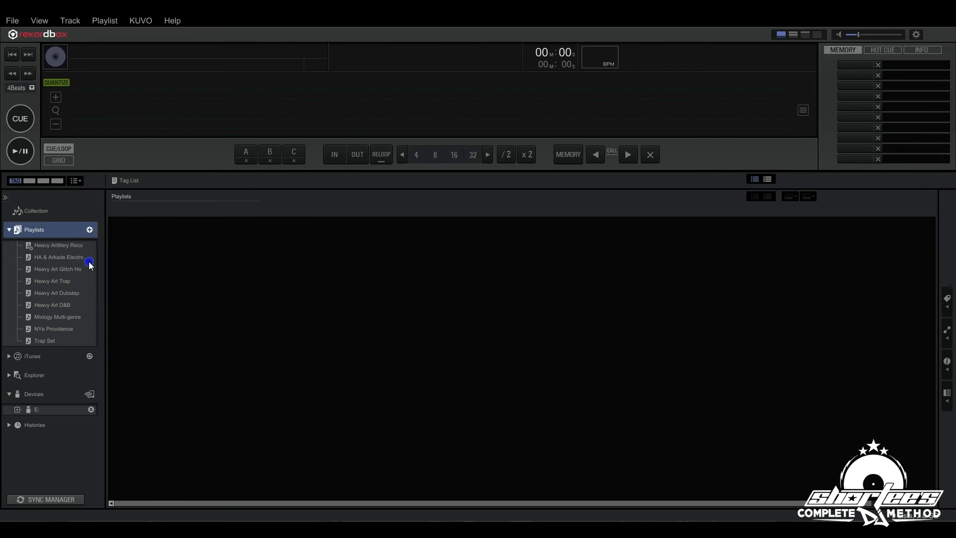
{"action": "left_click", "coordinate": [89, 229]}
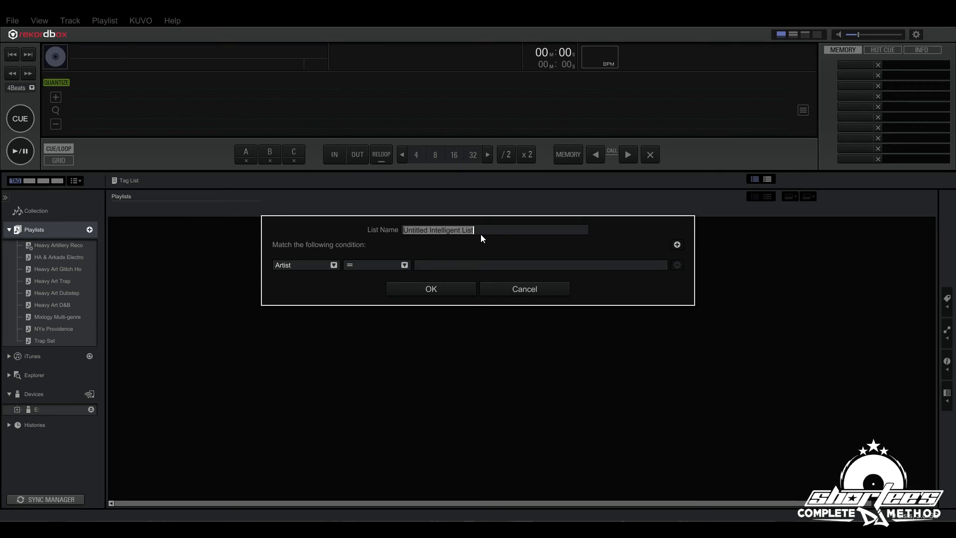
{"action": "type", "text": "Dubstep"}
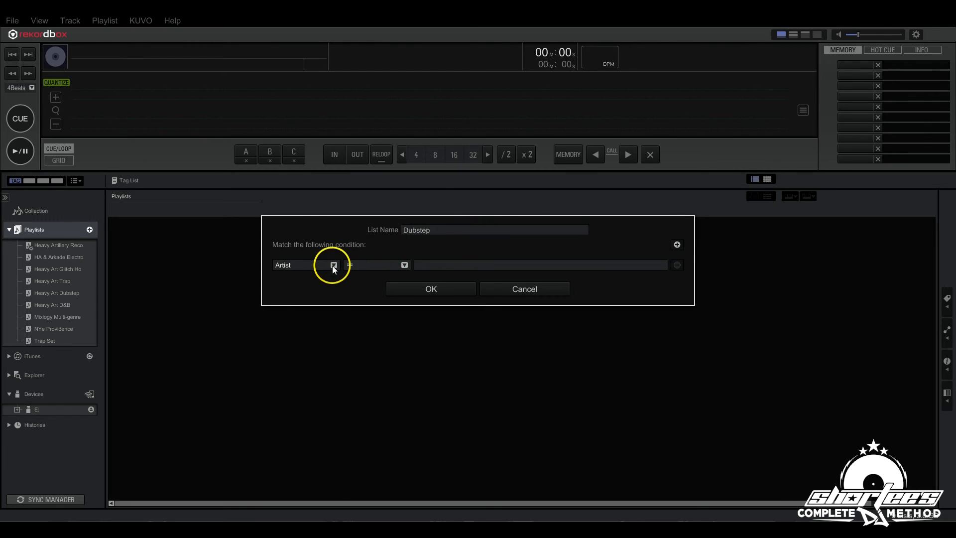
Set the condition to Genre equals Dubstep and save the playlist
{"action": "left_click", "coordinate": [334, 265]}
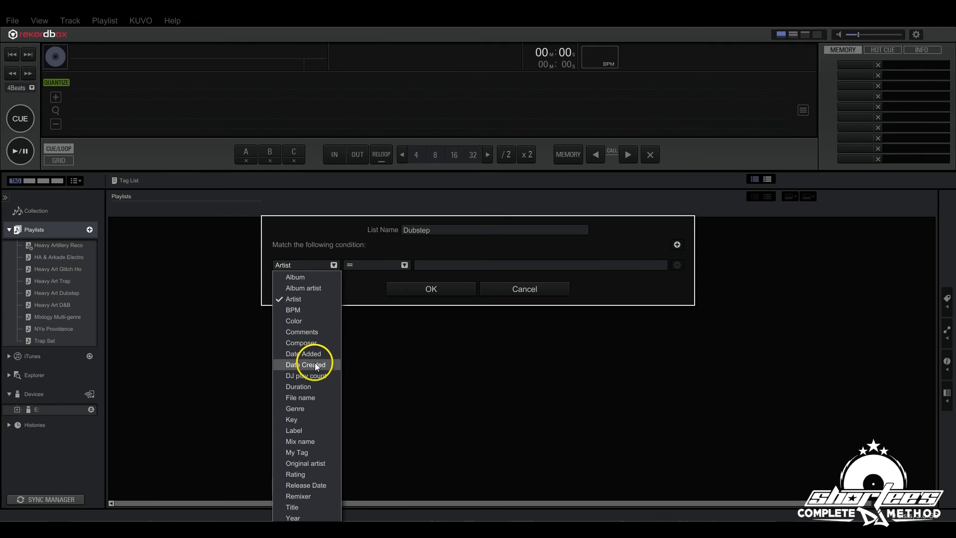
{"action": "left_click", "coordinate": [294, 408]}
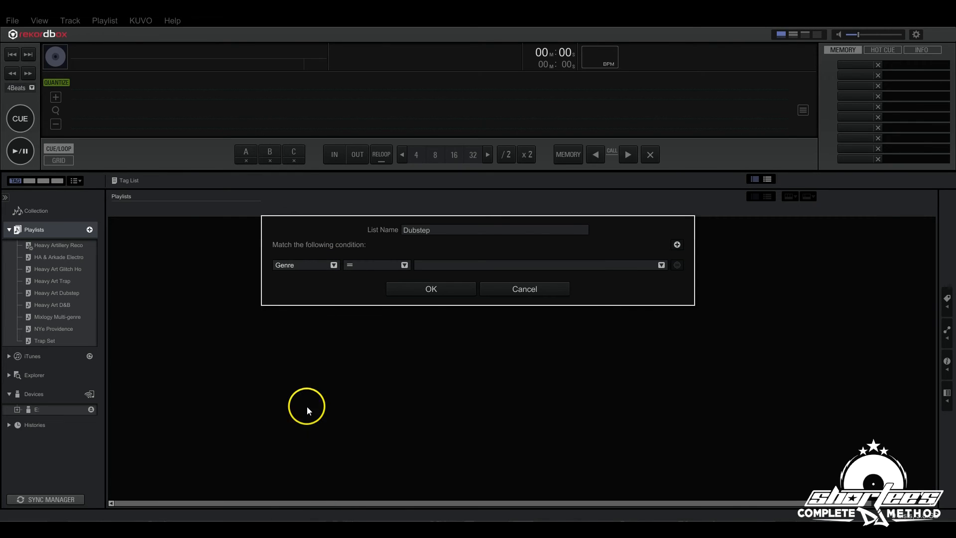
{"action": "mouse_move", "coordinate": [431, 267]}
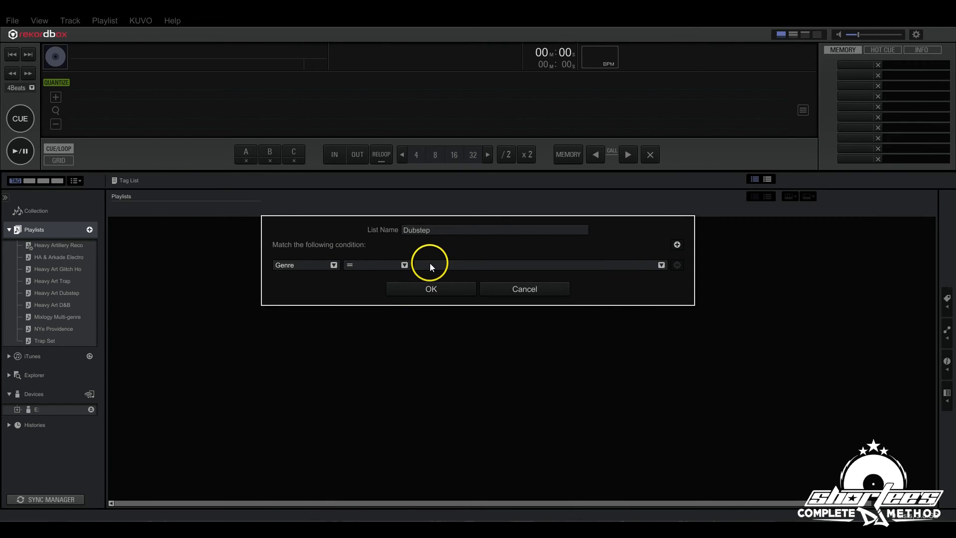
{"action": "type", "text": "Dubstep"}
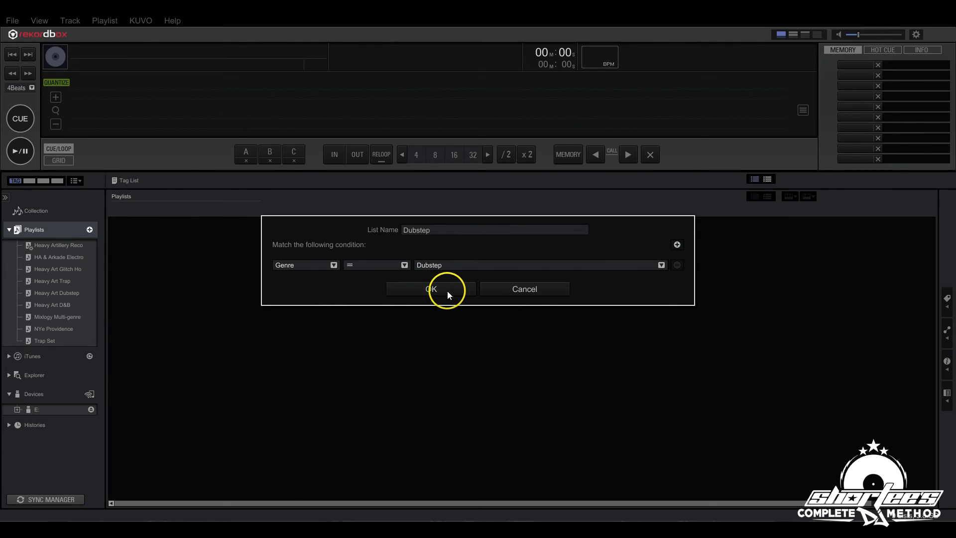
{"action": "left_click", "coordinate": [432, 289]}
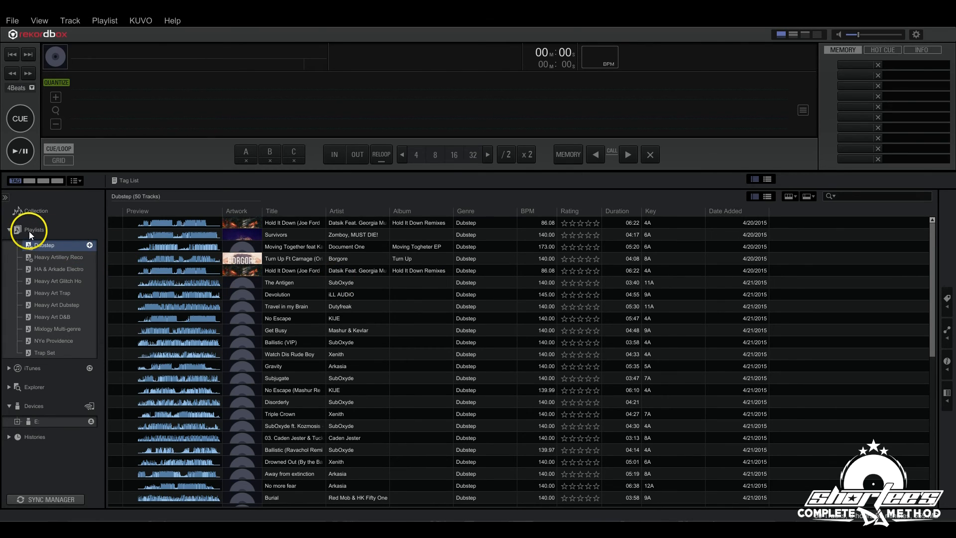
Start an intelligent playlist named Arkasia Heavy Artillery with Artist equals Arkasia
{"action": "right_click", "coordinate": [33, 229]}
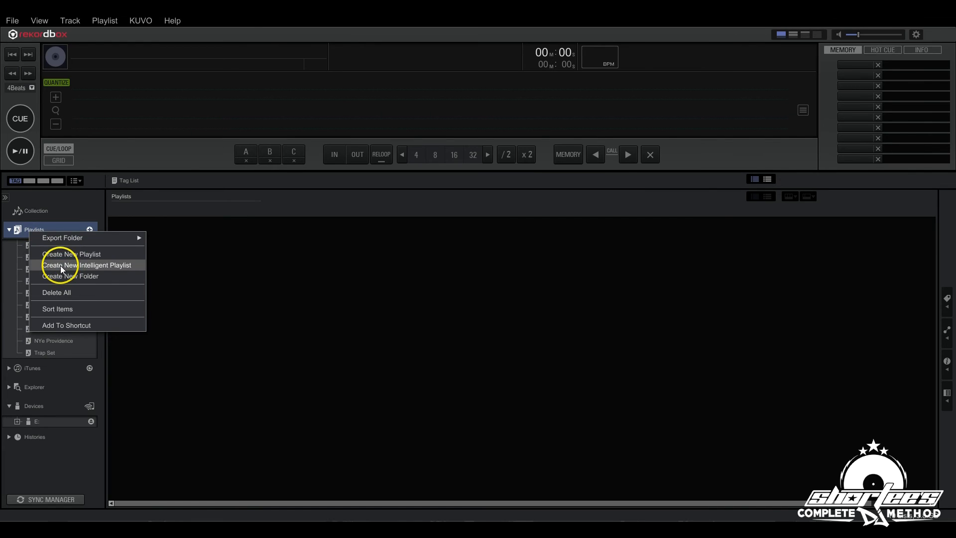
{"action": "left_click", "coordinate": [89, 265]}
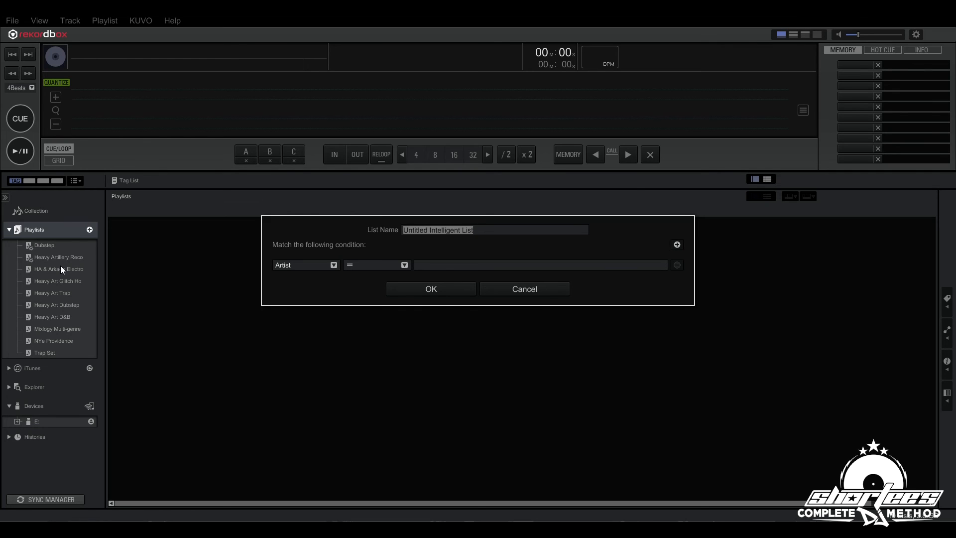
{"action": "type", "text": "Arkasia"}
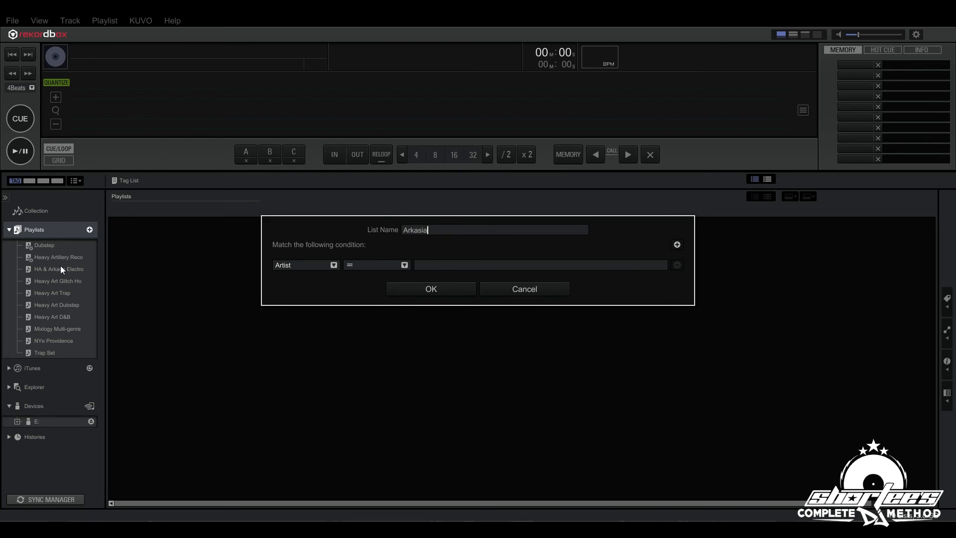
{"action": "type", "text": "Heavy A"}
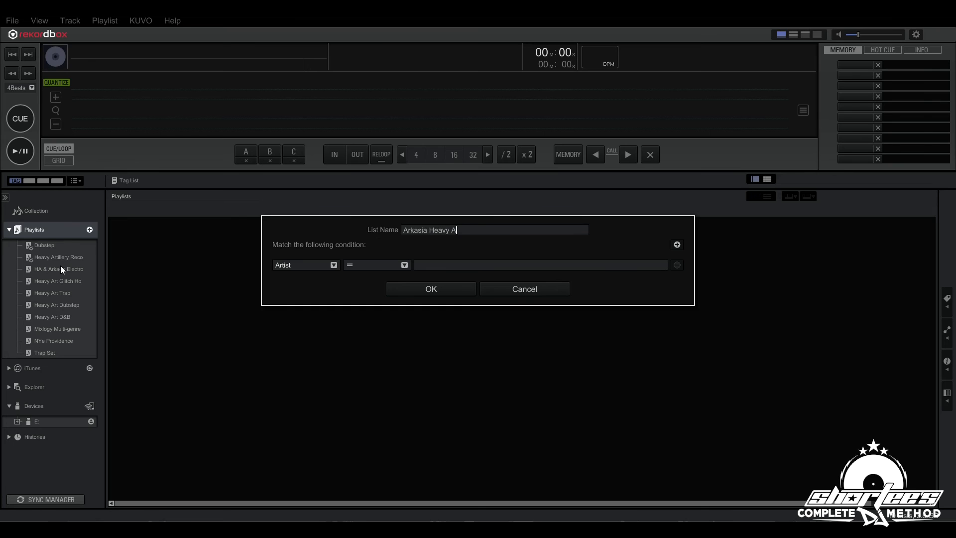
{"action": "type", "text": "tillery"}
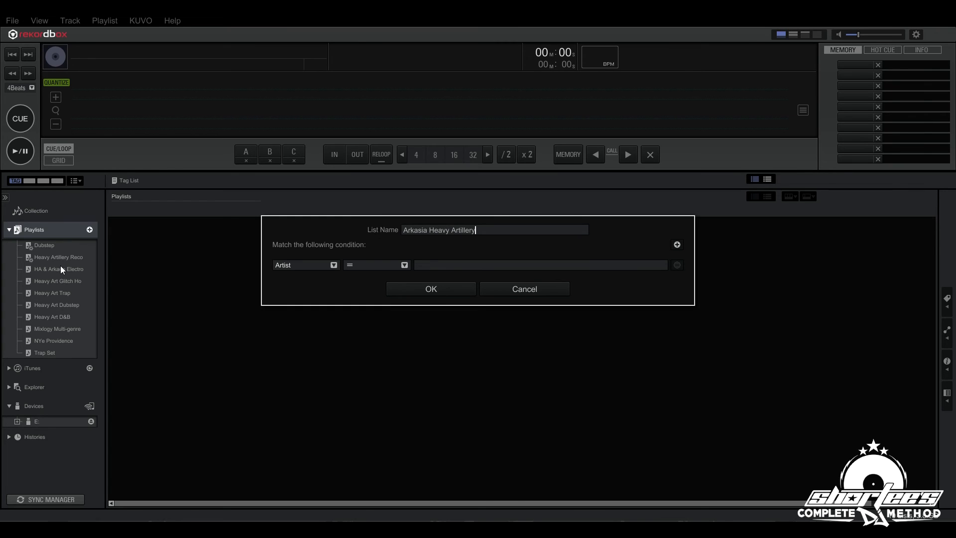
{"action": "mouse_move", "coordinate": [392, 277]}
{"action": "type", "text": "A"}
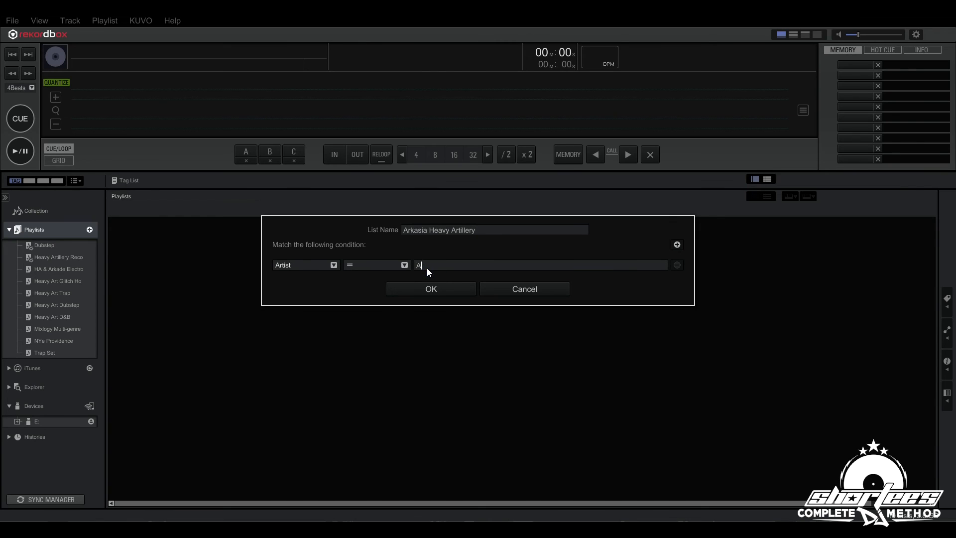
{"action": "type", "text": "rkasia"}
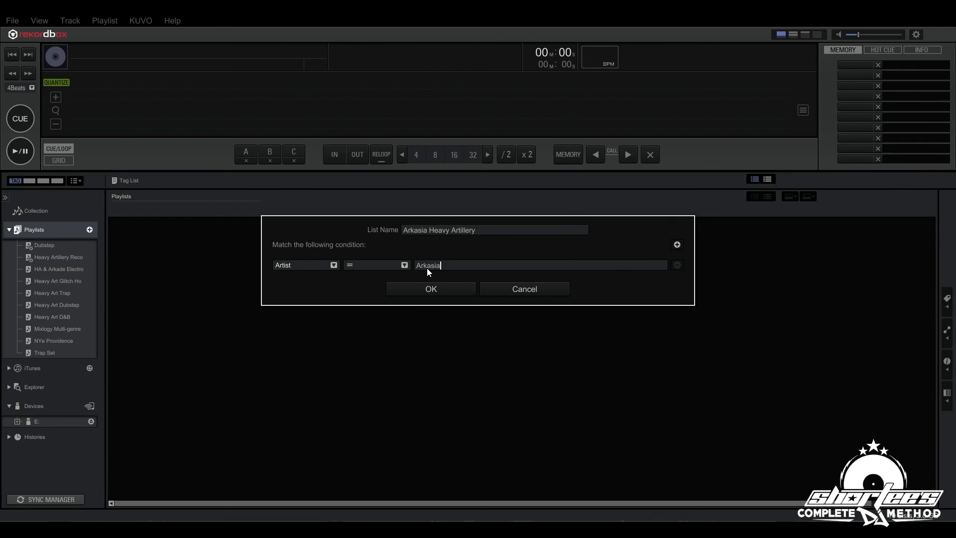
Add a second condition: Label equals Heavy Artillery
{"action": "left_click", "coordinate": [677, 245]}
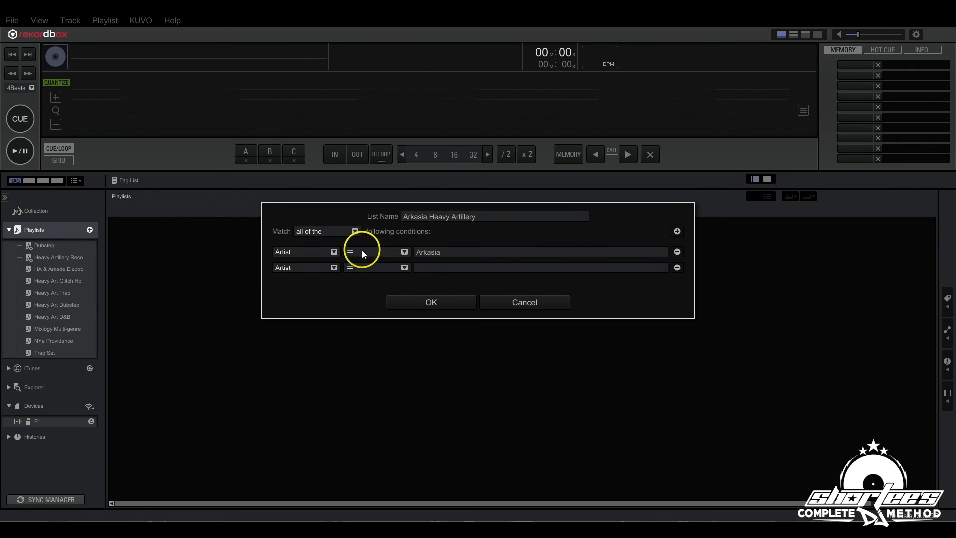
{"action": "left_click", "coordinate": [333, 268]}
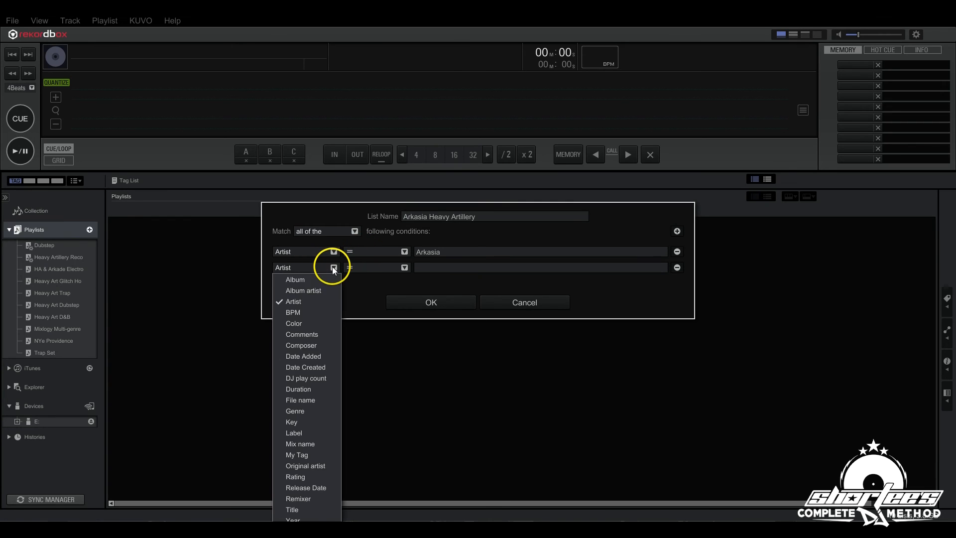
{"action": "mouse_move", "coordinate": [301, 434]}
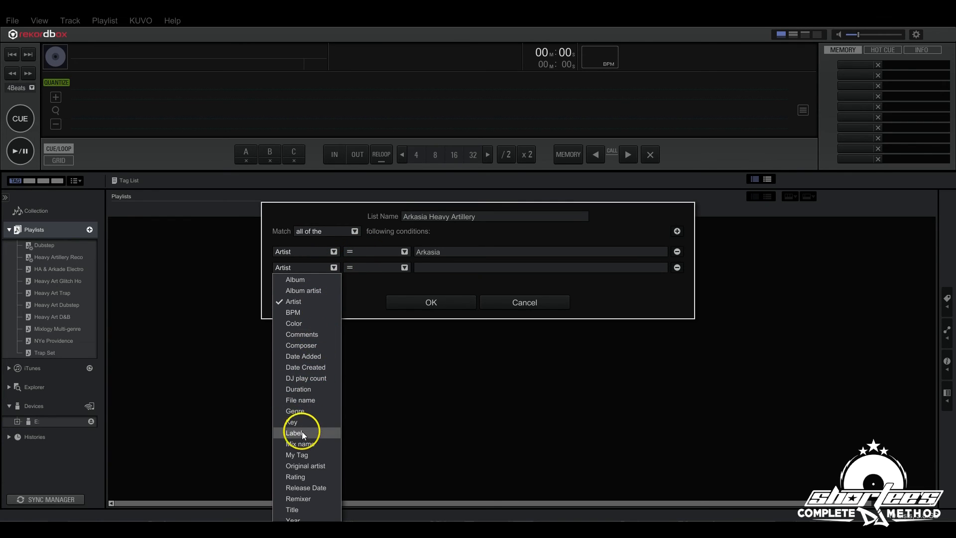
{"action": "left_click", "coordinate": [295, 432]}
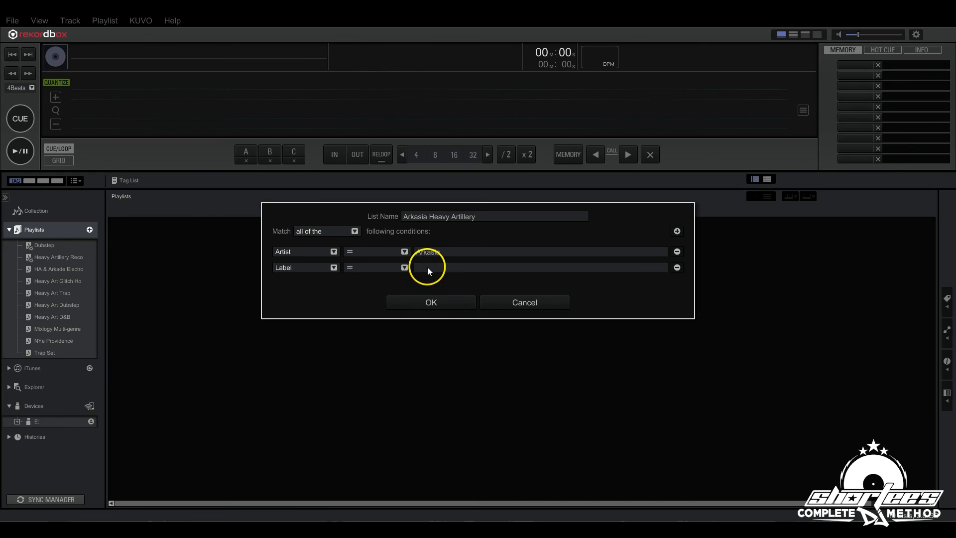
{"action": "type", "text": "Heavy Art"}
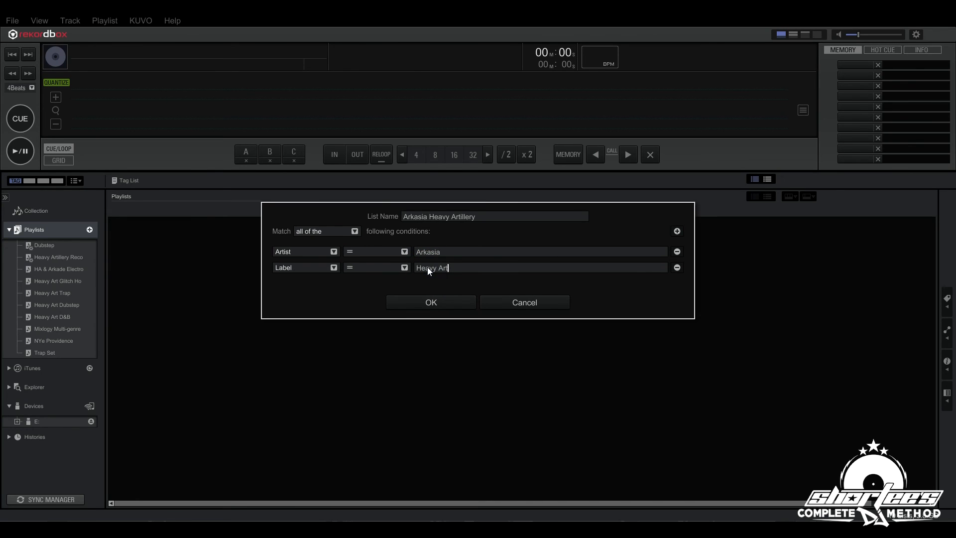
{"action": "type", "text": "illery"}
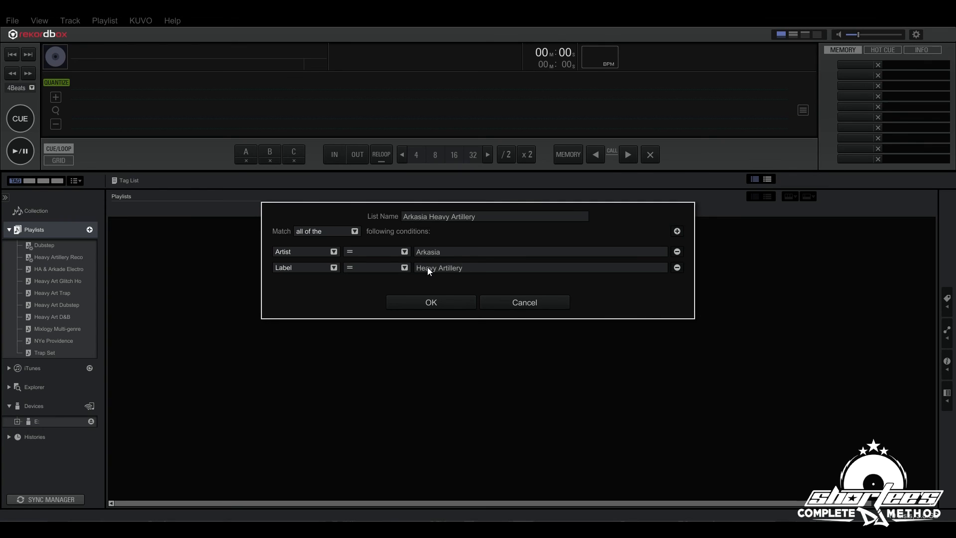
{"action": "mouse_move", "coordinate": [674, 225]}
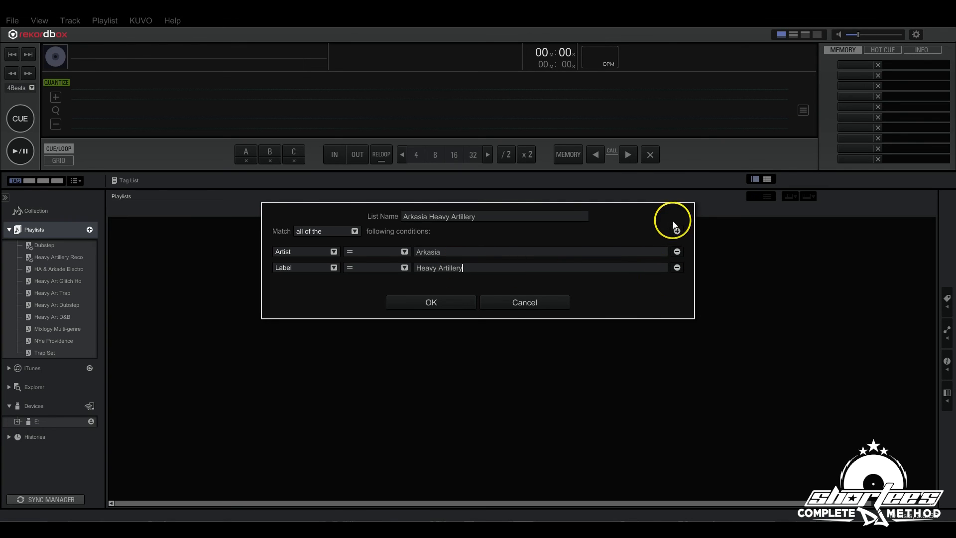
Add a Date Added 'is in the last 3 months' condition and create the playlist
{"action": "left_click", "coordinate": [677, 222]}
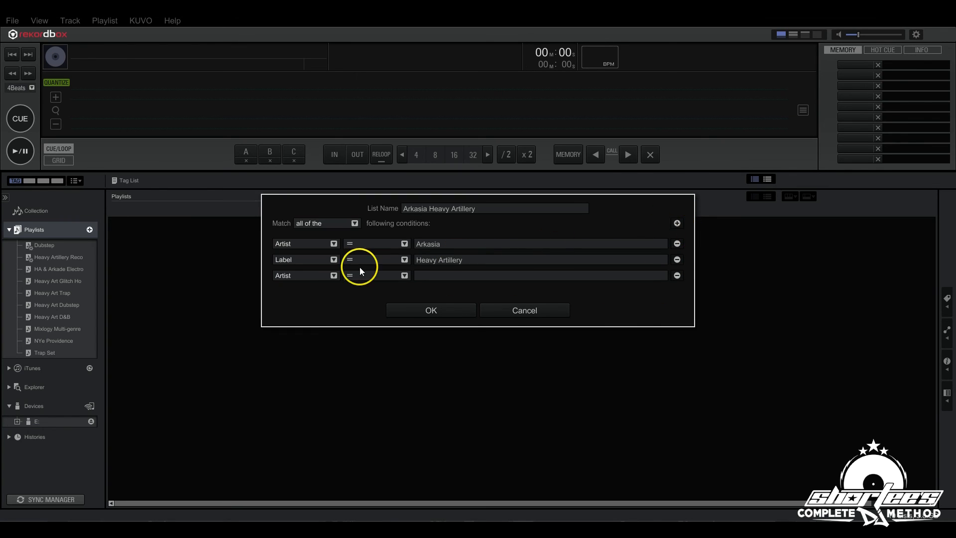
{"action": "left_click", "coordinate": [333, 275]}
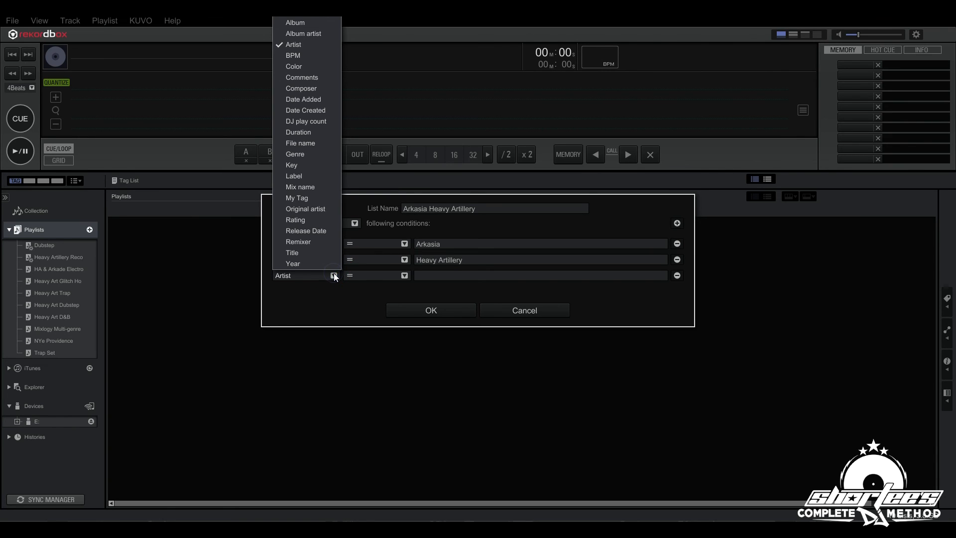
{"action": "mouse_move", "coordinate": [311, 99]}
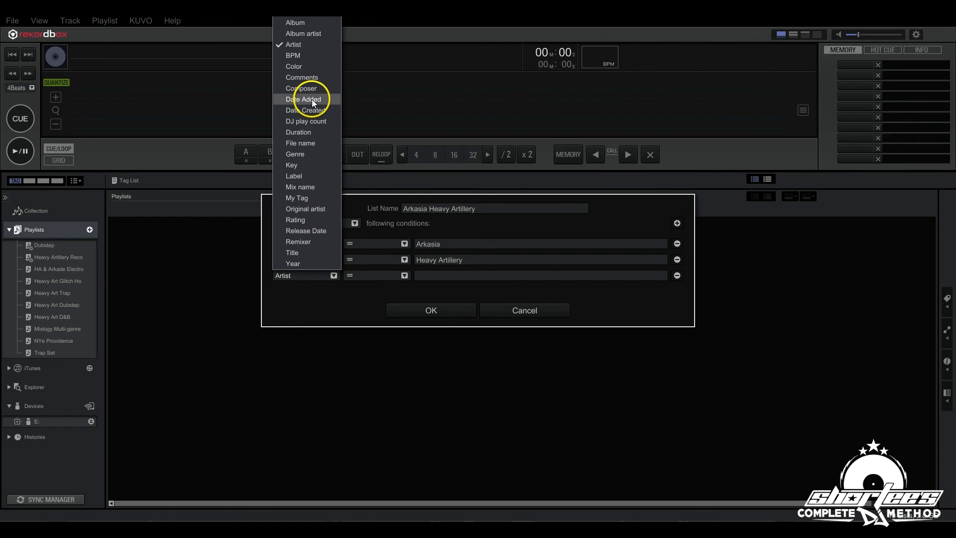
{"action": "left_click", "coordinate": [303, 99]}
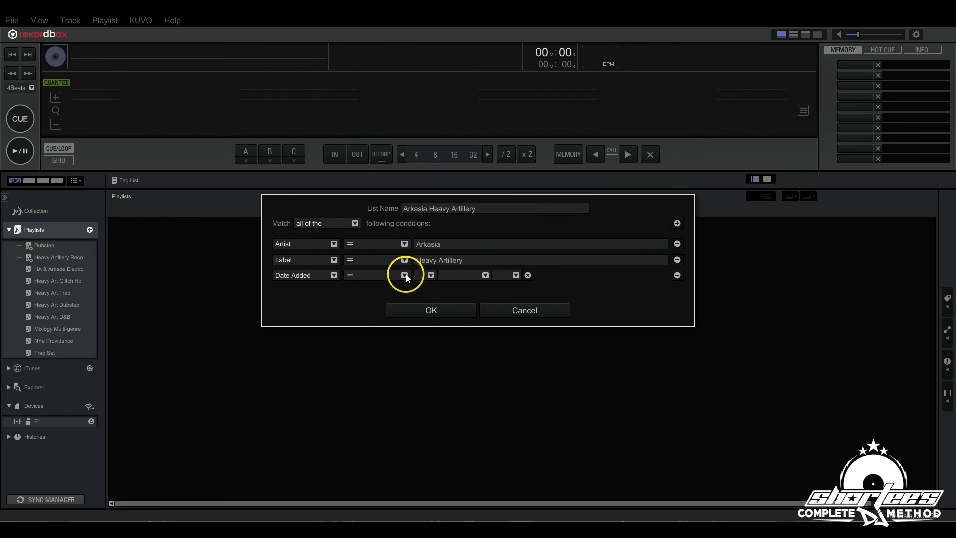
{"action": "left_click", "coordinate": [405, 275]}
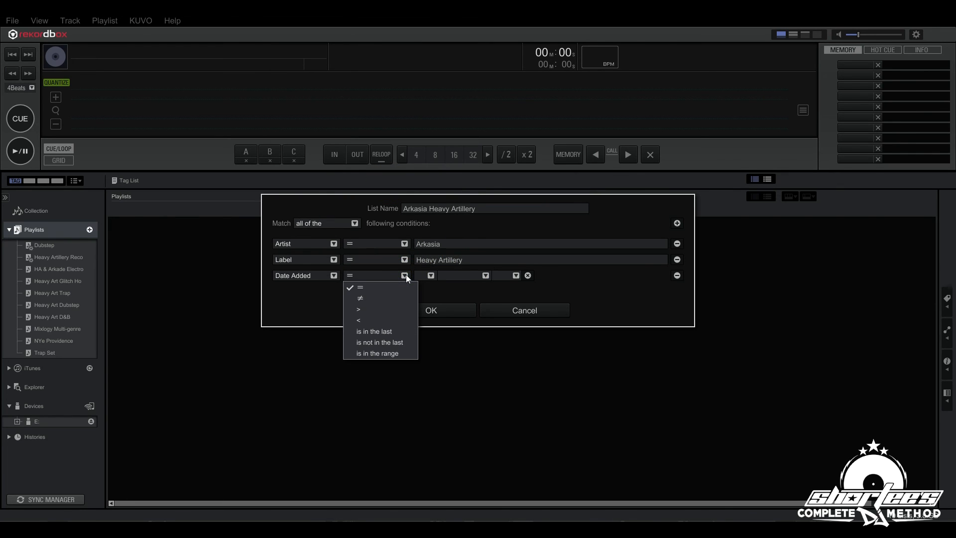
{"action": "left_click", "coordinate": [374, 331]}
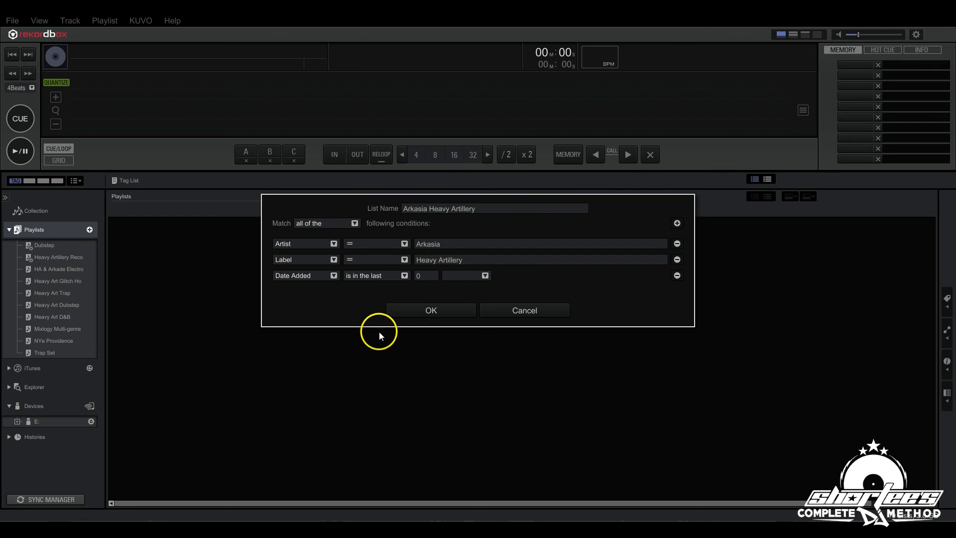
{"action": "mouse_move", "coordinate": [428, 280]}
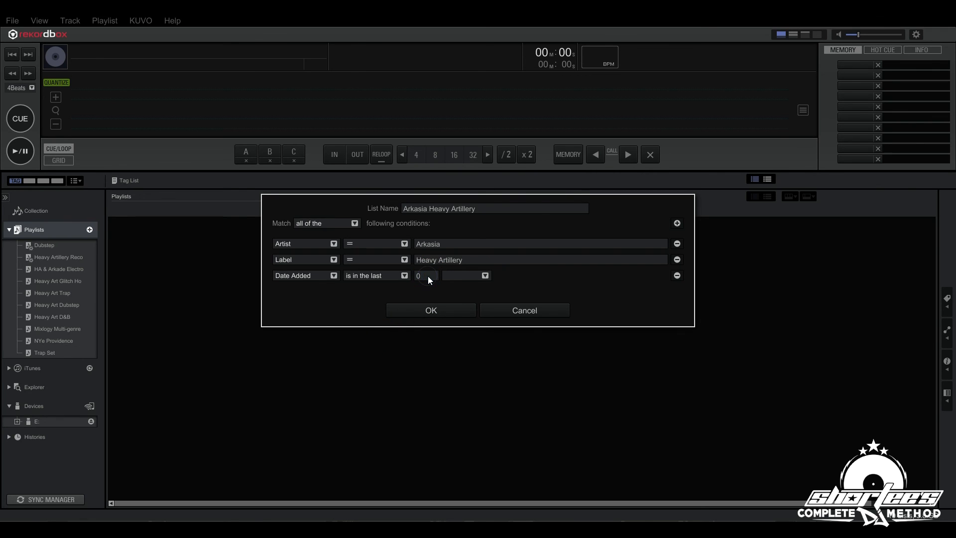
{"action": "type", "text": "3"}
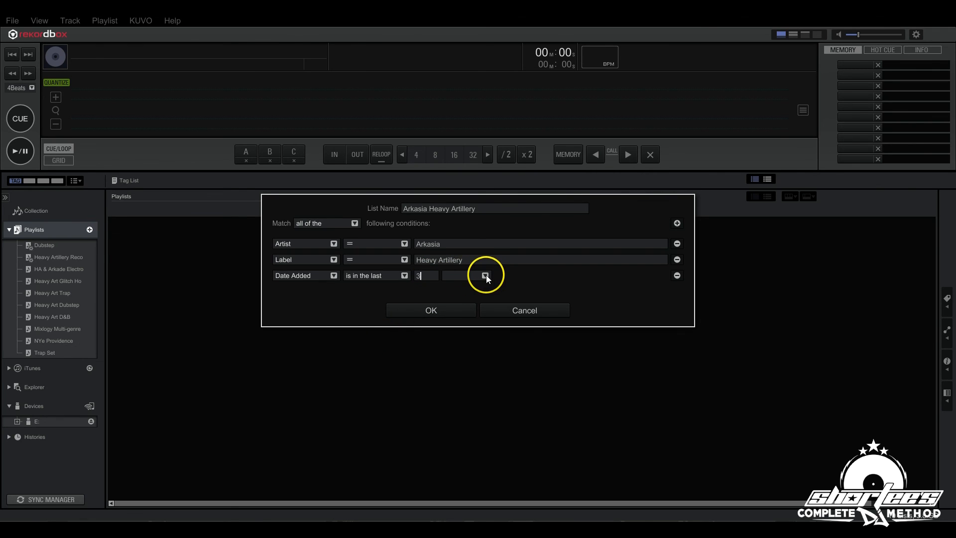
{"action": "left_click", "coordinate": [485, 275]}
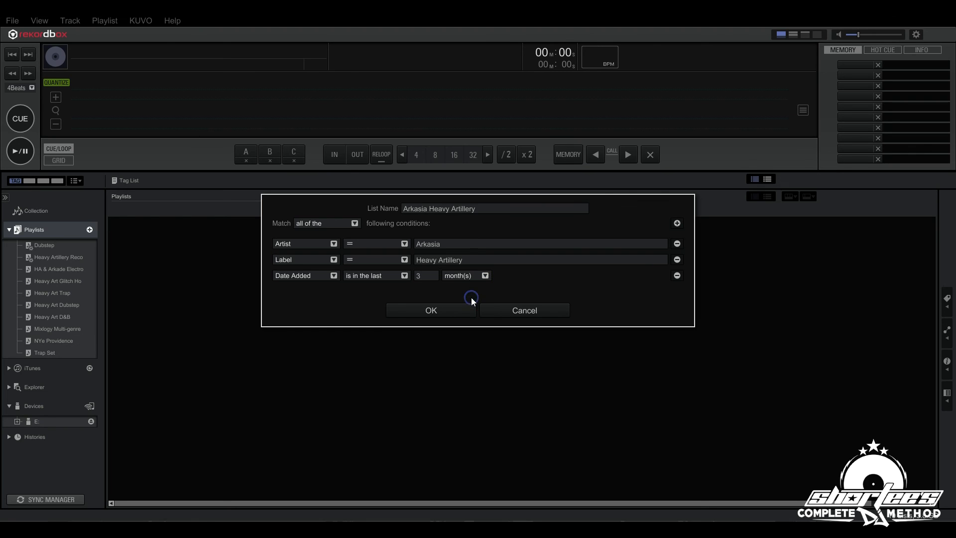
{"action": "left_click", "coordinate": [430, 310]}
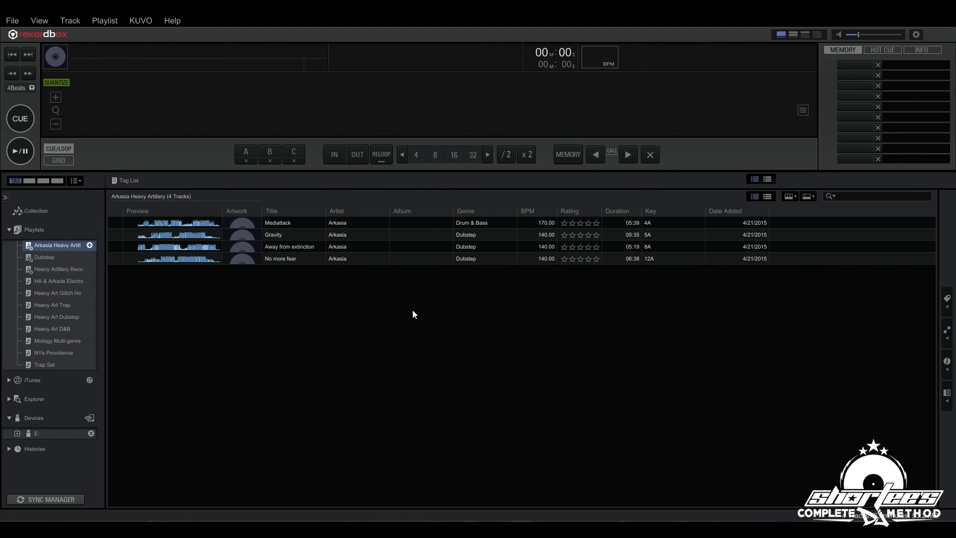
{"action": "mouse_move", "coordinate": [409, 228]}
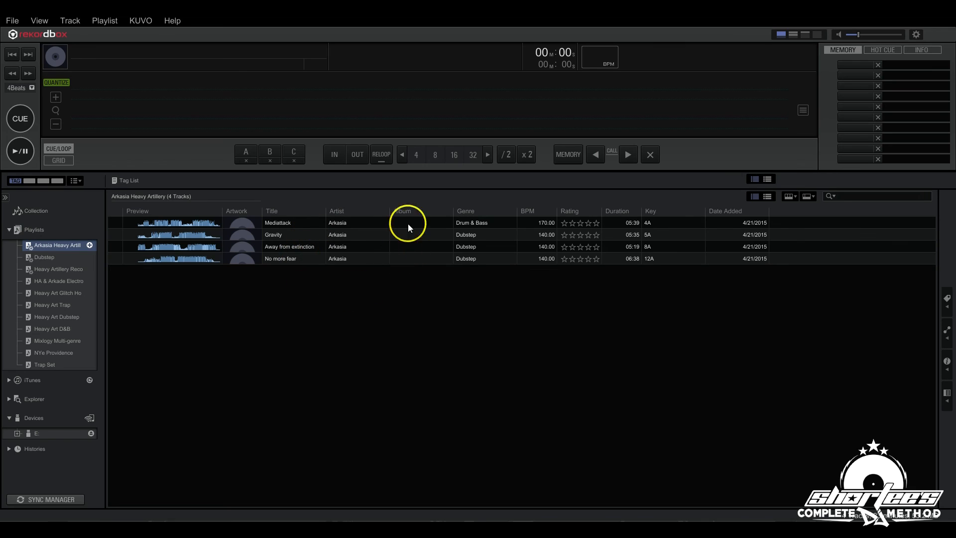
{"action": "mouse_move", "coordinate": [306, 289]}
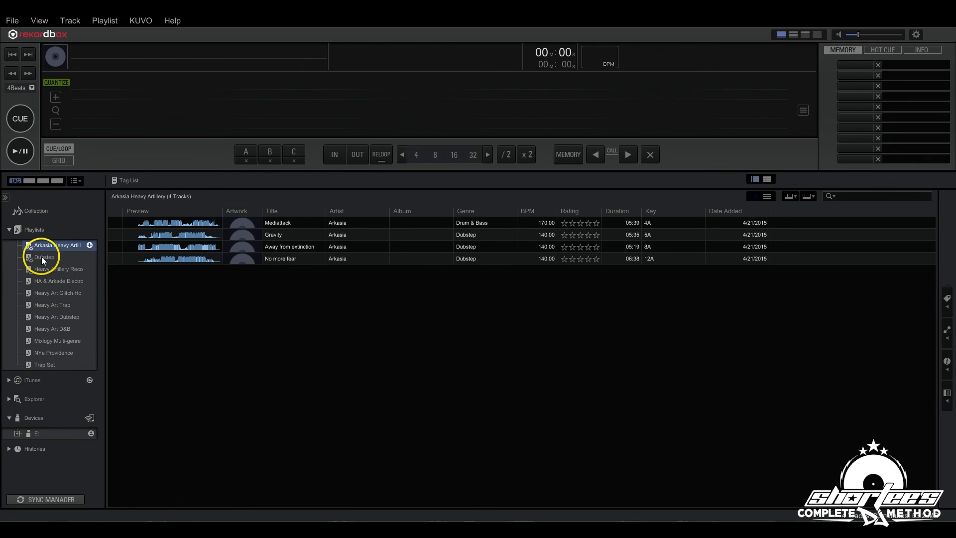
Review the Dubstep intelligent playlist's Genre = Dubstep rule and close it unchanged
{"action": "right_click", "coordinate": [42, 257]}
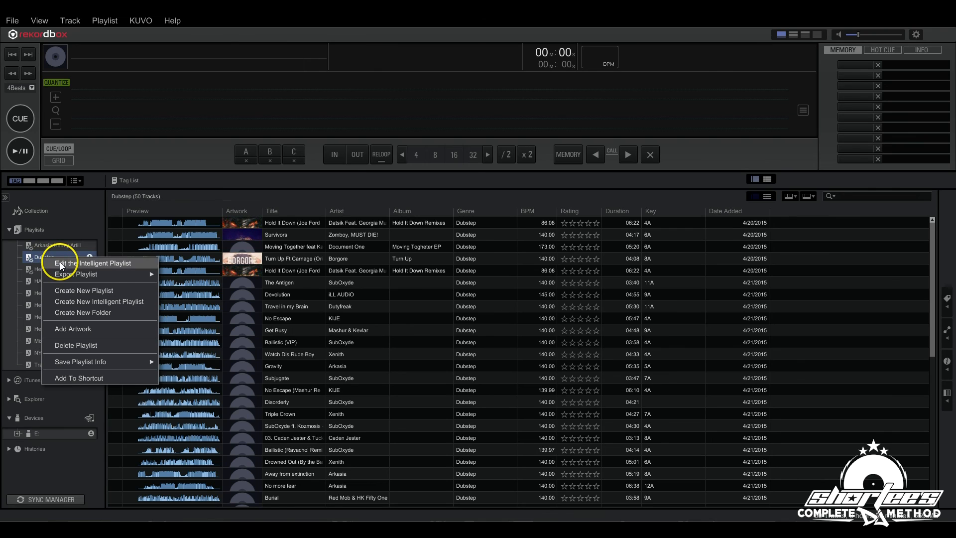
{"action": "left_click", "coordinate": [93, 263]}
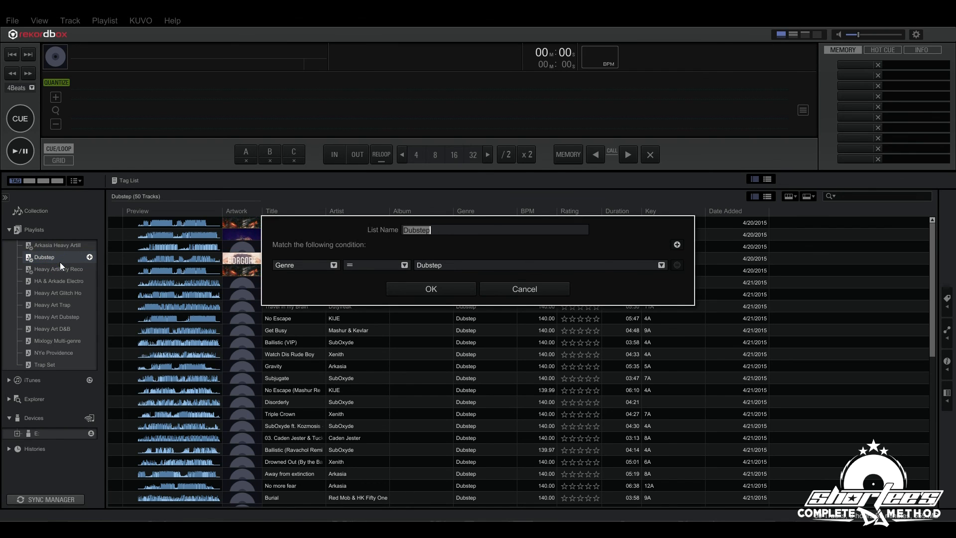
{"action": "mouse_move", "coordinate": [320, 258]}
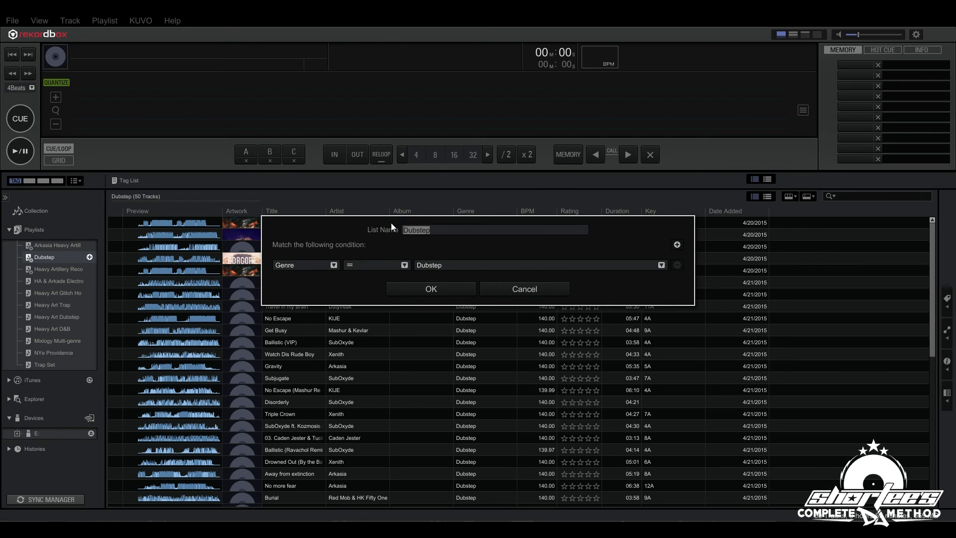
{"action": "left_click", "coordinate": [431, 289]}
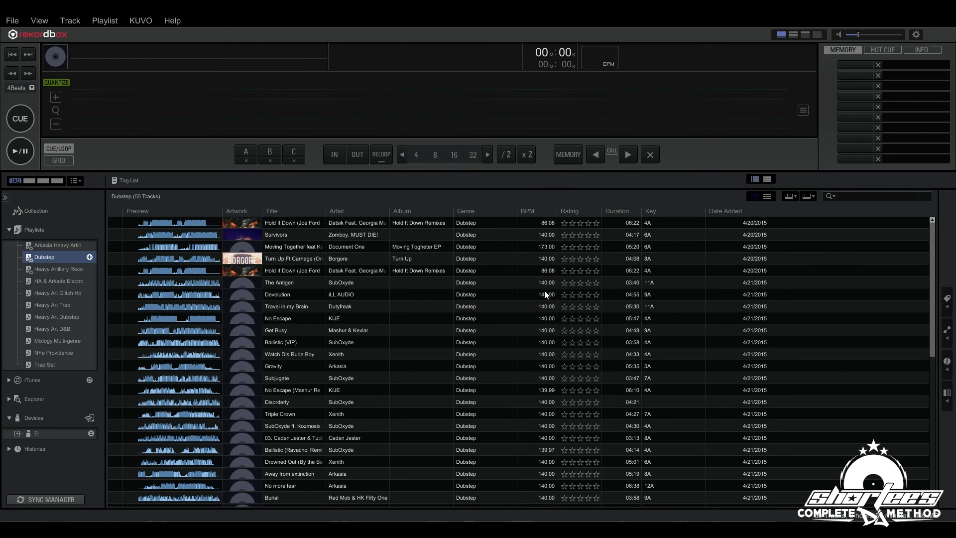